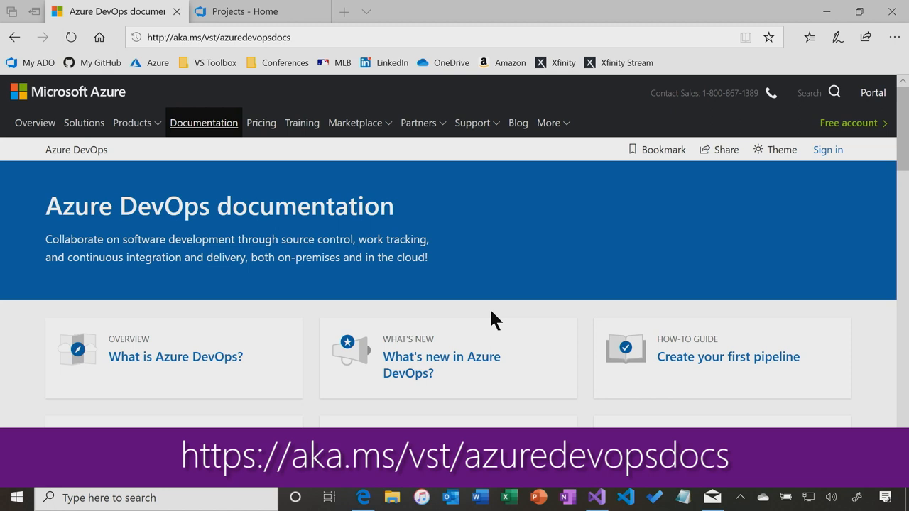
# - Bring Visual Studio 2019 with the ToolboxWebApp solution to the front from the taskbar
pyautogui.scroll(-3)
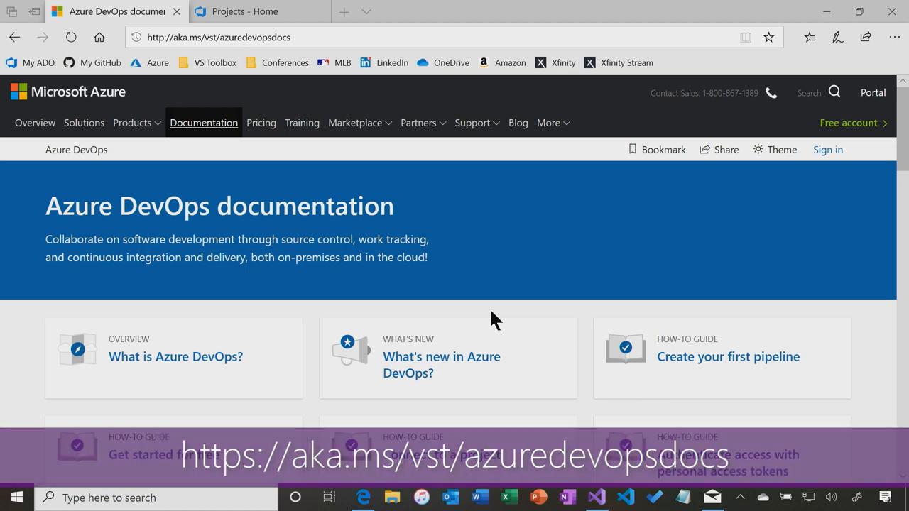
pyautogui.click(597, 498)
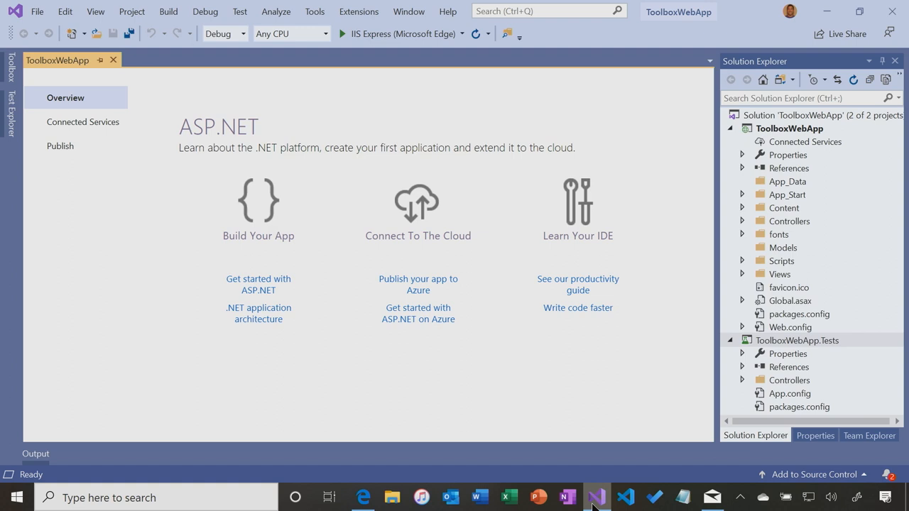
pyautogui.moveTo(803, 216)
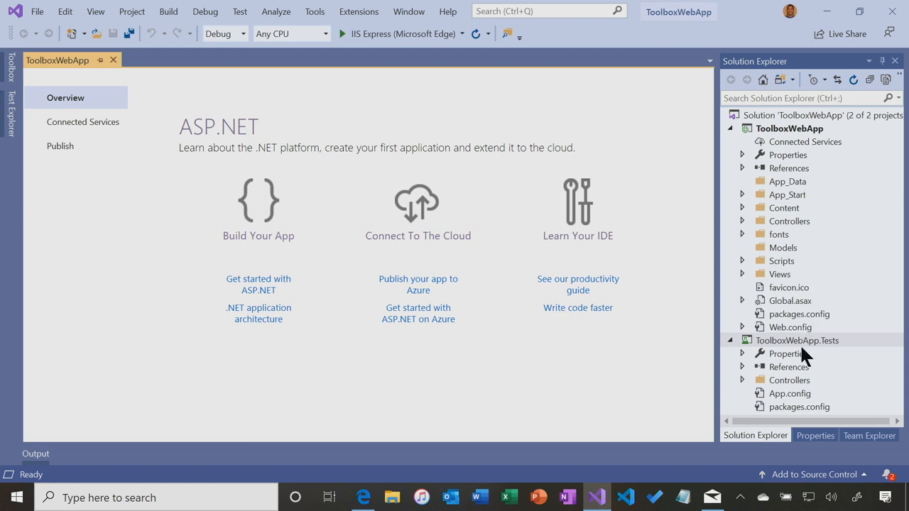
pyautogui.moveTo(11, 120)
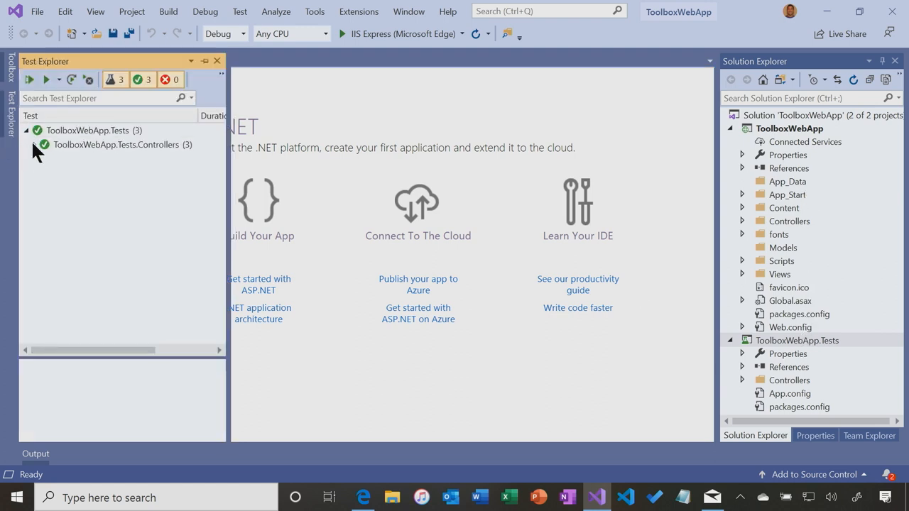
# - Expand the test tree to show the About, Contact and Index tests passing
pyautogui.click(25, 144)
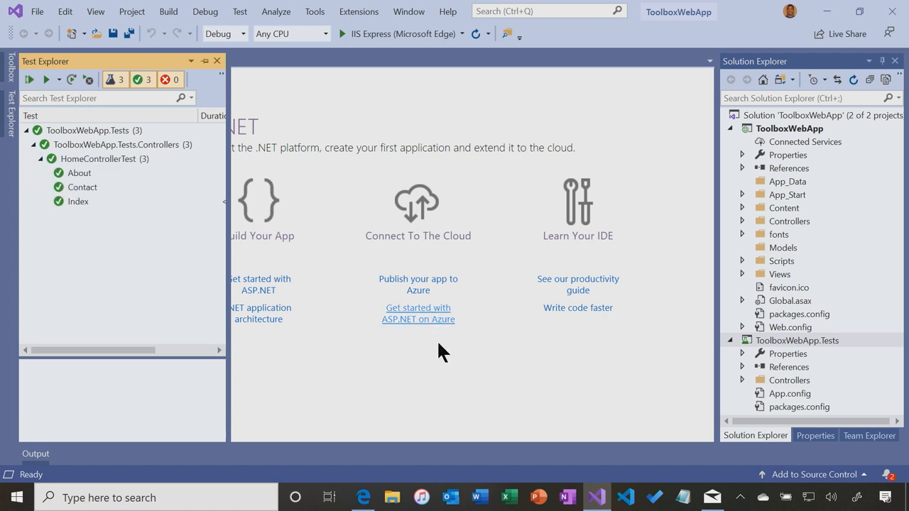
pyautogui.moveTo(462, 387)
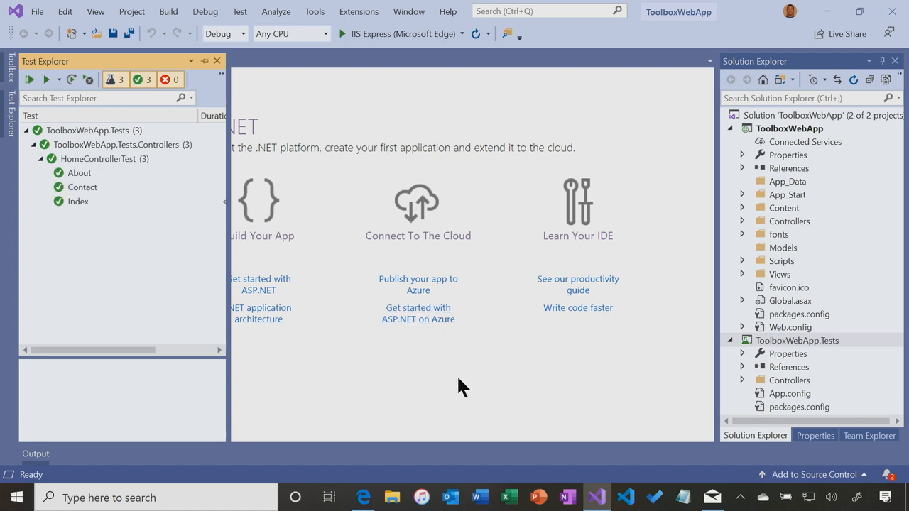
pyautogui.moveTo(472, 387)
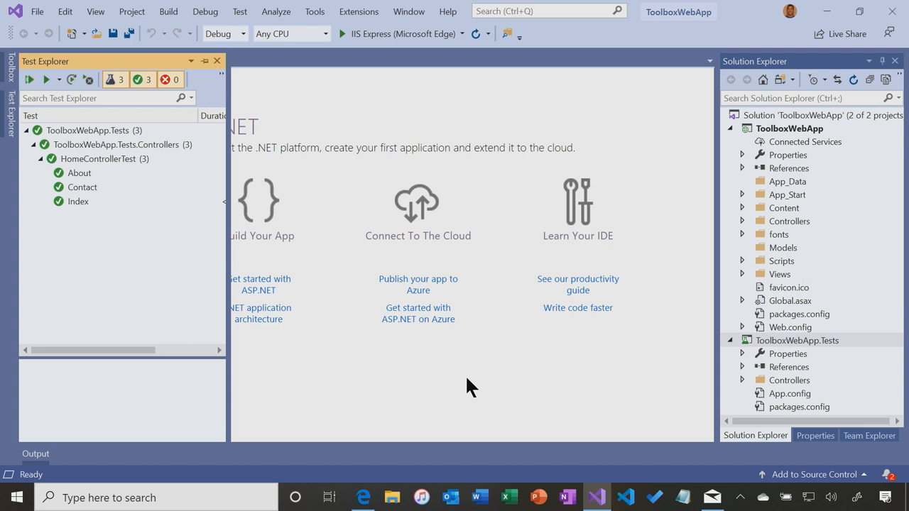
pyautogui.moveTo(838, 480)
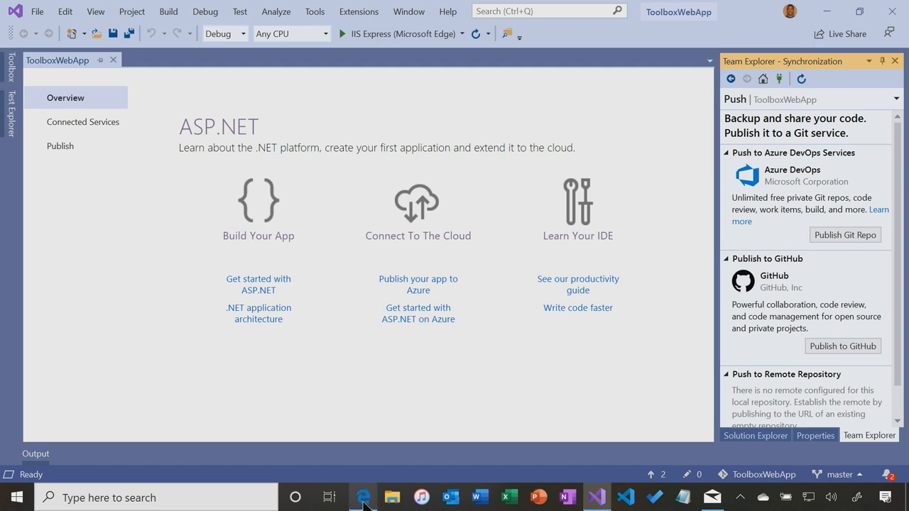
# - Return to the browser's Azure DevOps projects home listing Toolbox Practice 3 and Agile Project
pyautogui.click(363, 497)
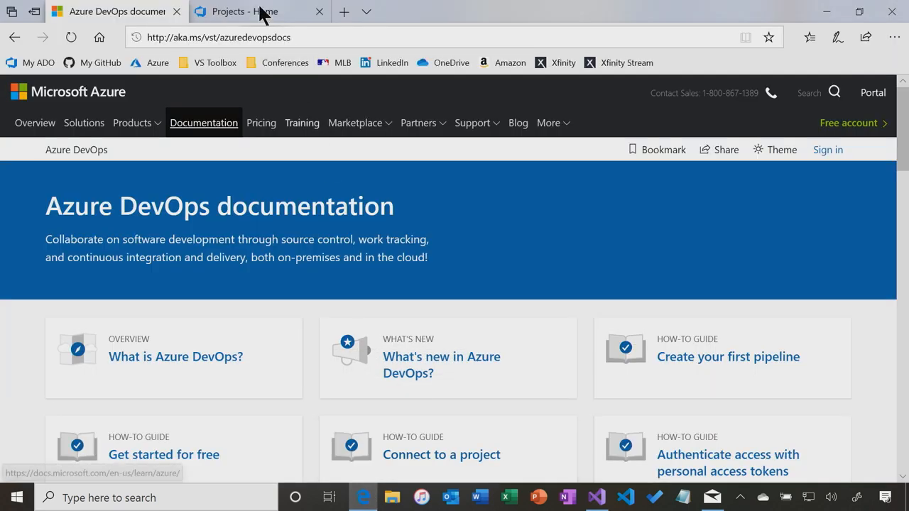
pyautogui.click(244, 12)
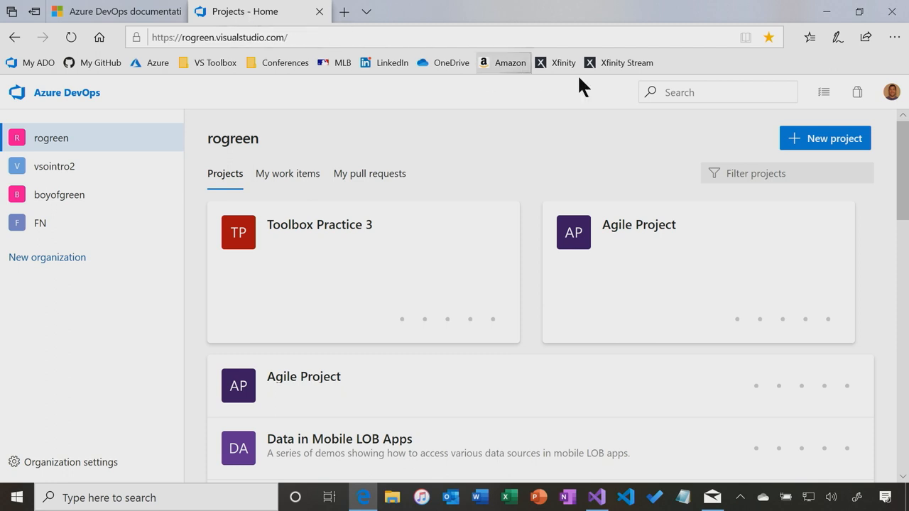
pyautogui.moveTo(826, 138)
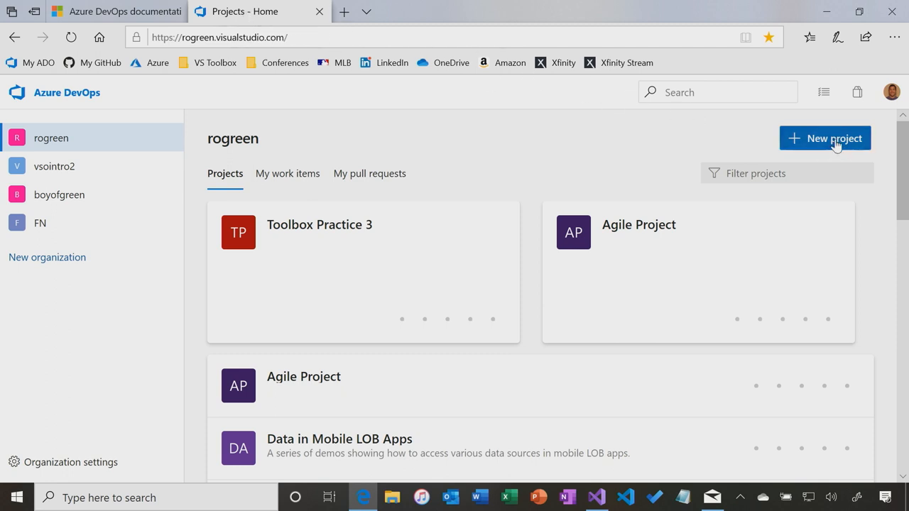
# - Start a new project named 'Toolbox DevOps Show', kept Private
pyautogui.click(824, 137)
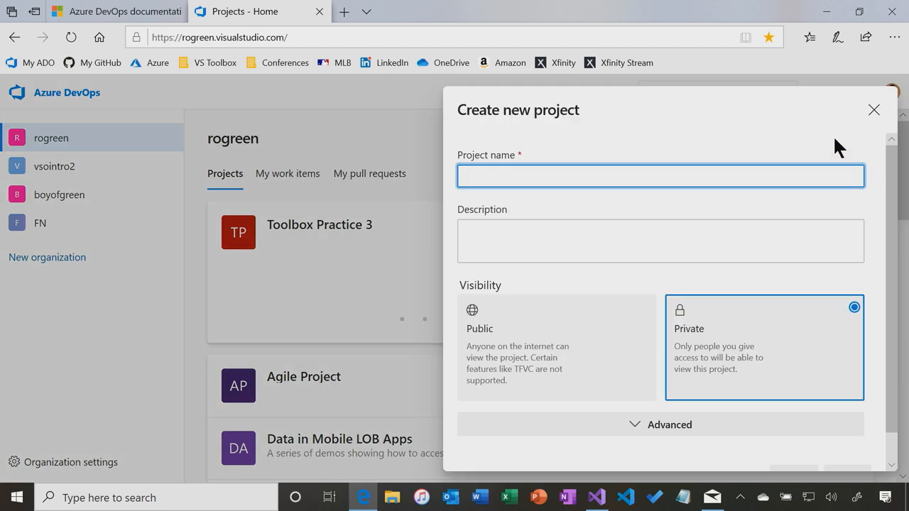
pyautogui.write('Toolbox')
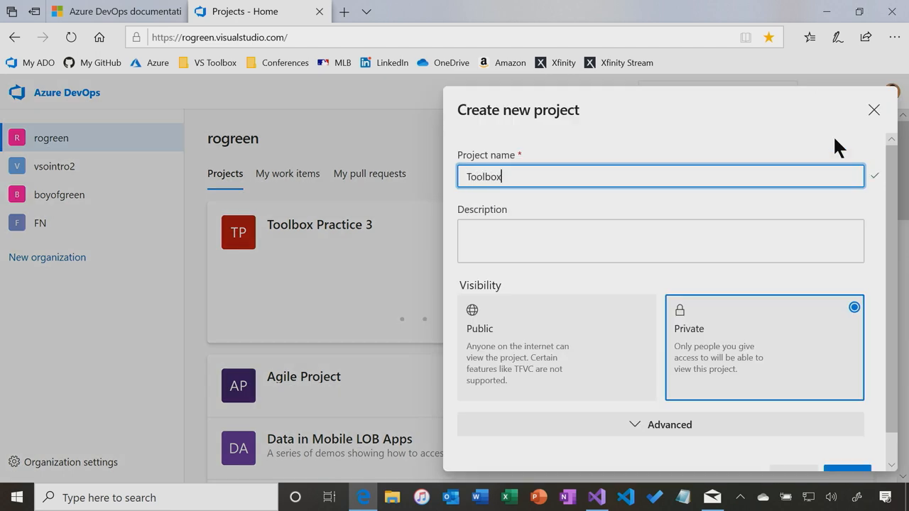
pyautogui.write('DevOps Sh')
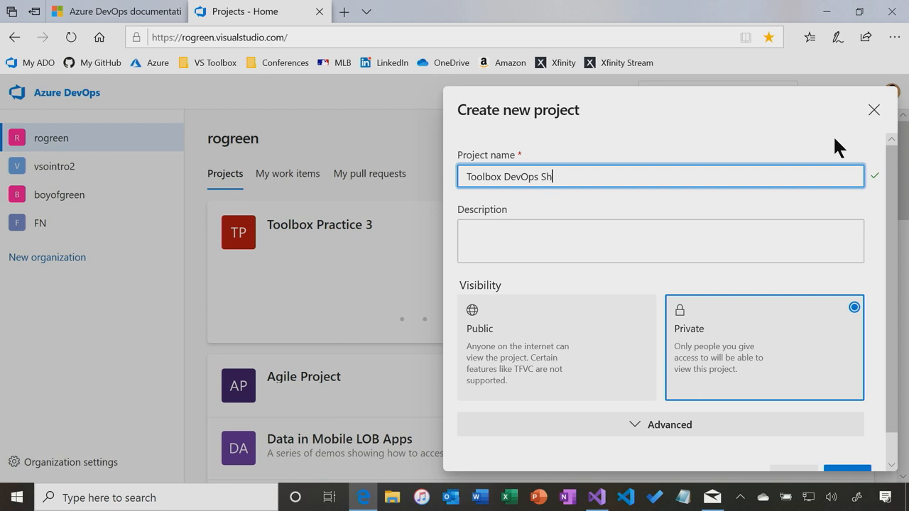
pyautogui.write('ow')
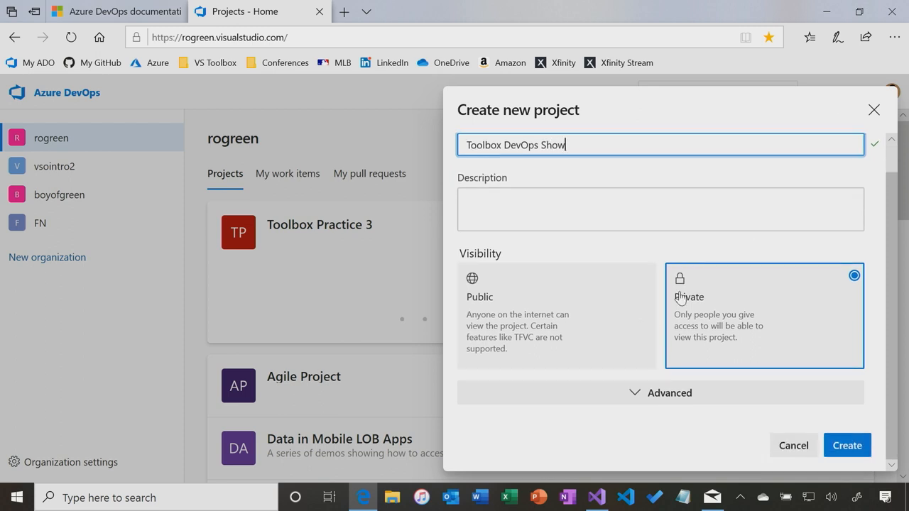
pyautogui.moveTo(865, 347)
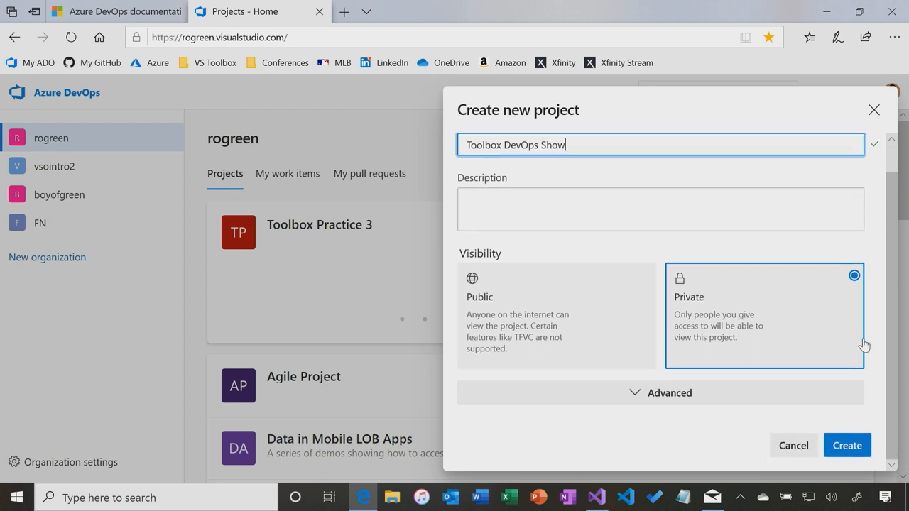
# - In Advanced, keep Git version control with the Agile process and create the project
pyautogui.click(661, 392)
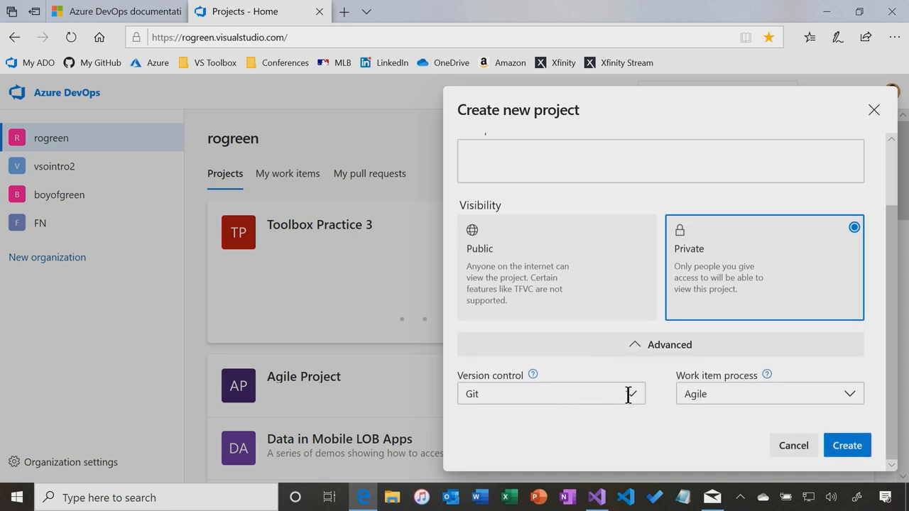
pyautogui.click(551, 393)
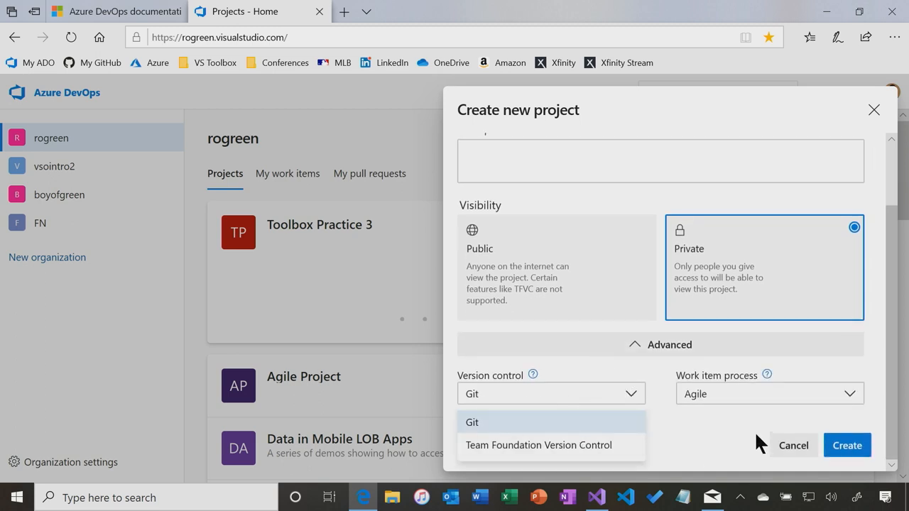
pyautogui.click(770, 393)
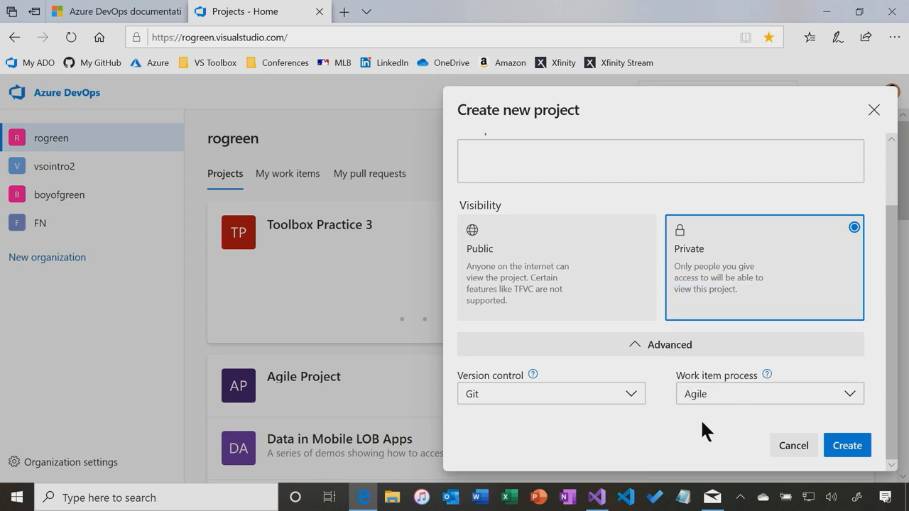
pyautogui.moveTo(489, 405)
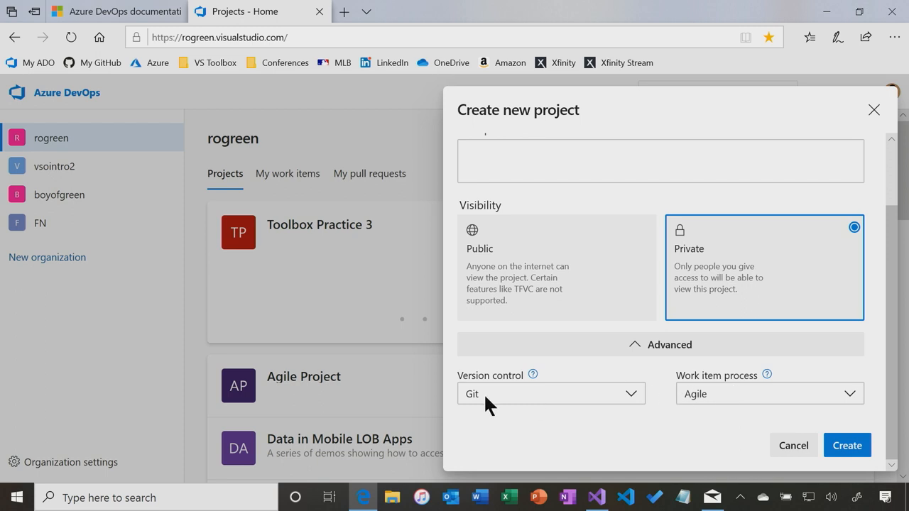
pyautogui.click(847, 447)
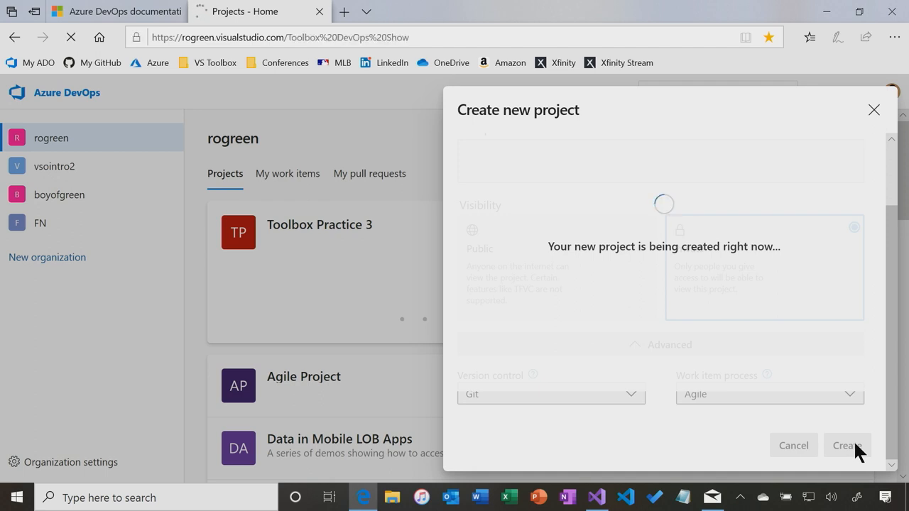
# - Finish creating Toolbox DevOps Show and look over its Boards, Repos, Test Plans and Artifacts navigation
pyautogui.click(847, 446)
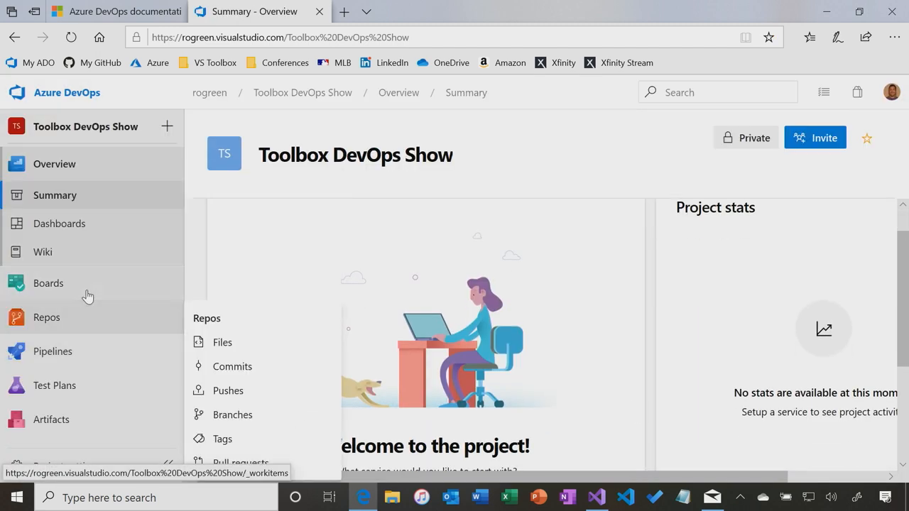
pyautogui.moveTo(48, 284)
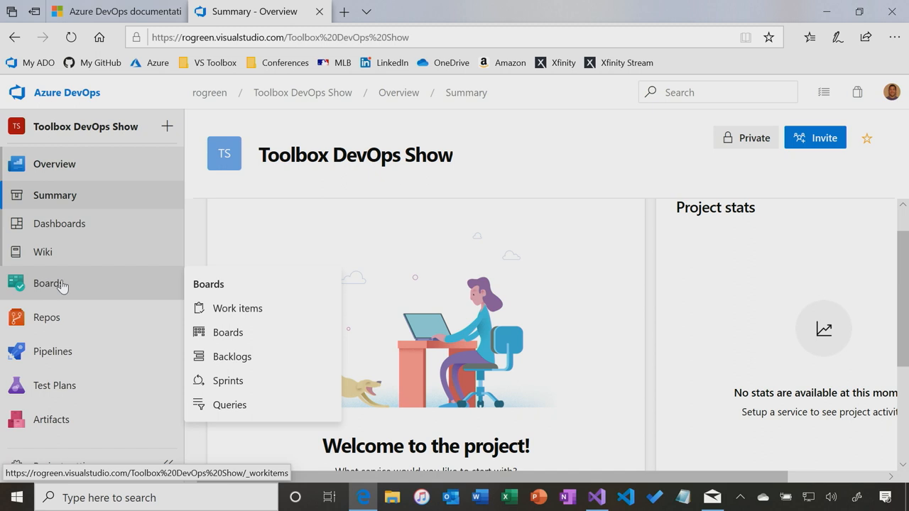
pyautogui.moveTo(63, 284)
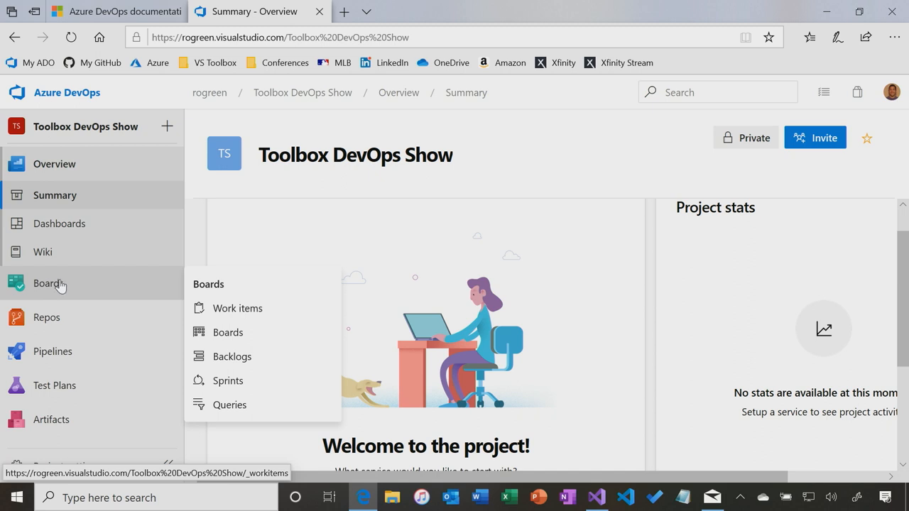
pyautogui.moveTo(99, 287)
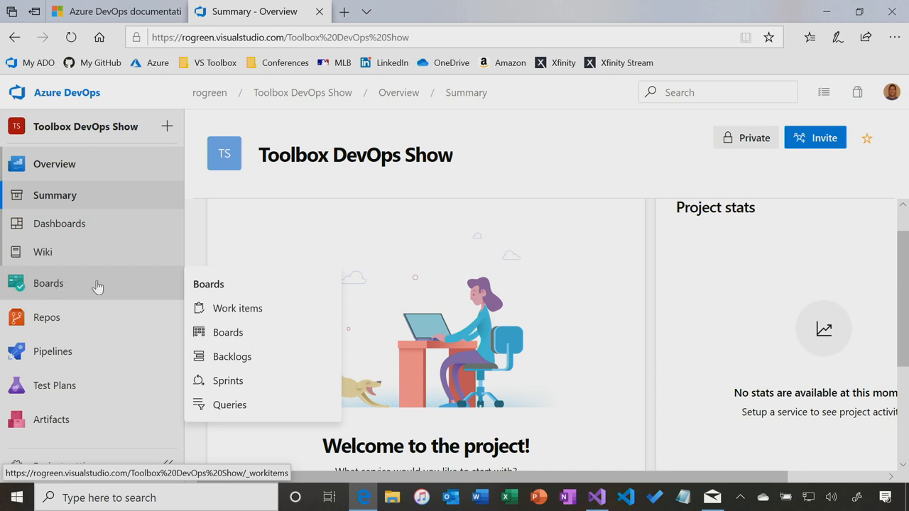
pyautogui.moveTo(71, 325)
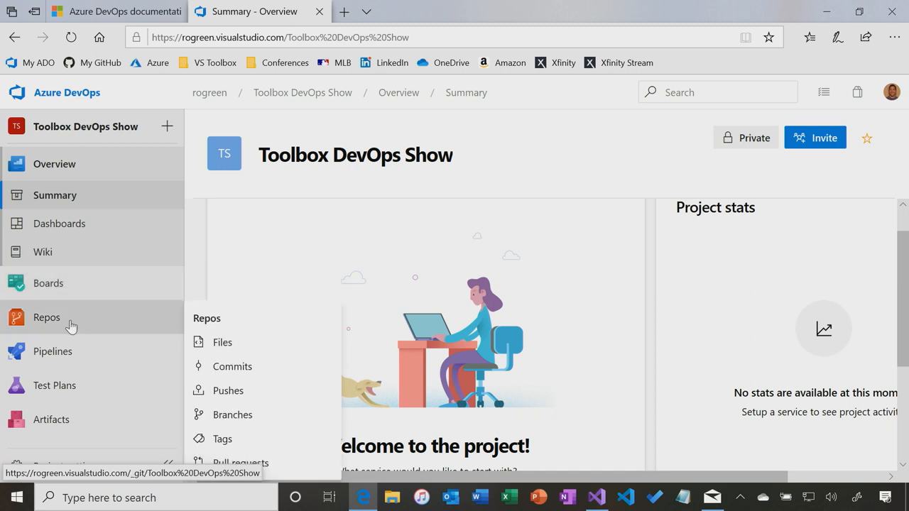
pyautogui.moveTo(74, 318)
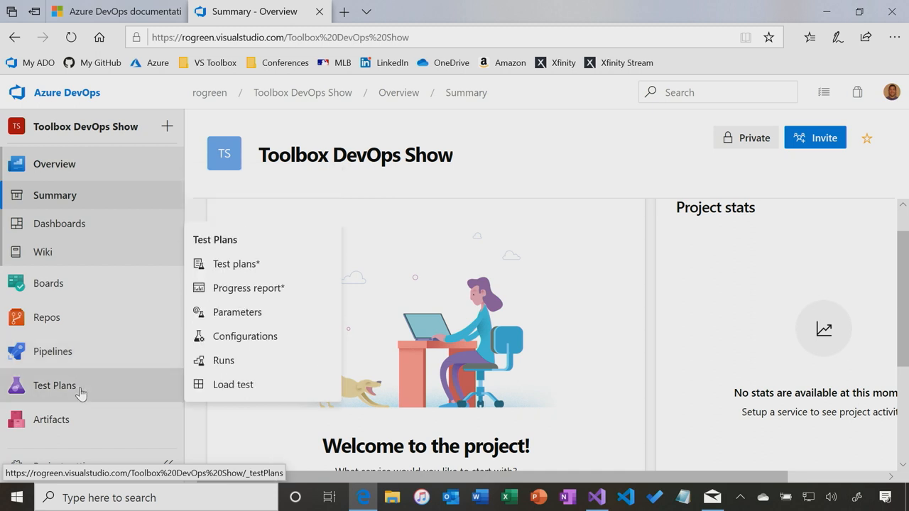
pyautogui.moveTo(69, 421)
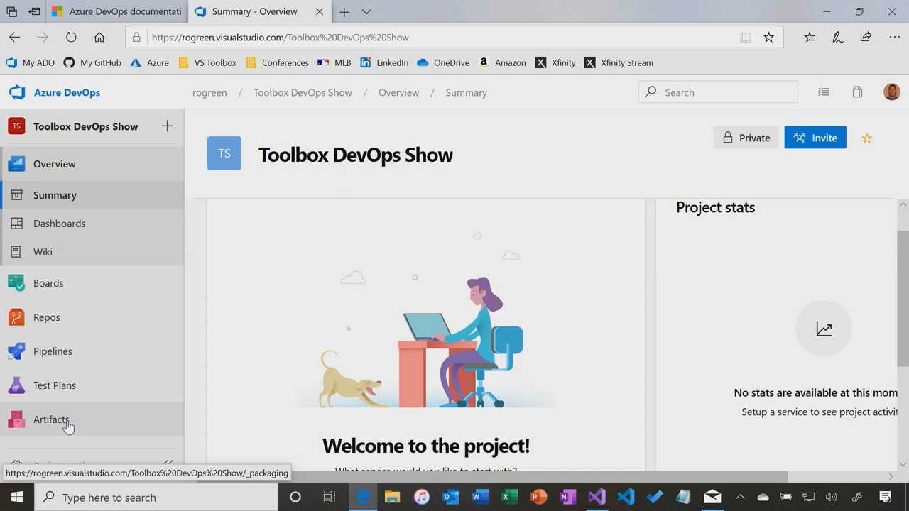
pyautogui.click(53, 351)
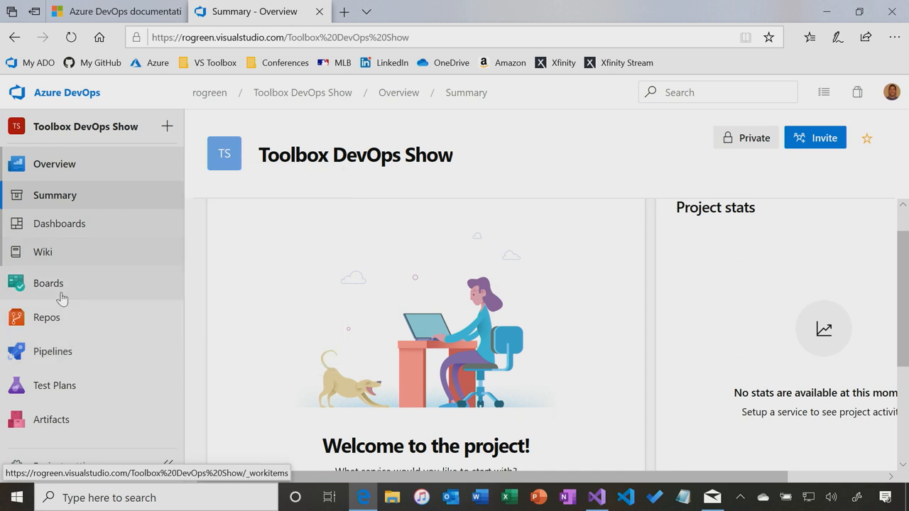
pyautogui.click(47, 318)
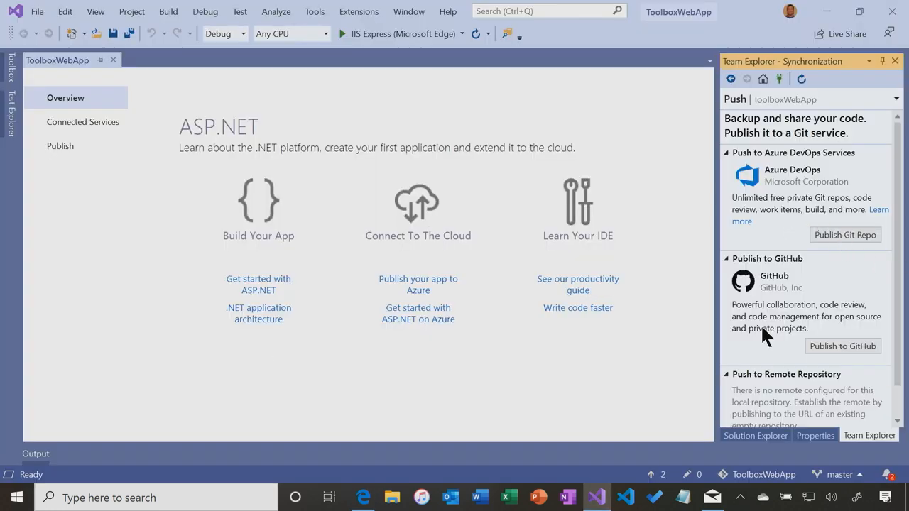
pyautogui.moveTo(765, 184)
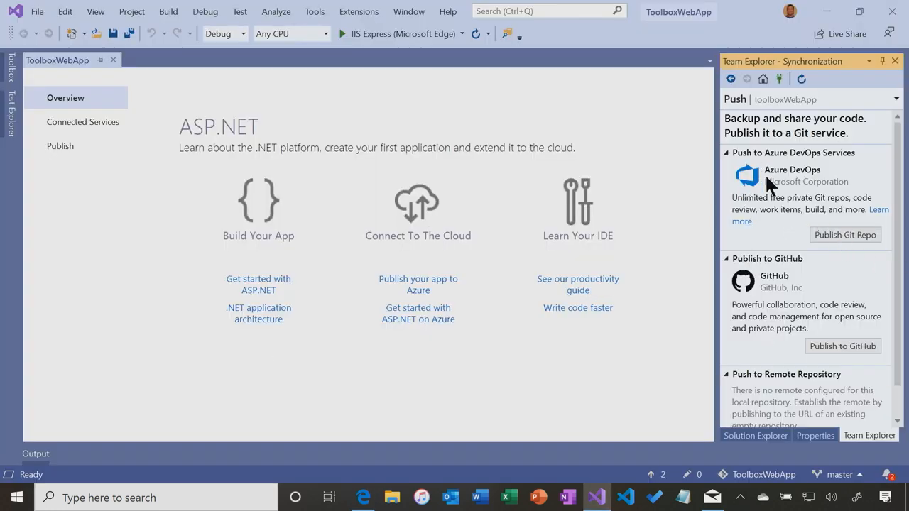
pyautogui.moveTo(850, 238)
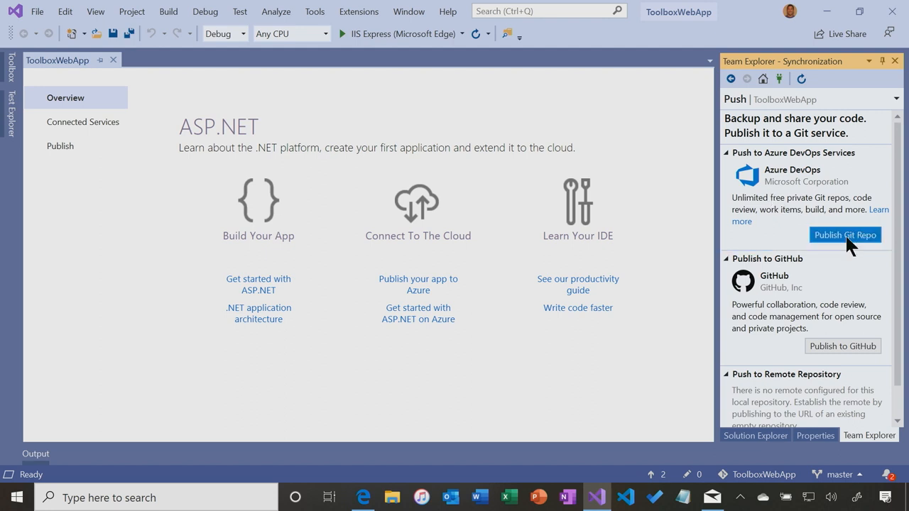
# - Publish the local ToolboxWebApp repo to the current organization's Toolbox DevOps Show project
pyautogui.click(844, 236)
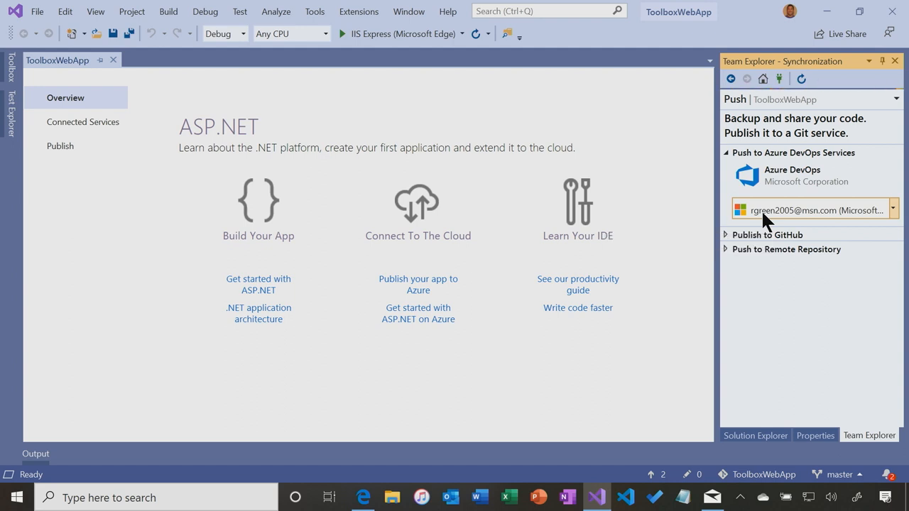
pyautogui.moveTo(713, 216)
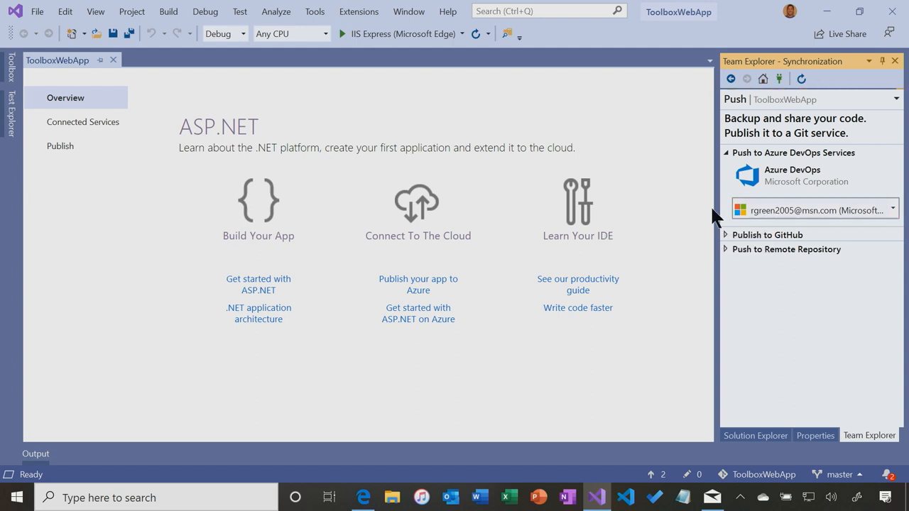
pyautogui.moveTo(760, 211)
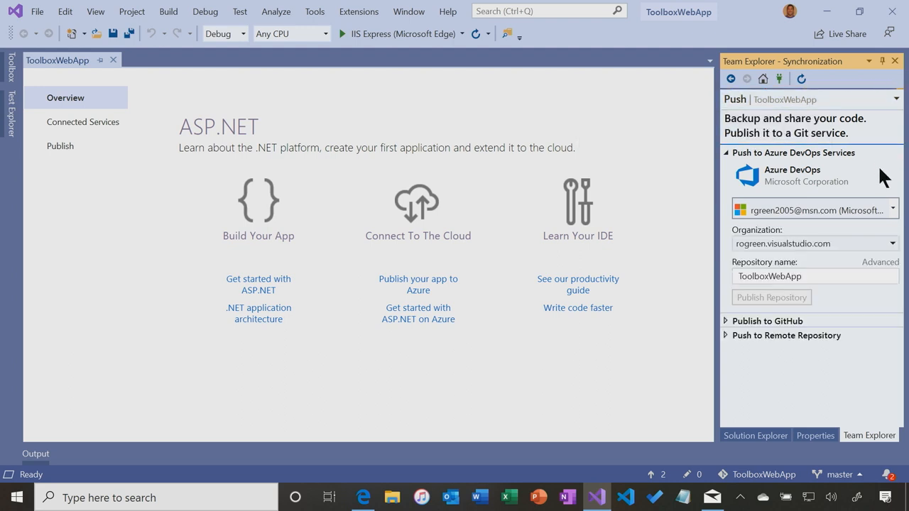
pyautogui.click(892, 245)
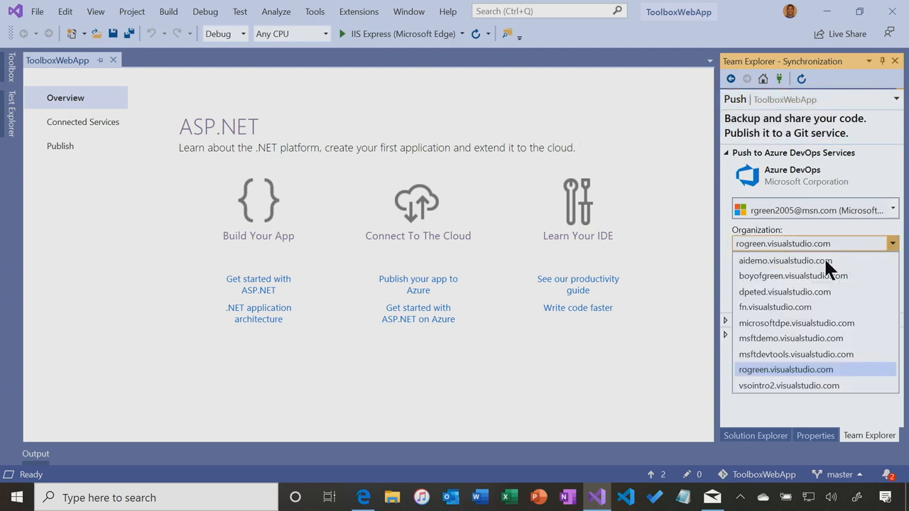
pyautogui.click(786, 369)
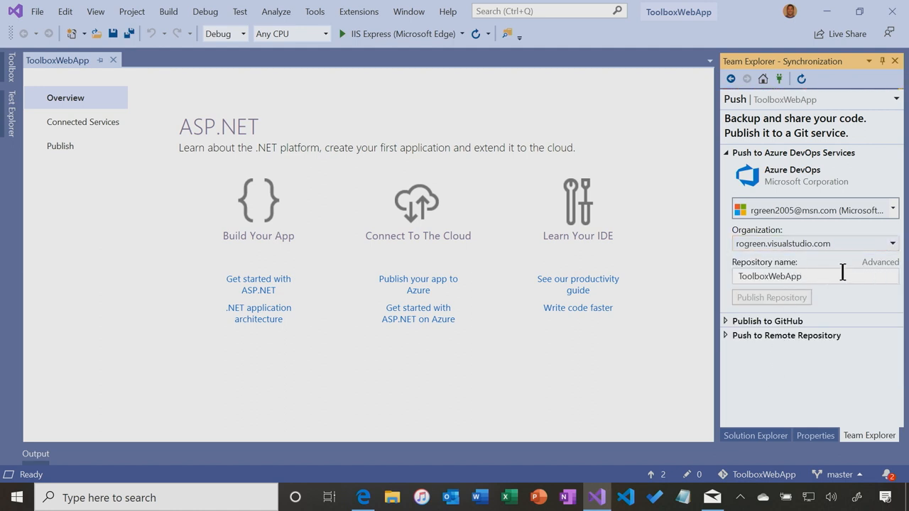
pyautogui.moveTo(845, 267)
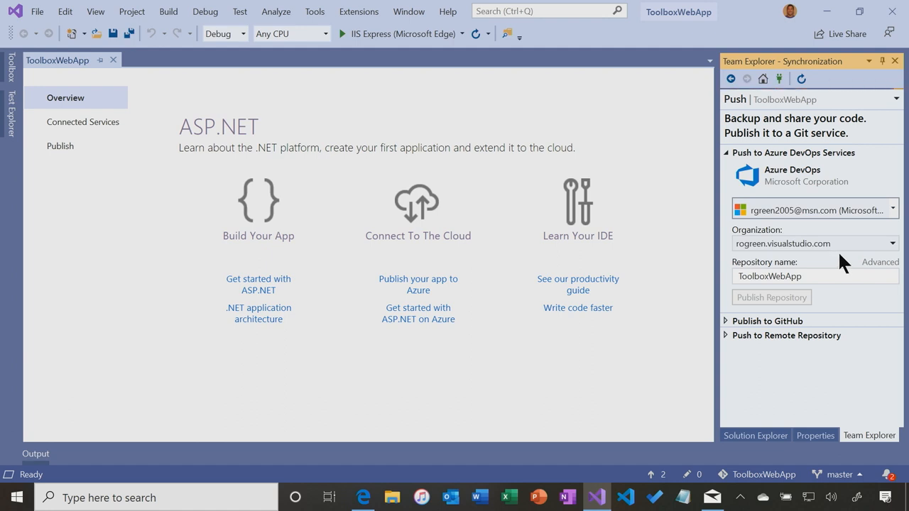
pyautogui.click(812, 276)
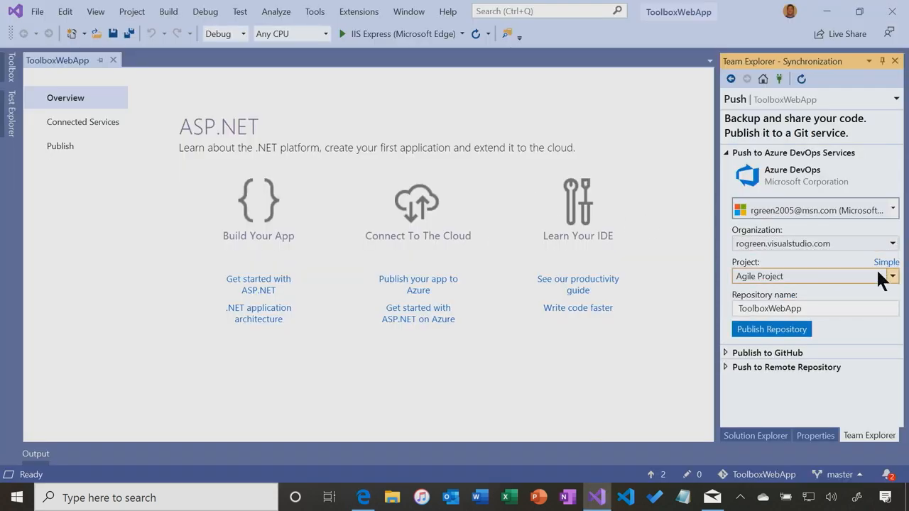
pyautogui.click(893, 276)
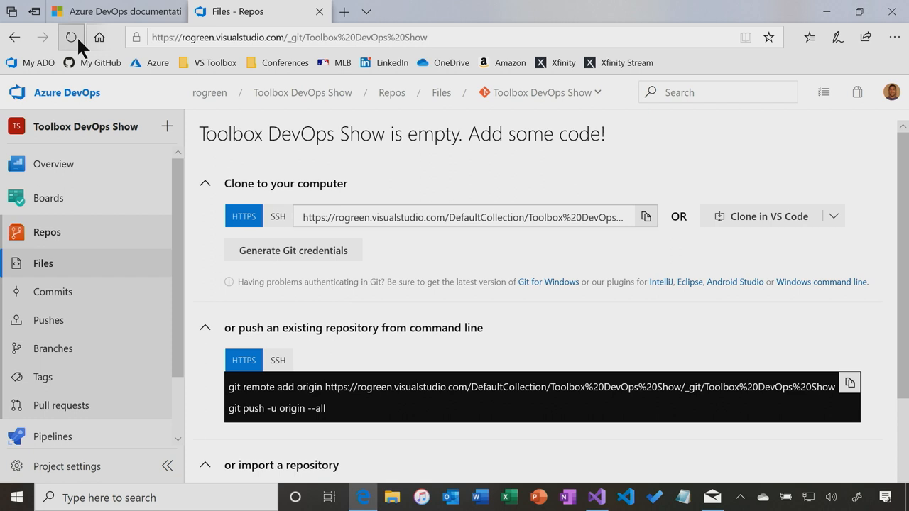
# - Reload Repos > Files to see the pushed ToolboxWebApp files and bring up Set up build options
pyautogui.click(71, 37)
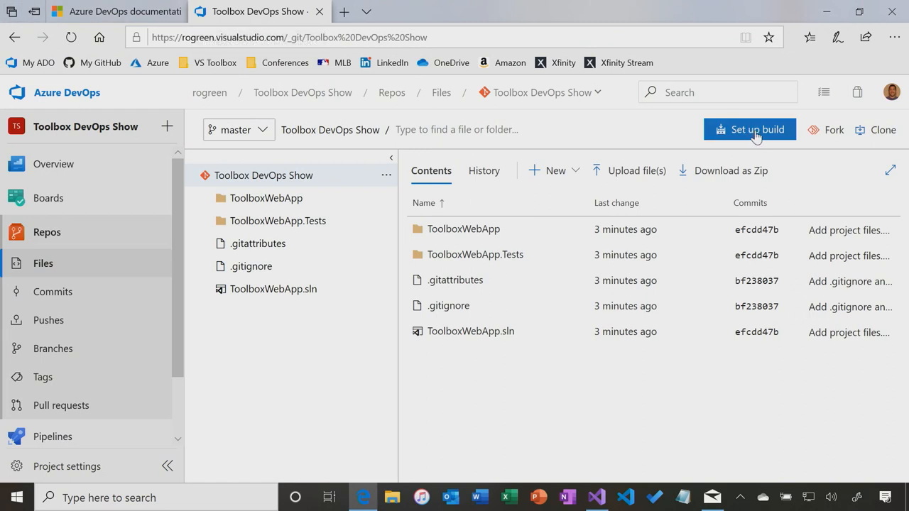
pyautogui.rightClick(256, 11)
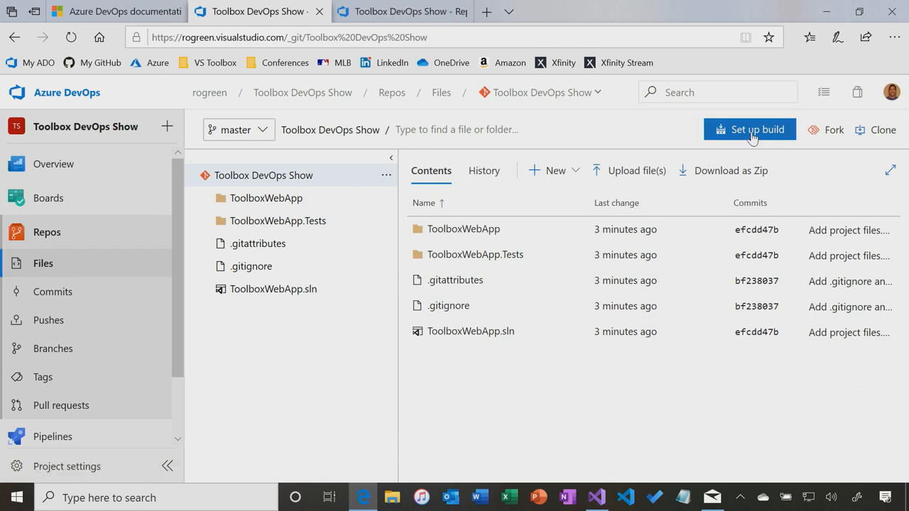
# - Open build setup in a new tab and reveal the full pipeline template list at the Configure step
pyautogui.click(750, 130)
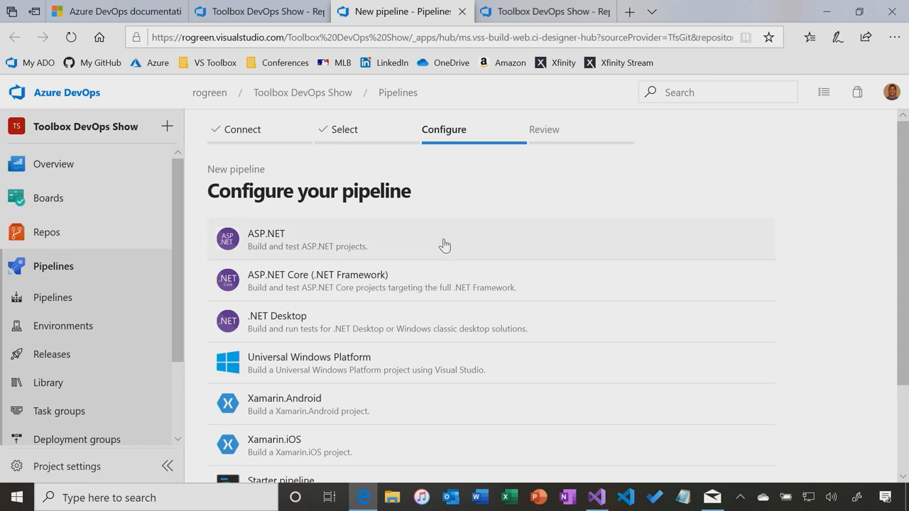
pyautogui.scroll(-3)
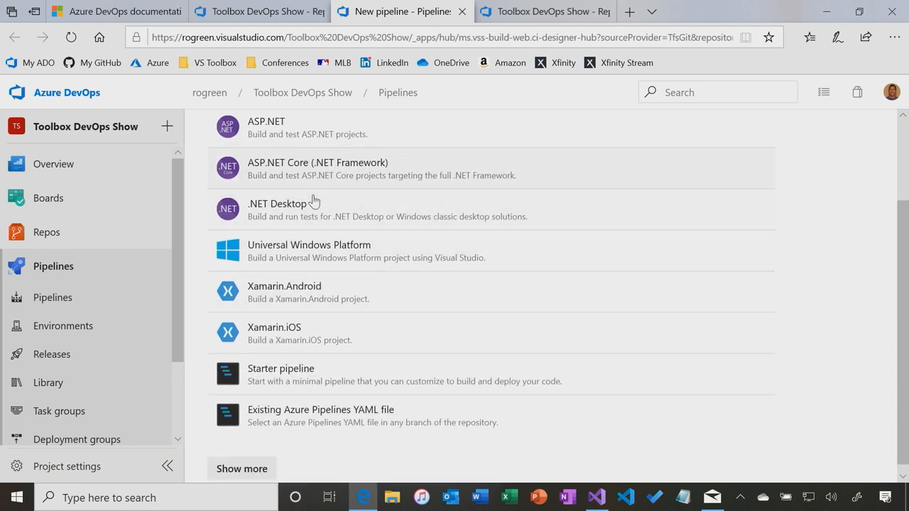
pyautogui.moveTo(304, 276)
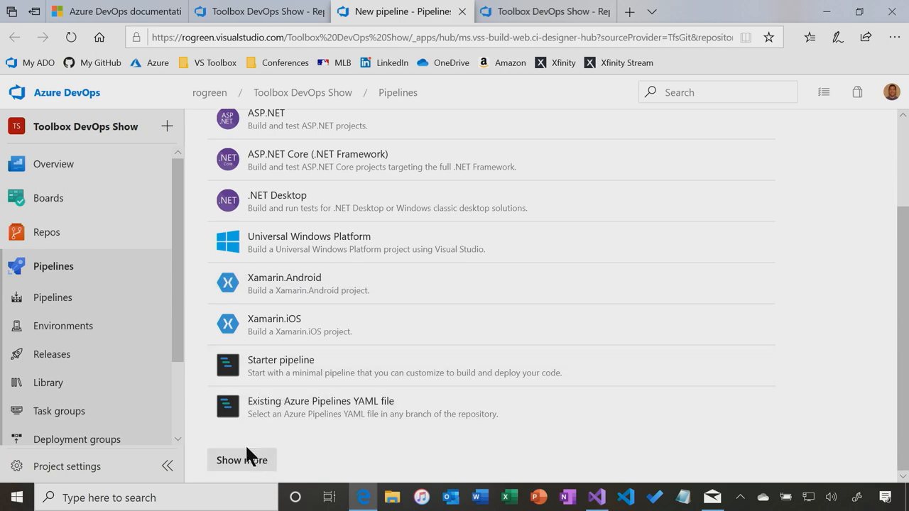
pyautogui.click(242, 460)
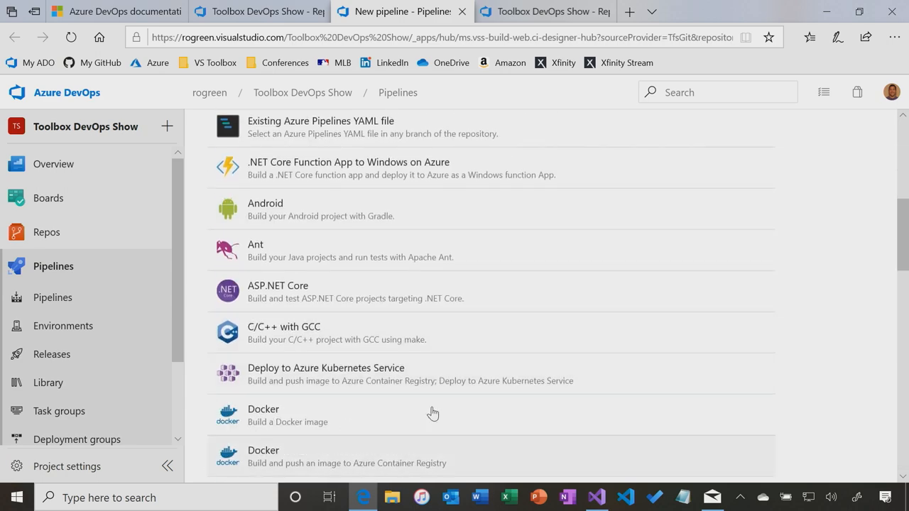
pyautogui.scroll(-3)
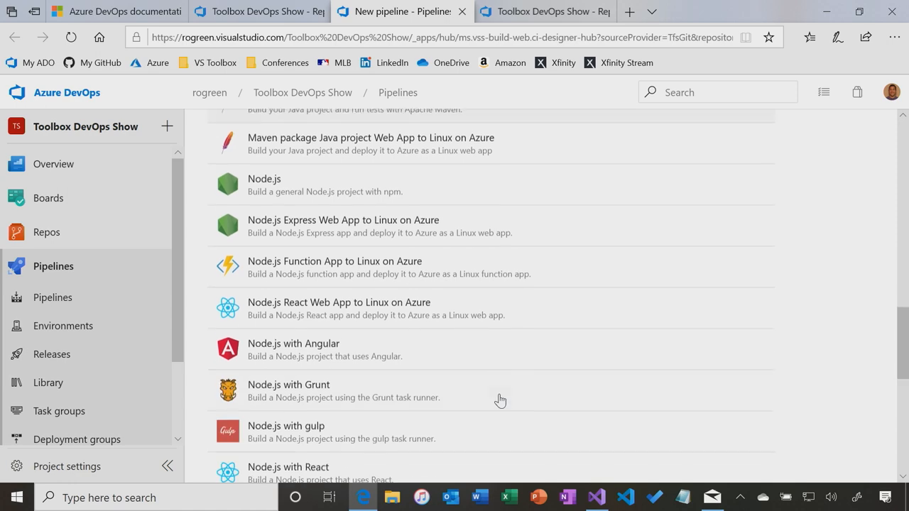
pyautogui.scroll(-3)
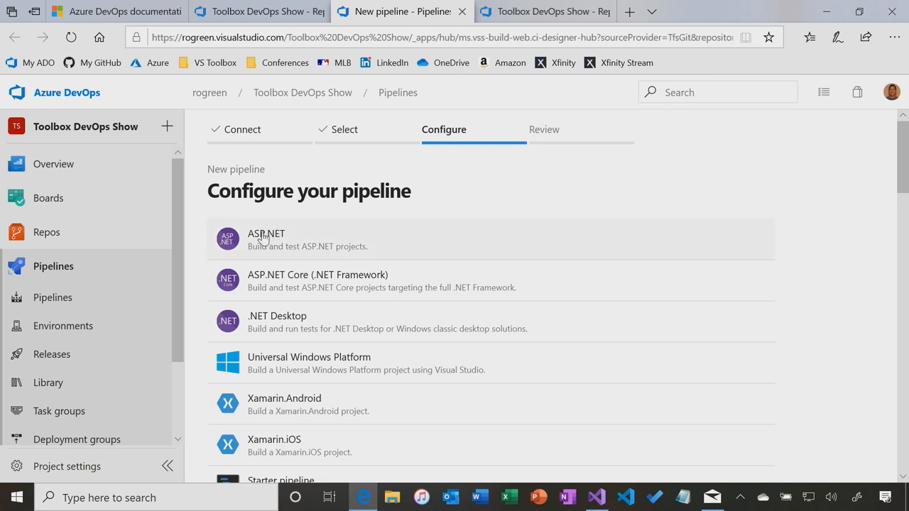
# - Choose the ASP.NET template and review the generated azure-pipelines.yml with NuGet, VSBuild and VSTest tasks
pyautogui.click(266, 238)
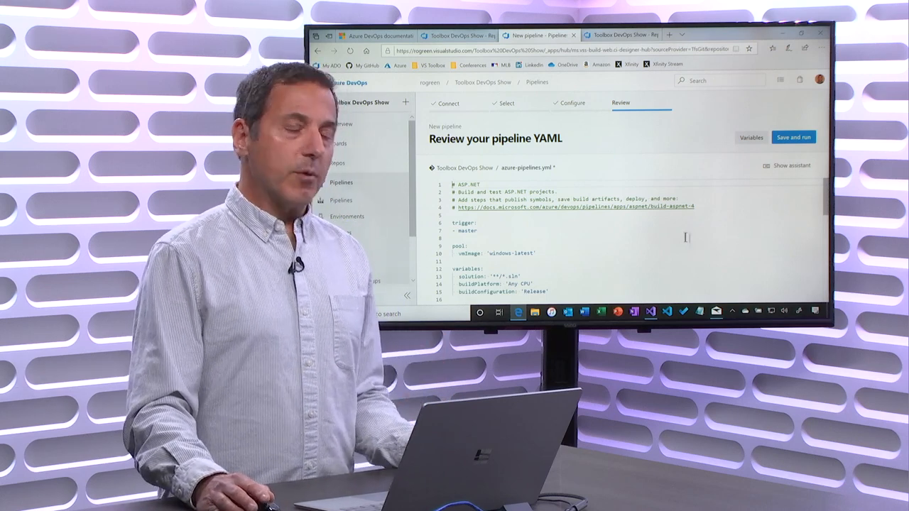
pyautogui.scroll(-3)
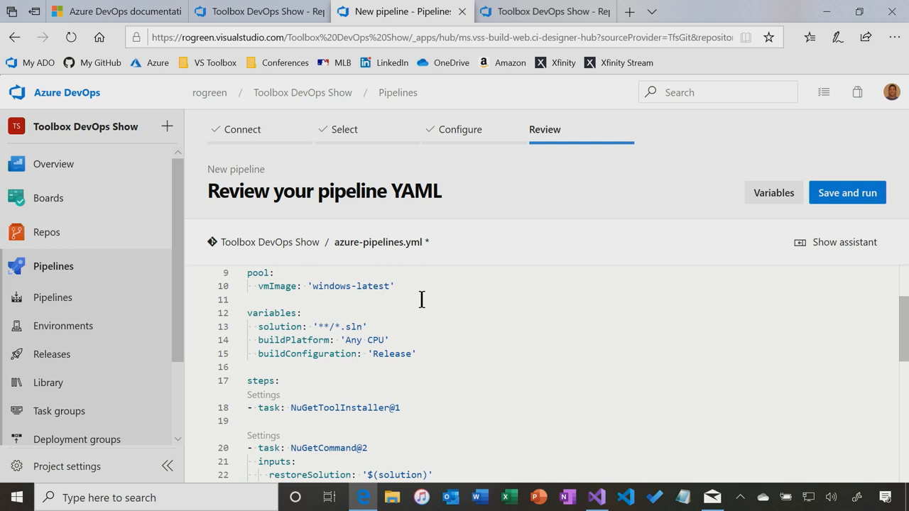
pyautogui.moveTo(383, 299)
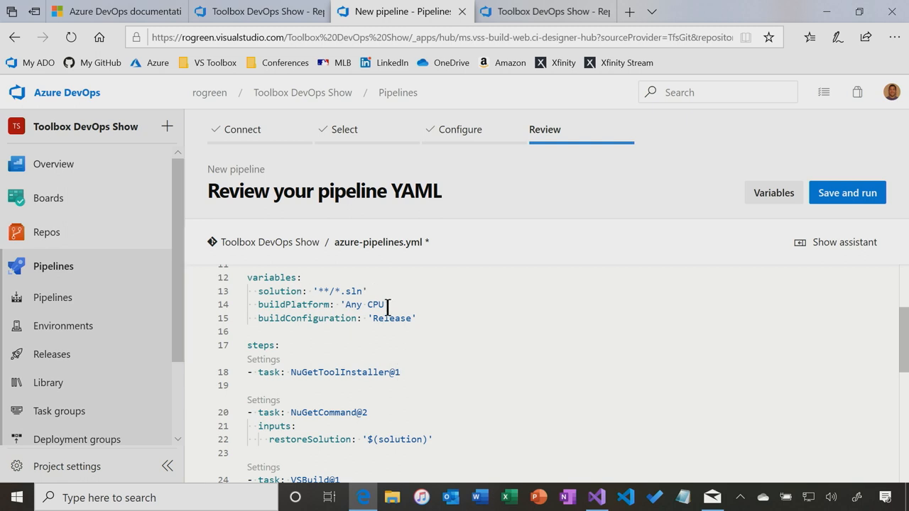
pyautogui.scroll(-3)
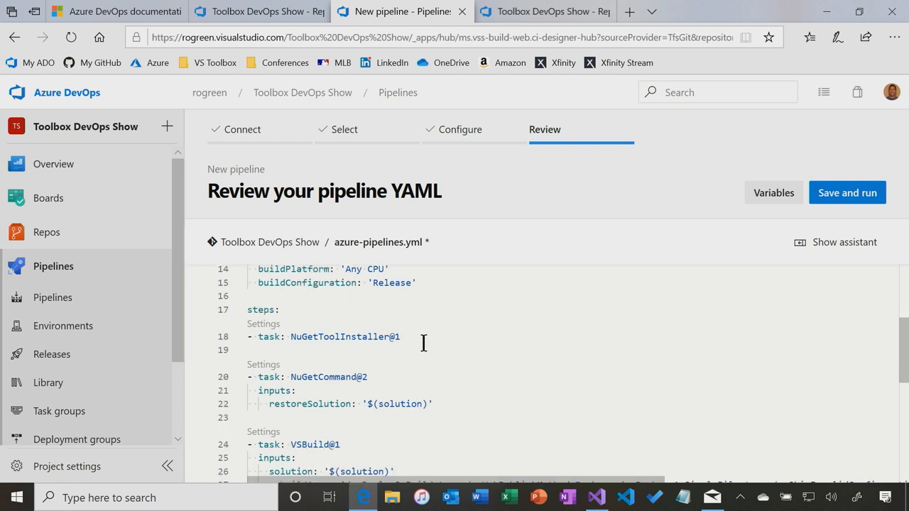
pyautogui.scroll(-3)
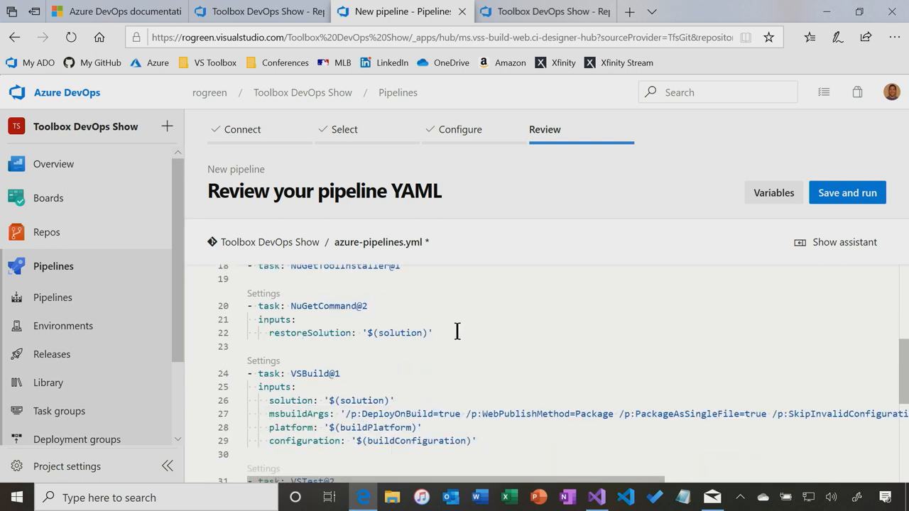
pyautogui.scroll(-3)
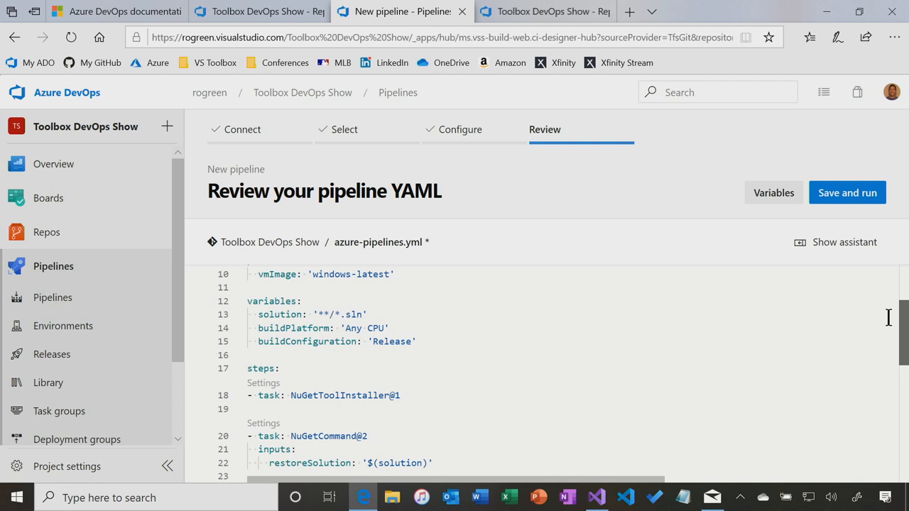
pyautogui.scroll(-3)
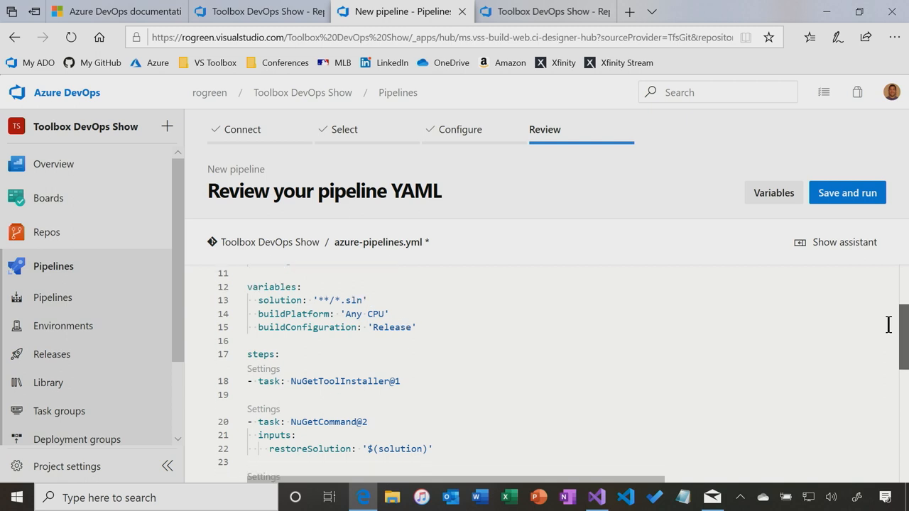
pyautogui.scroll(-3)
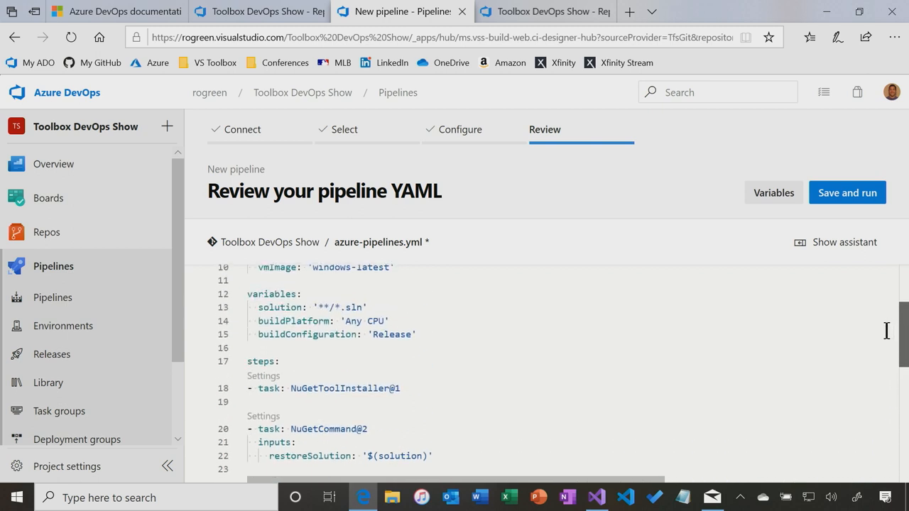
pyautogui.scroll(-3)
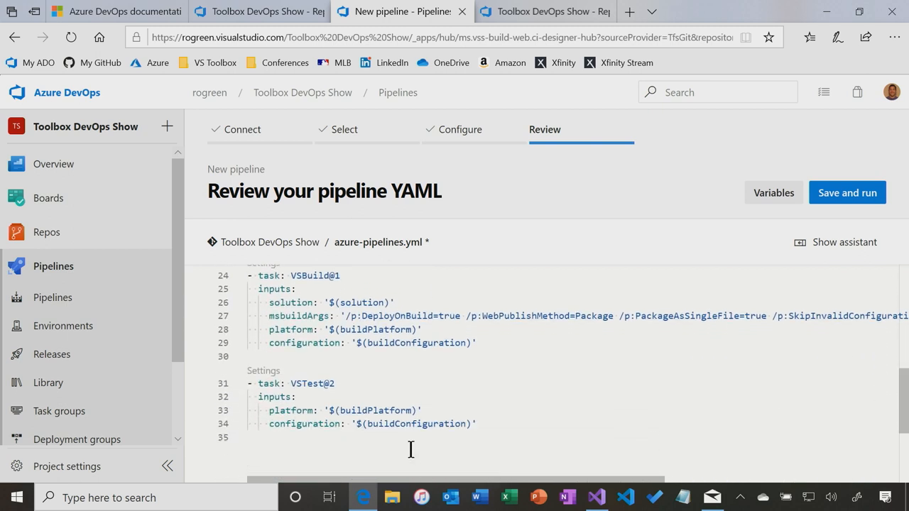
pyautogui.moveTo(480, 409)
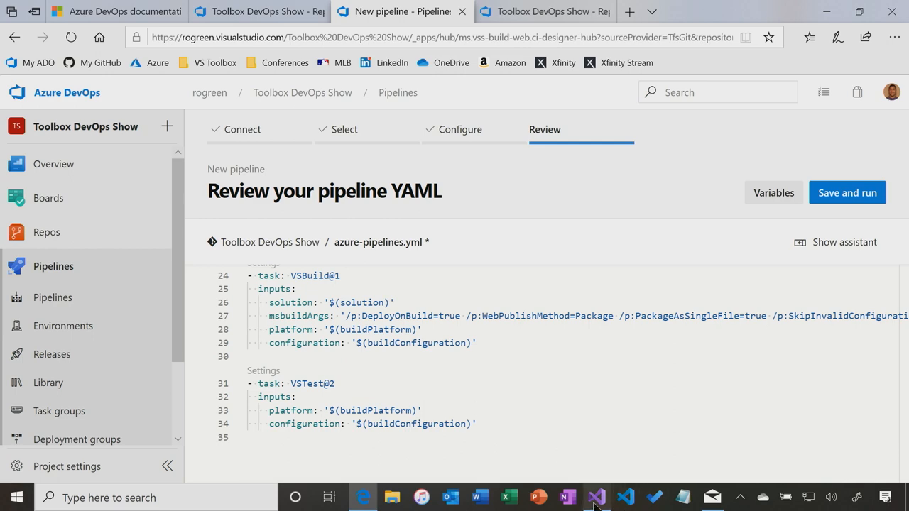
pyautogui.click(596, 497)
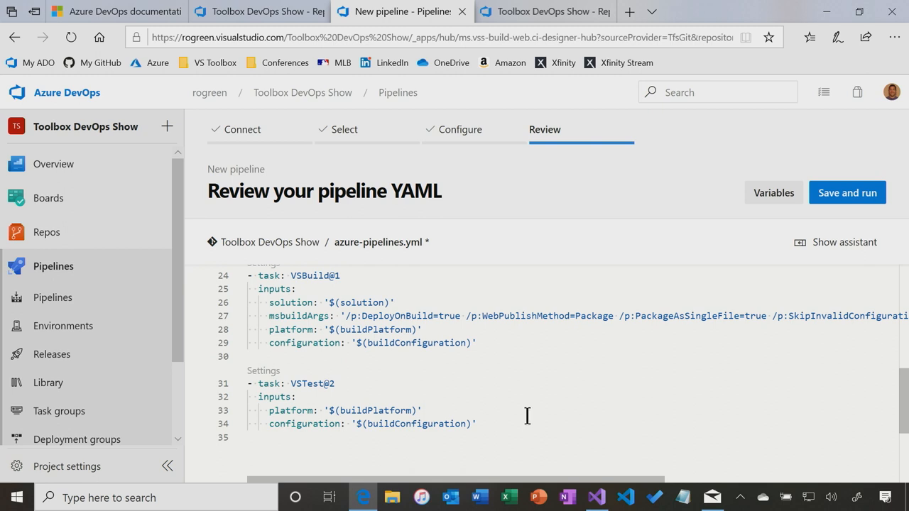
pyautogui.moveTo(543, 12)
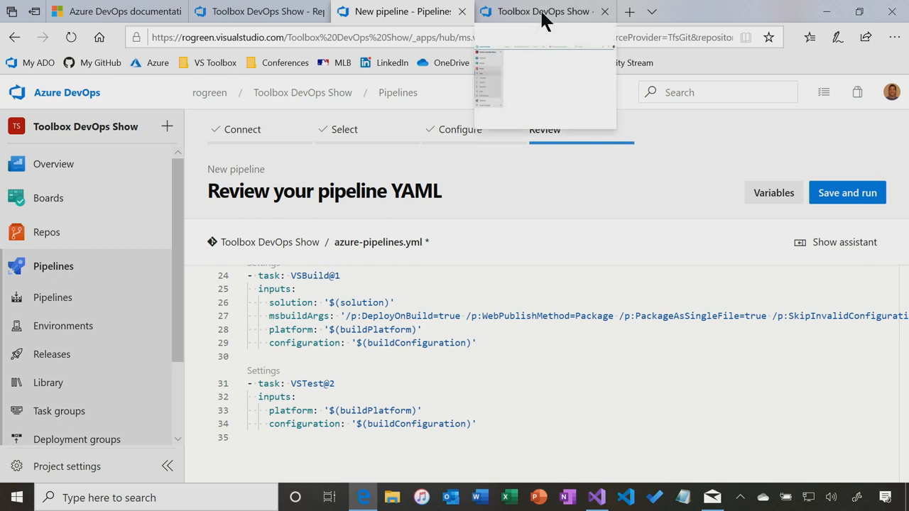
# - From Pipelines, start a new pipeline for Toolbox DevOps Show reaching the 'Where is your code?' step
pyautogui.click(542, 11)
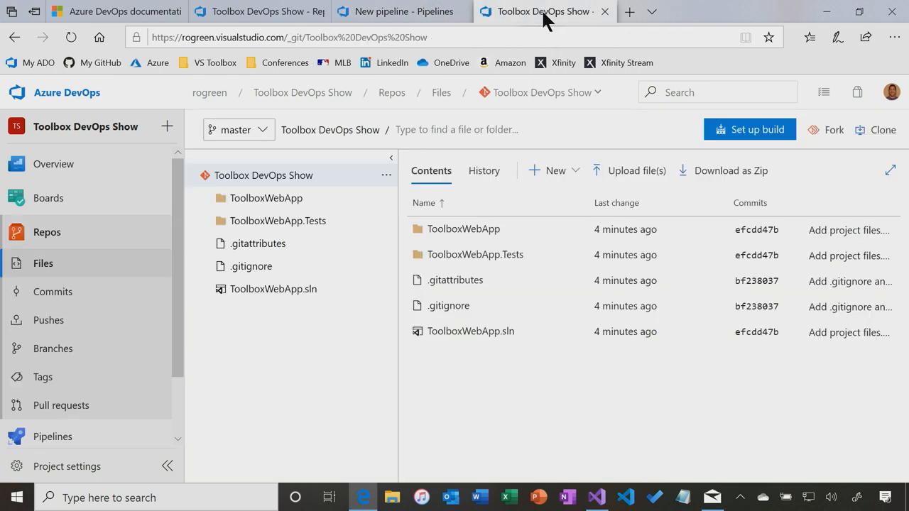
pyautogui.moveTo(53, 293)
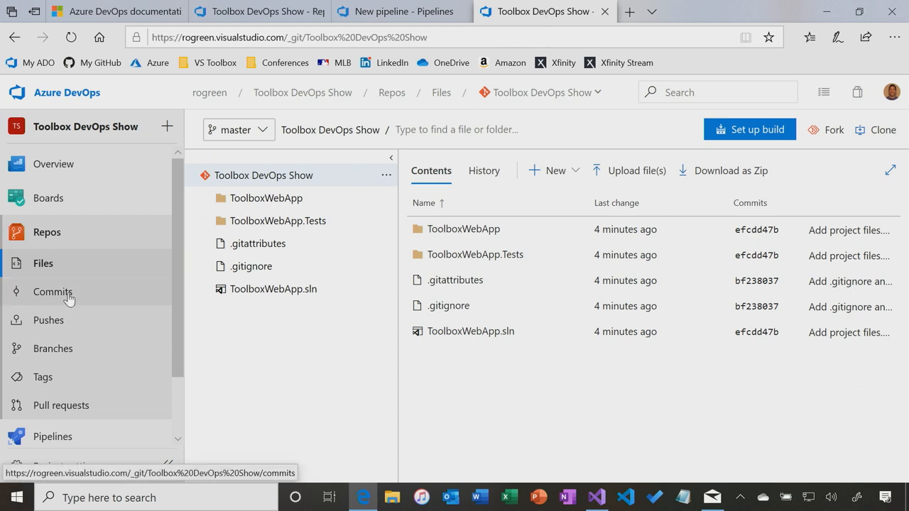
pyautogui.click(54, 436)
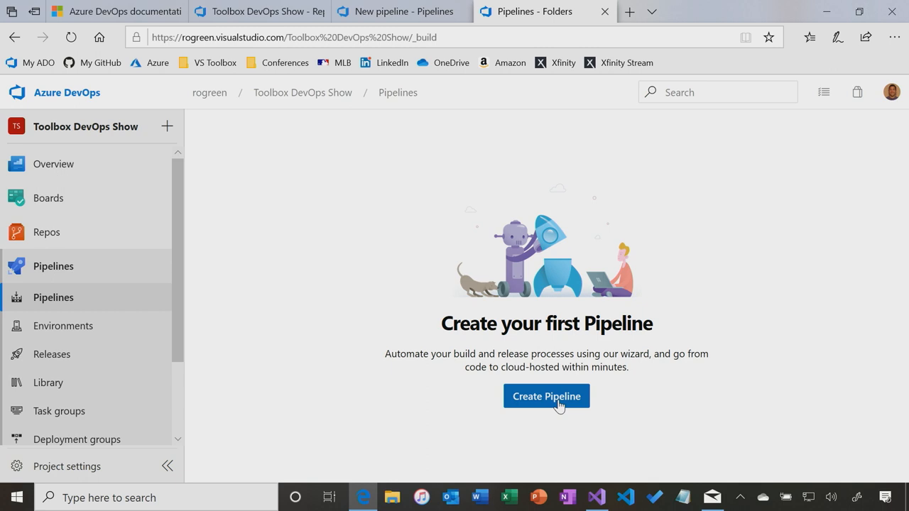
pyautogui.click(546, 397)
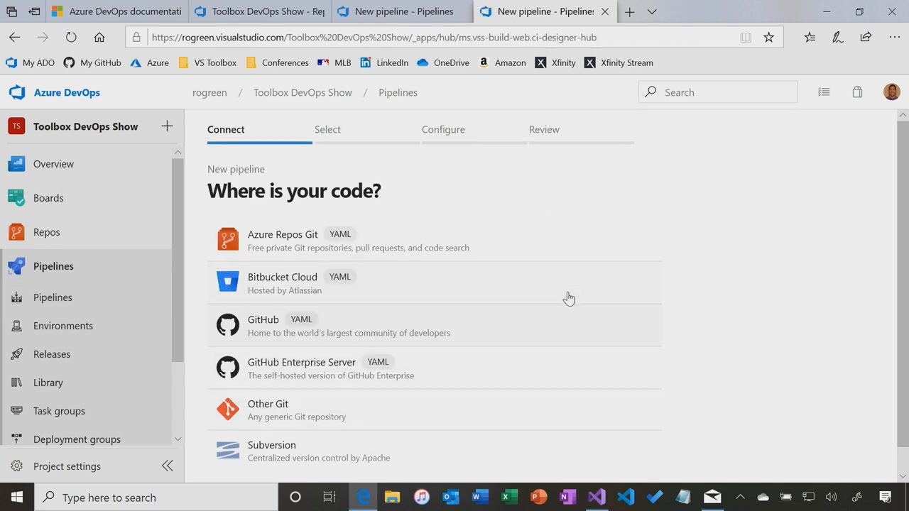
pyautogui.moveTo(253, 346)
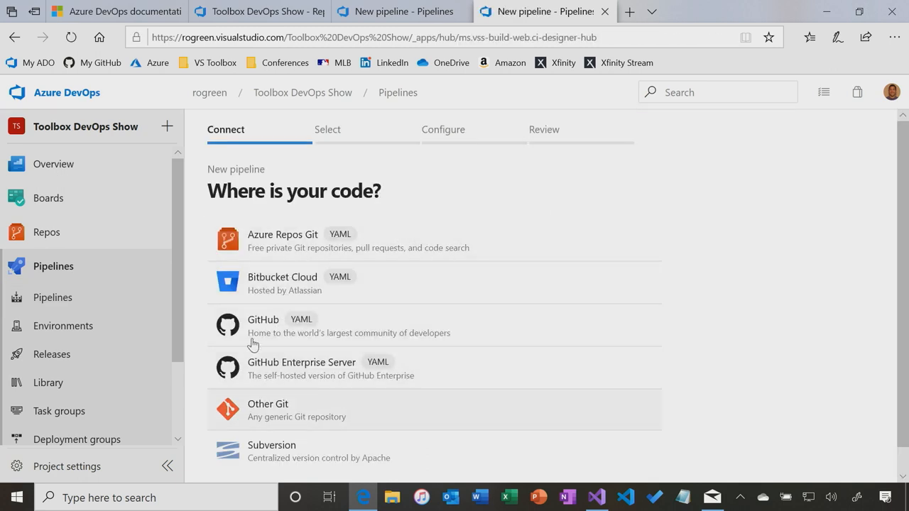
pyautogui.scroll(-3)
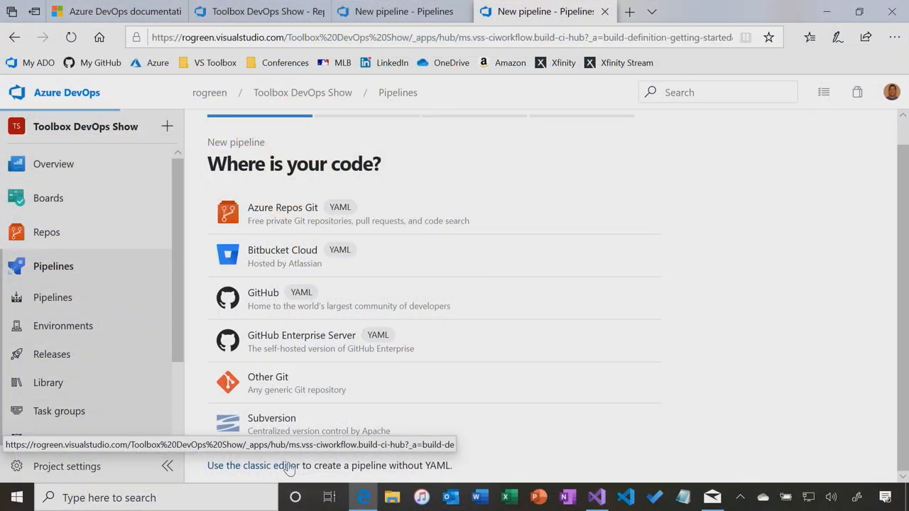
# - Use the classic editor with the Toolbox DevOps Show Azure Repos Git repo on master as source
pyautogui.click(251, 466)
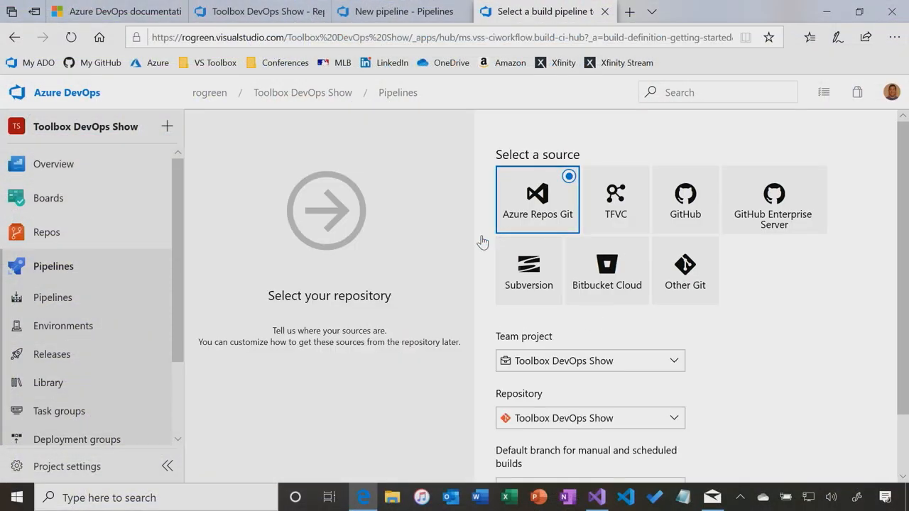
pyautogui.moveTo(420, 295)
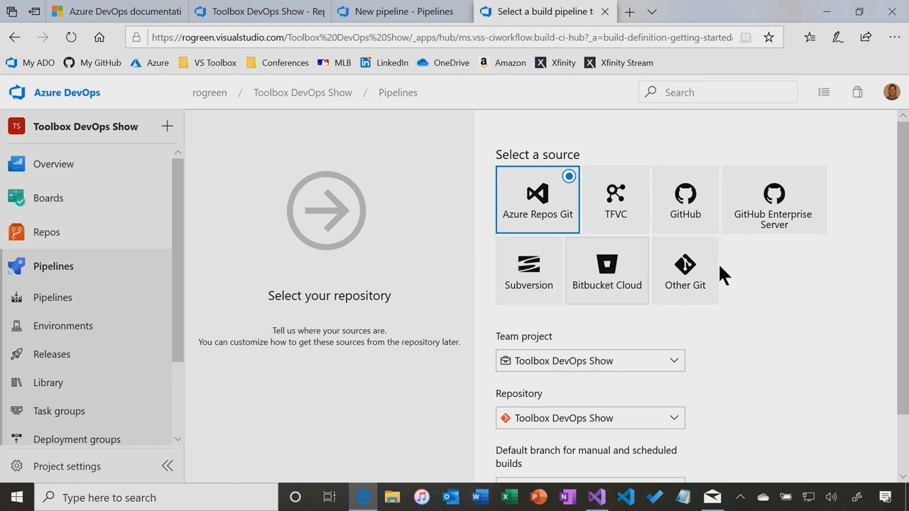
pyautogui.moveTo(562, 213)
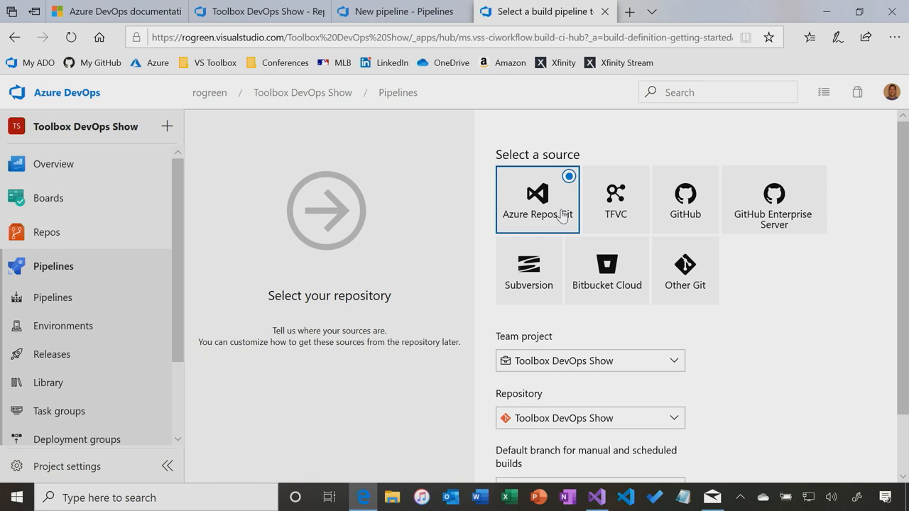
pyautogui.scroll(-3)
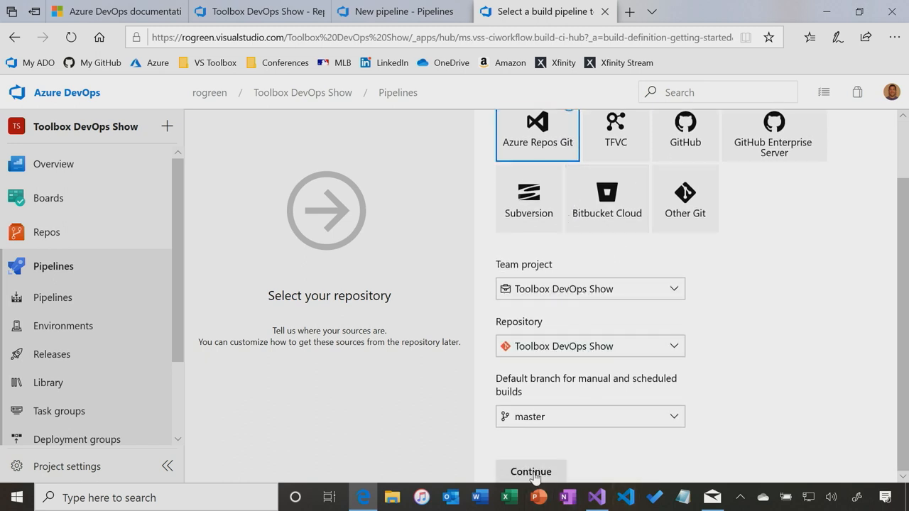
pyautogui.click(532, 472)
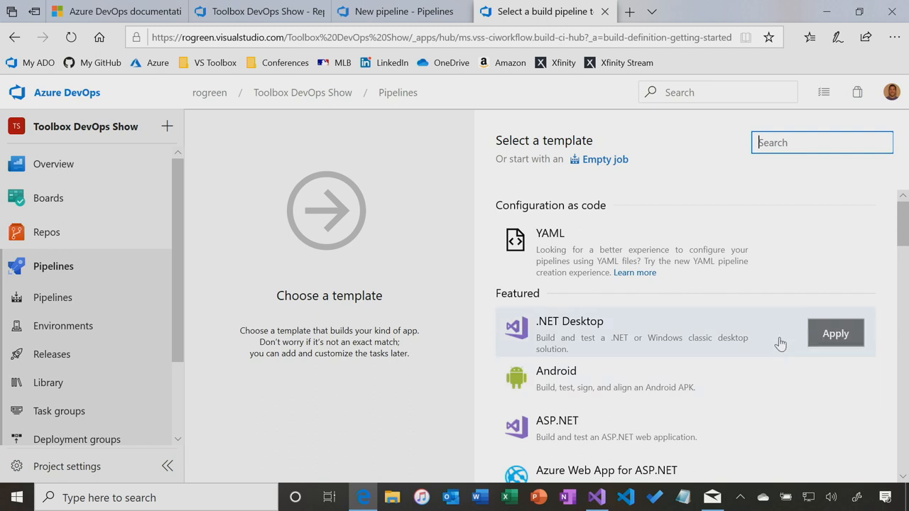
pyautogui.moveTo(613, 173)
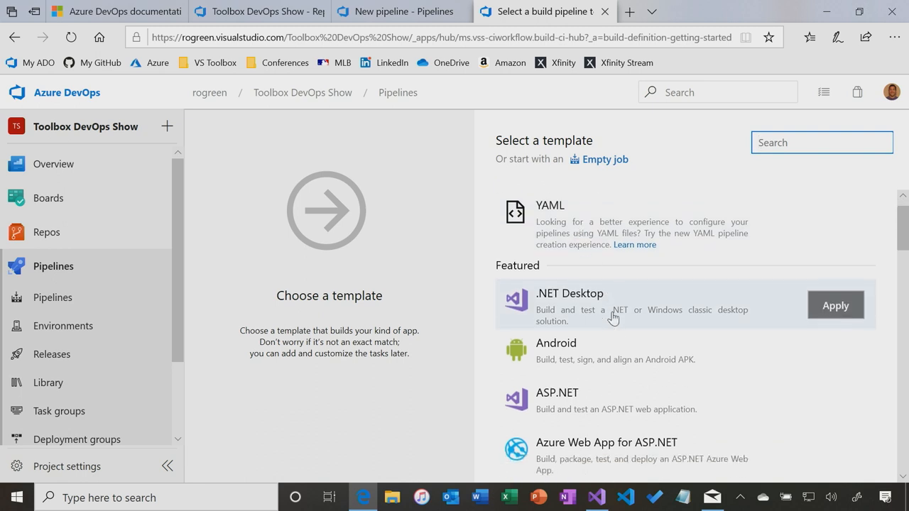
# - Browse the list of build templates to find the ASP.NET template
pyautogui.scroll(-3)
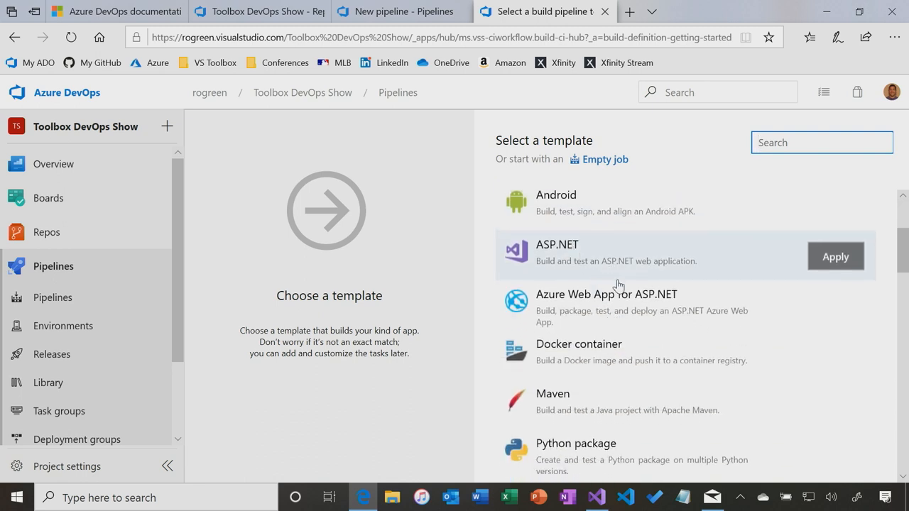
pyautogui.scroll(-3)
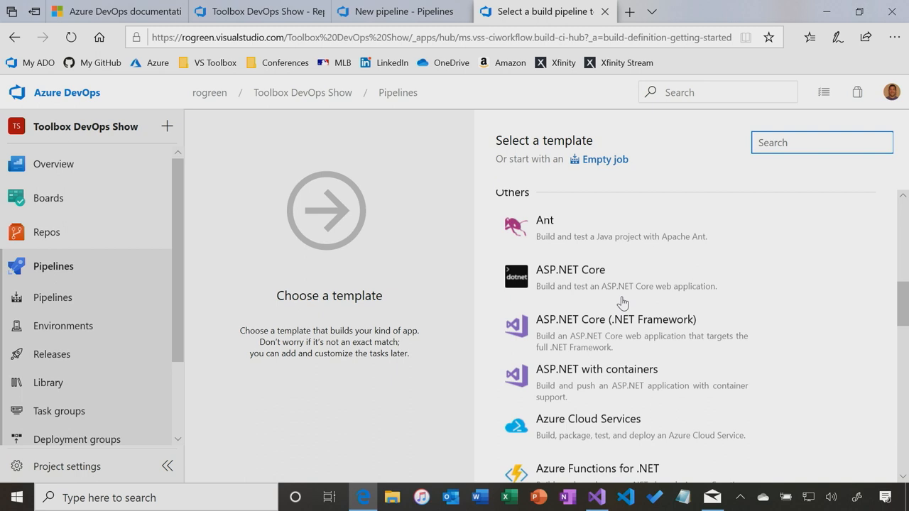
pyautogui.moveTo(632, 391)
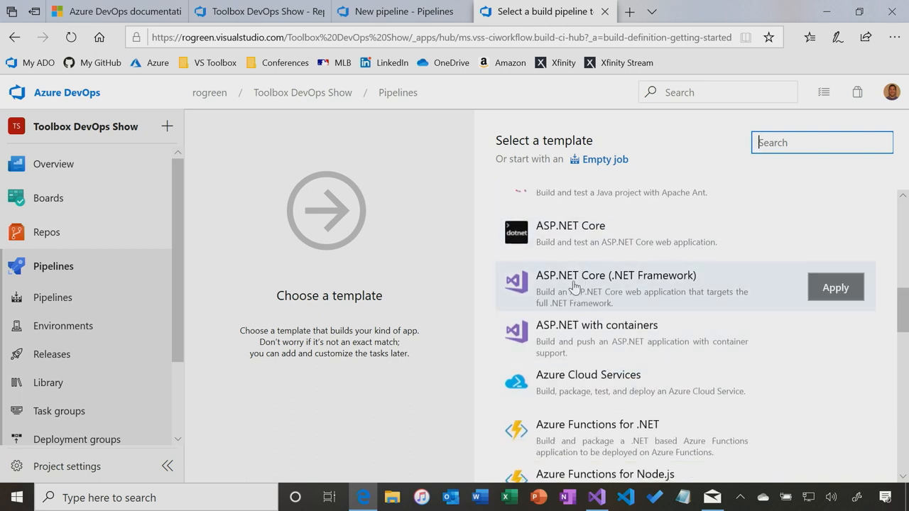
pyautogui.scroll(-3)
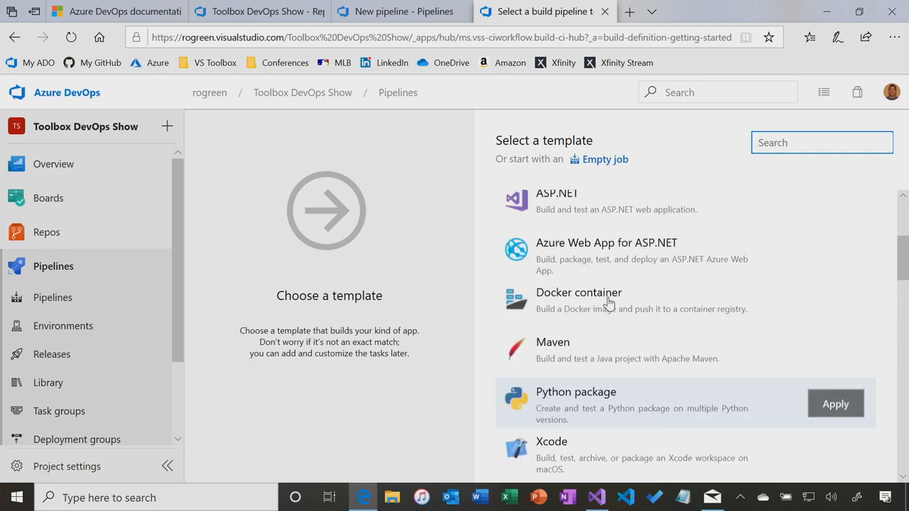
pyautogui.scroll(3)
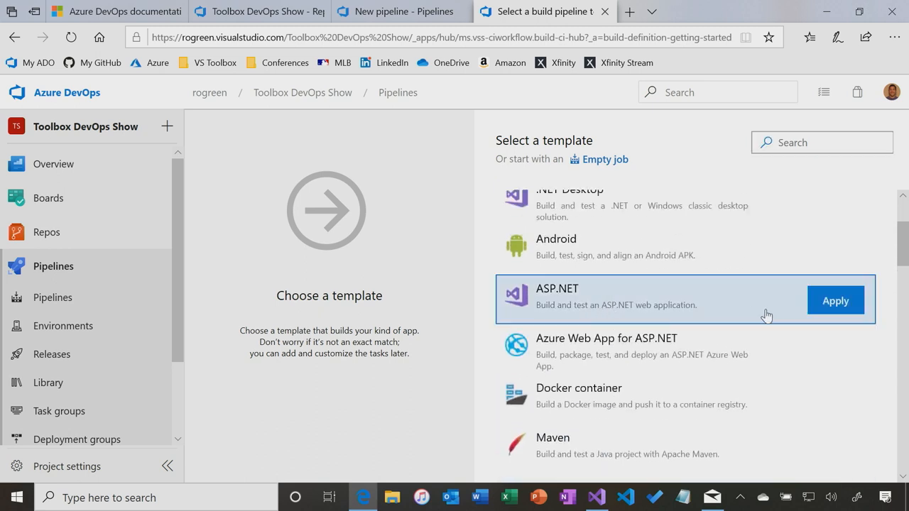
# - Apply the ASP.NET template and rename the pipeline to 'Classic Build Pipeline'
pyautogui.click(836, 302)
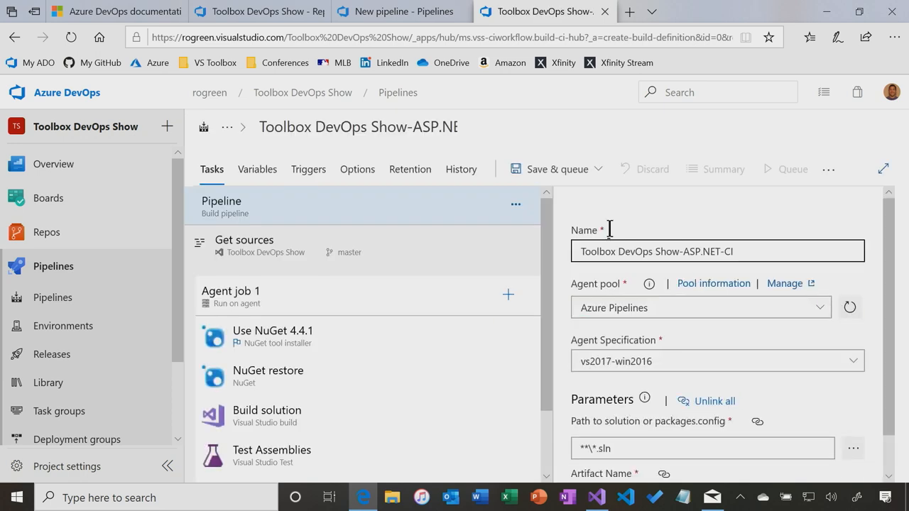
pyautogui.tripleClick(713, 250)
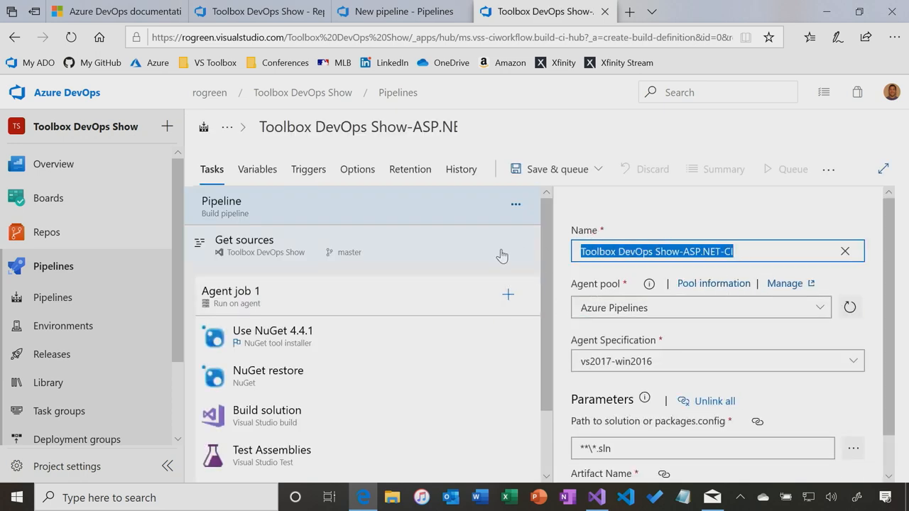
pyautogui.write('Classib')
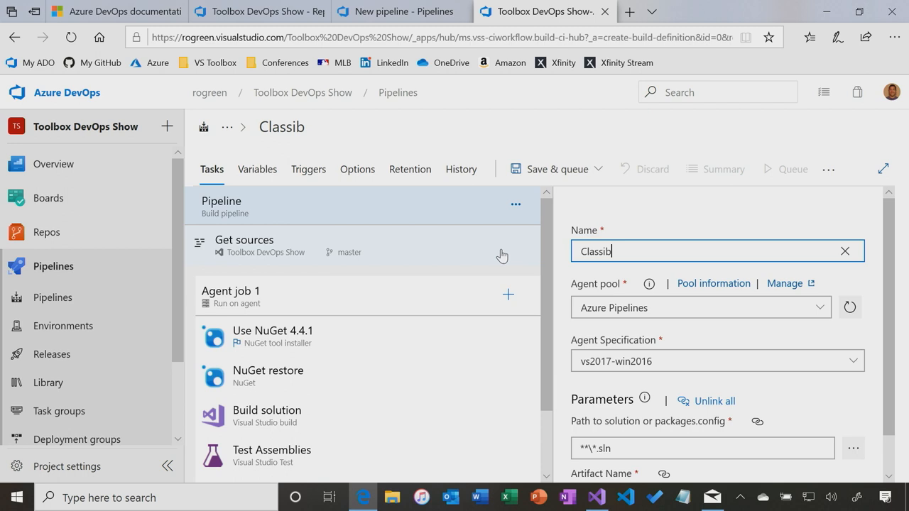
pyautogui.write('Classic Build Pipeline')
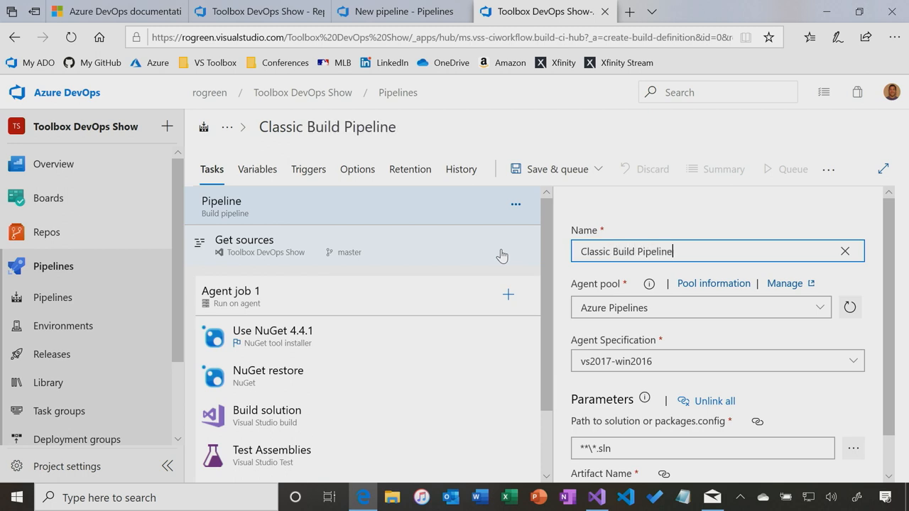
# - Set the pipeline's Agent Specification to windows-2019
pyautogui.scroll(-3)
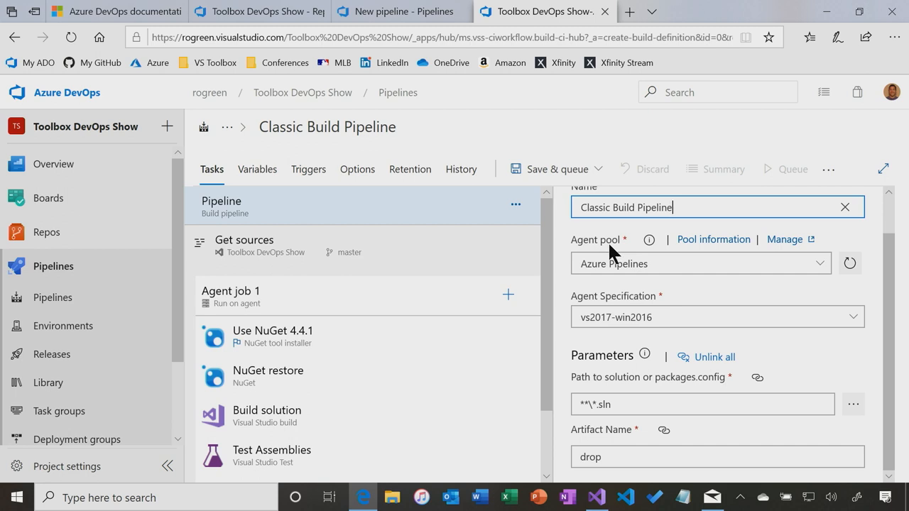
pyautogui.click(710, 317)
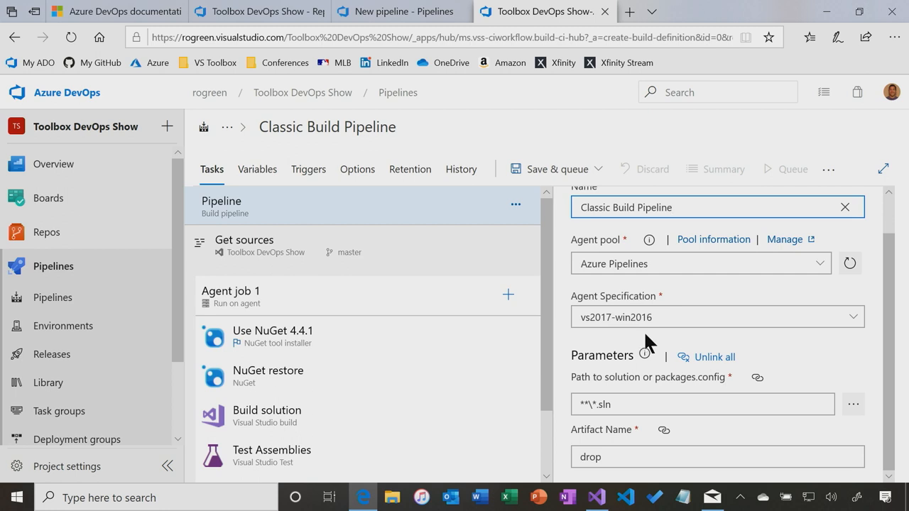
pyautogui.click(711, 317)
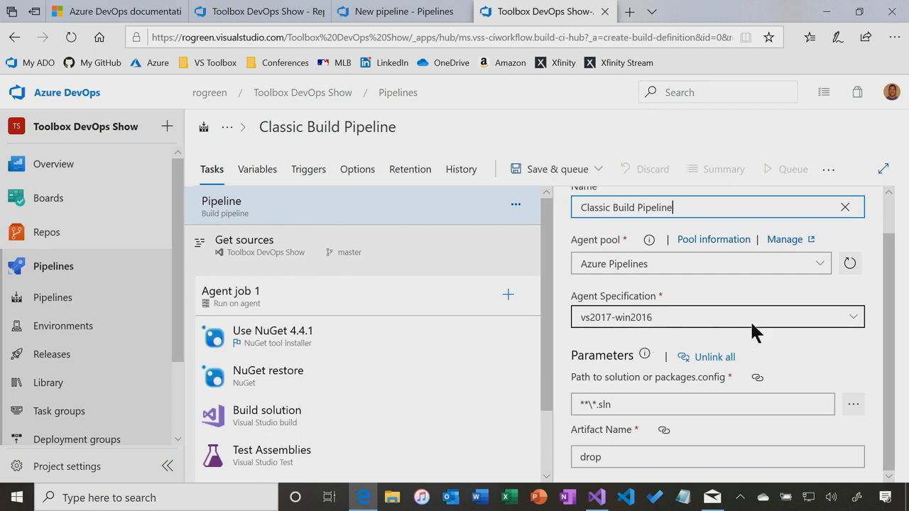
pyautogui.click(852, 317)
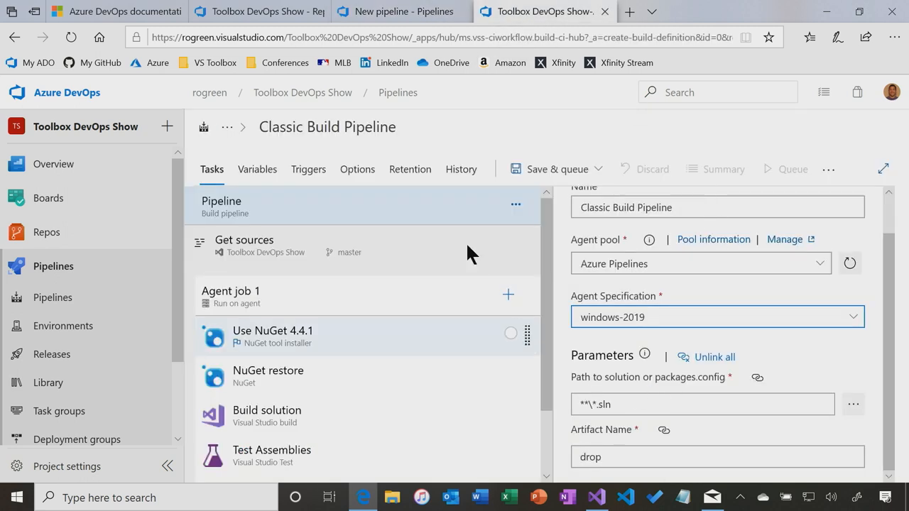
# - Review Agent job 1's NuGet tasks and compare them with the YAML pipeline
pyautogui.click(244, 238)
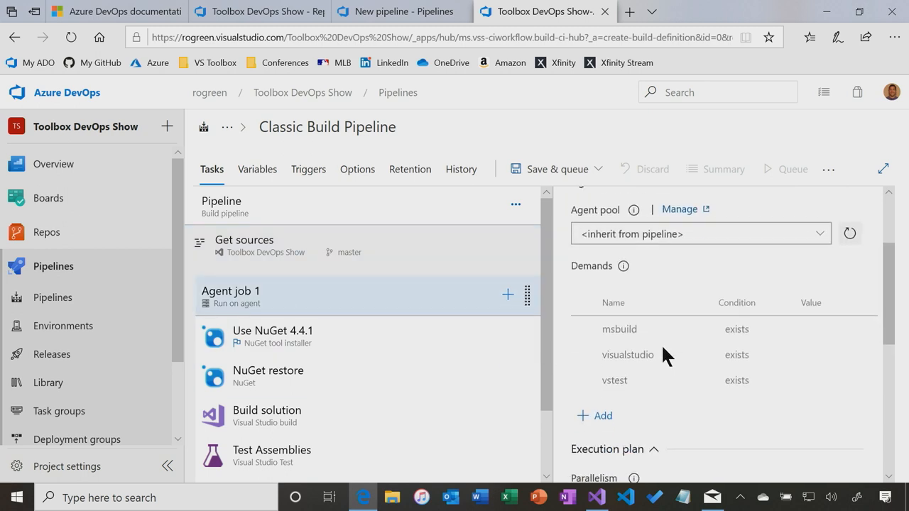
pyautogui.click(273, 335)
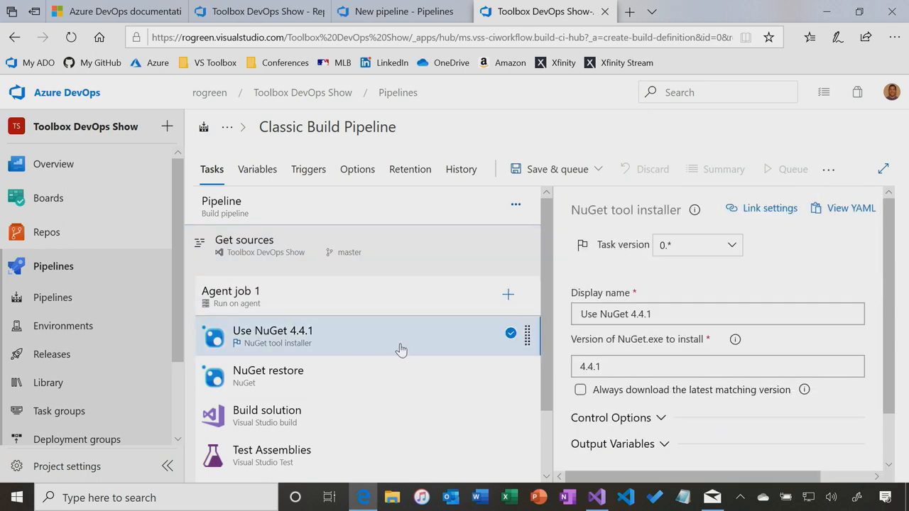
pyautogui.click(267, 375)
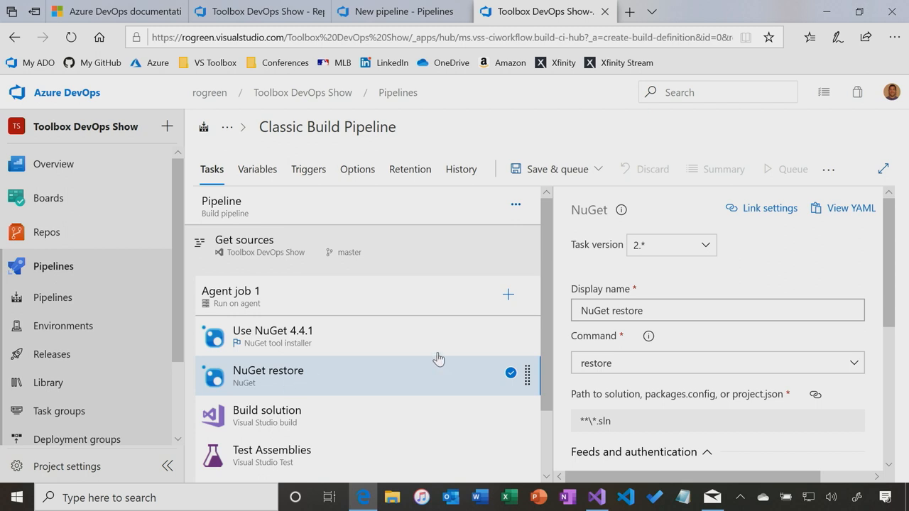
pyautogui.click(398, 12)
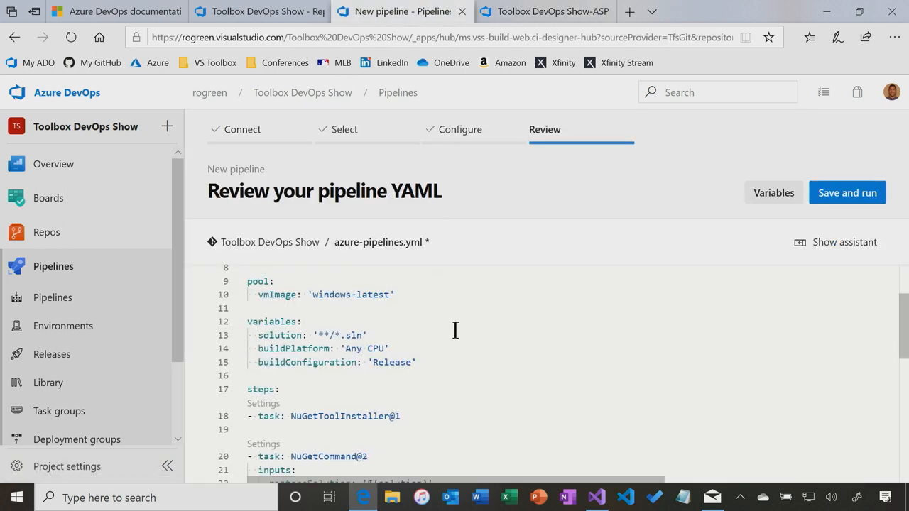
pyautogui.scroll(-3)
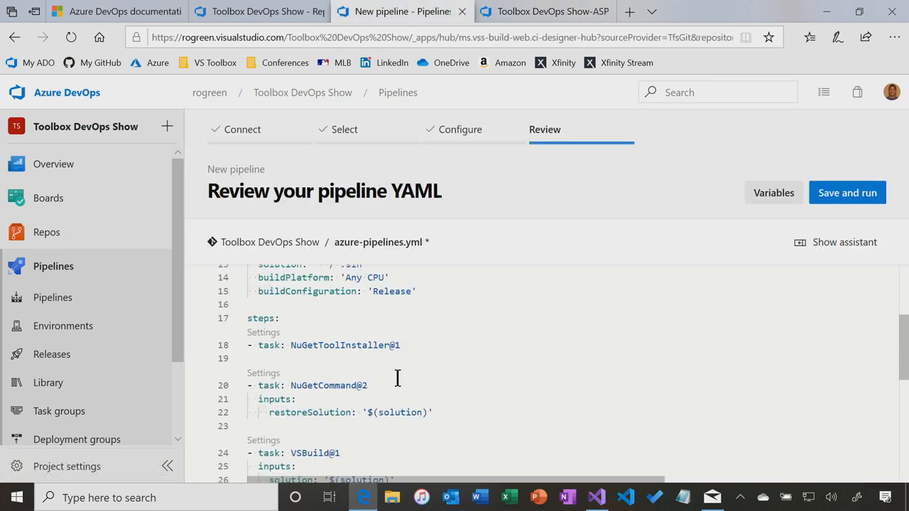
pyautogui.scroll(-3)
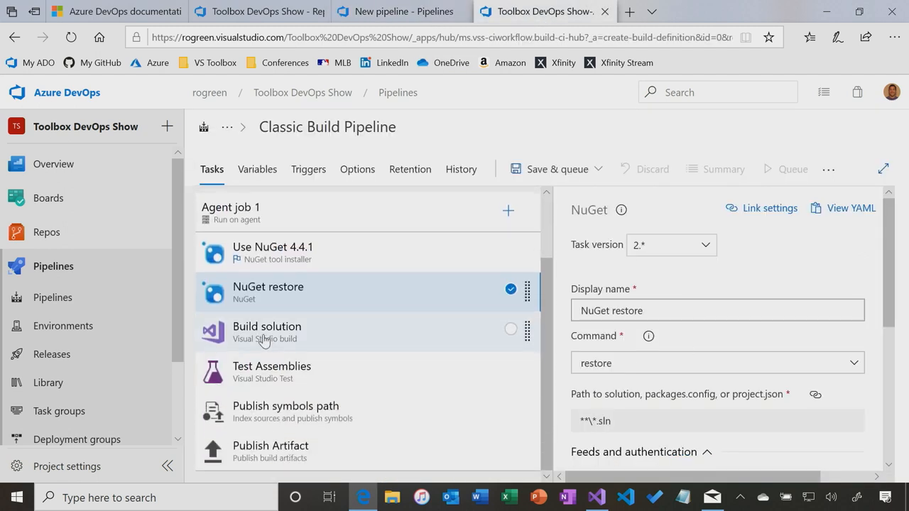
# - Review the Build solution task, variables and Test Assemblies step against the YAML
pyautogui.click(267, 332)
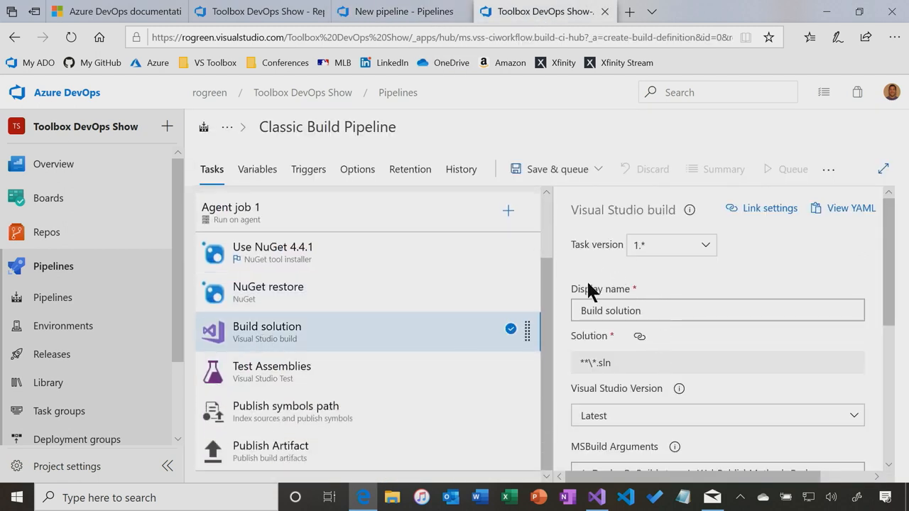
pyautogui.click(257, 169)
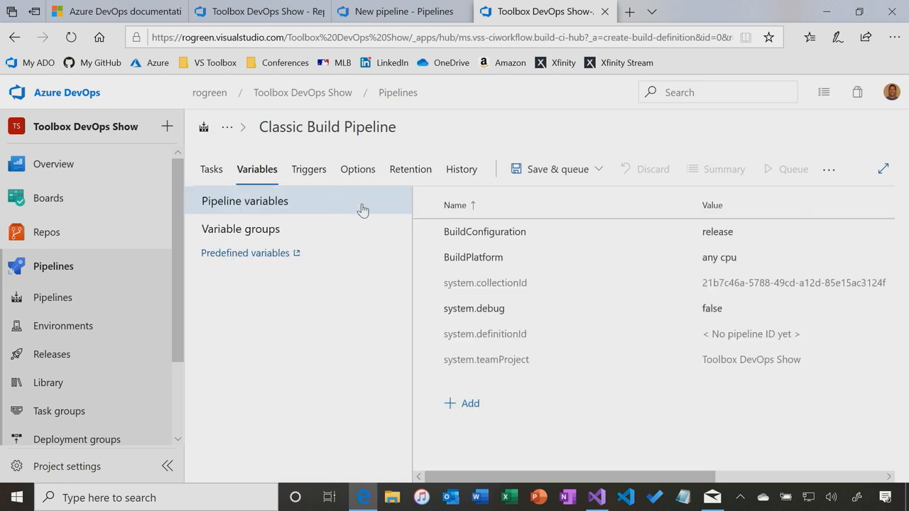
pyautogui.moveTo(742, 273)
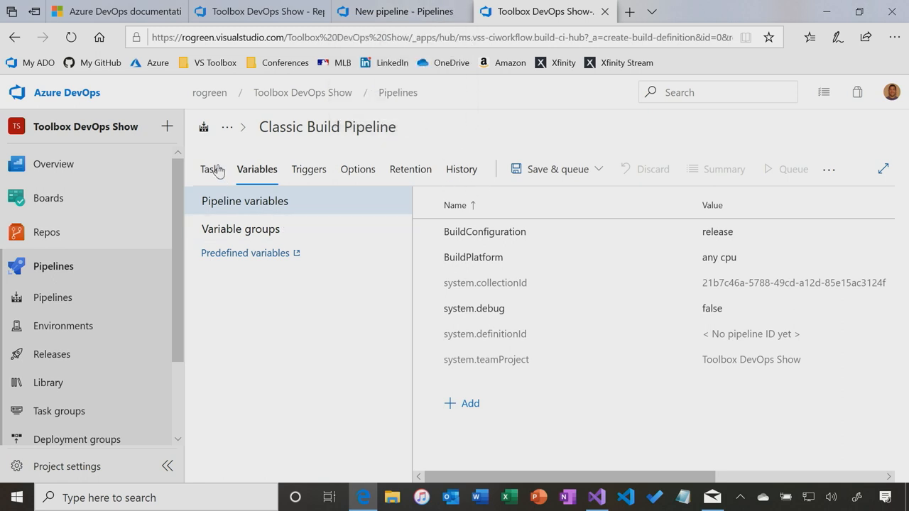
pyautogui.click(212, 169)
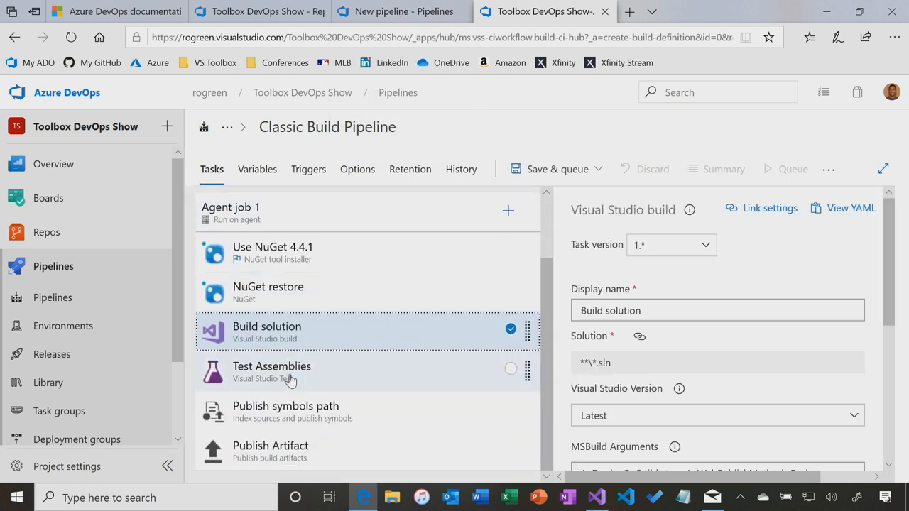
pyautogui.click(271, 373)
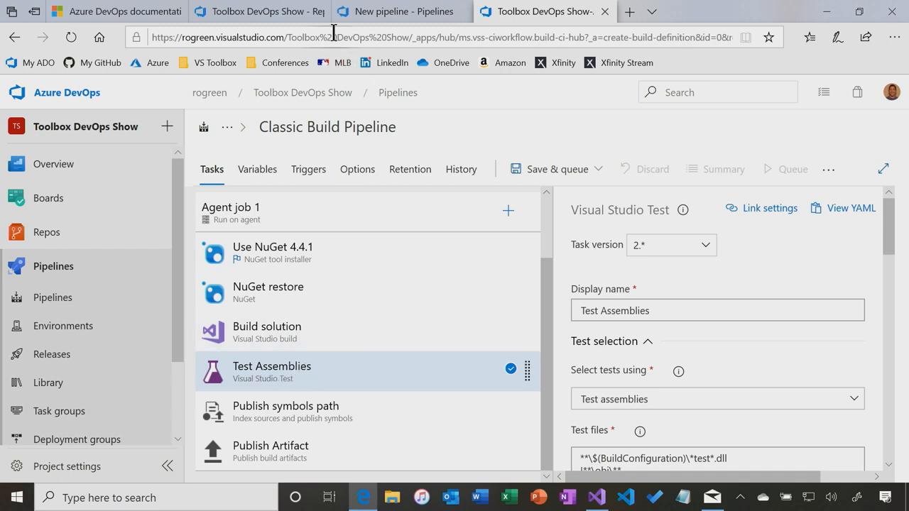
pyautogui.click(399, 11)
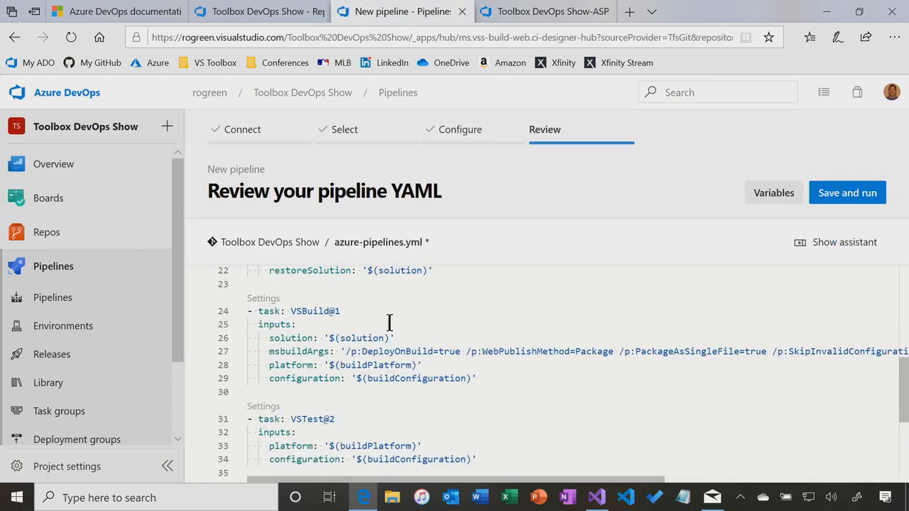
pyautogui.scroll(-3)
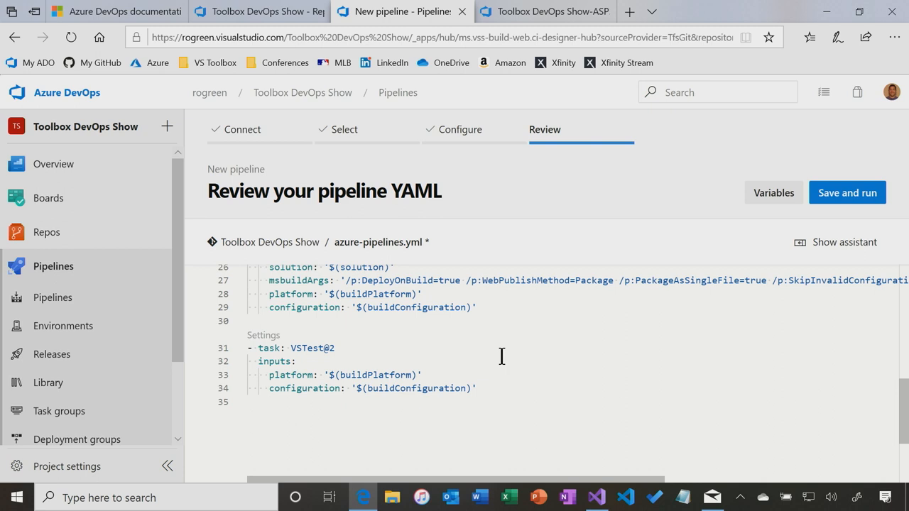
# - Inspect the Publish Artifact step's settings, which the YAML ending at VSTest lacks
pyautogui.click(546, 11)
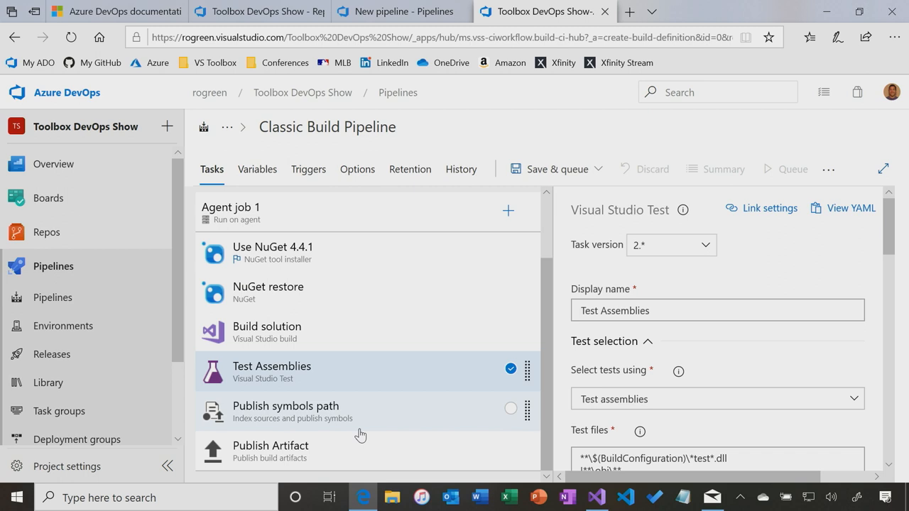
pyautogui.moveTo(355, 422)
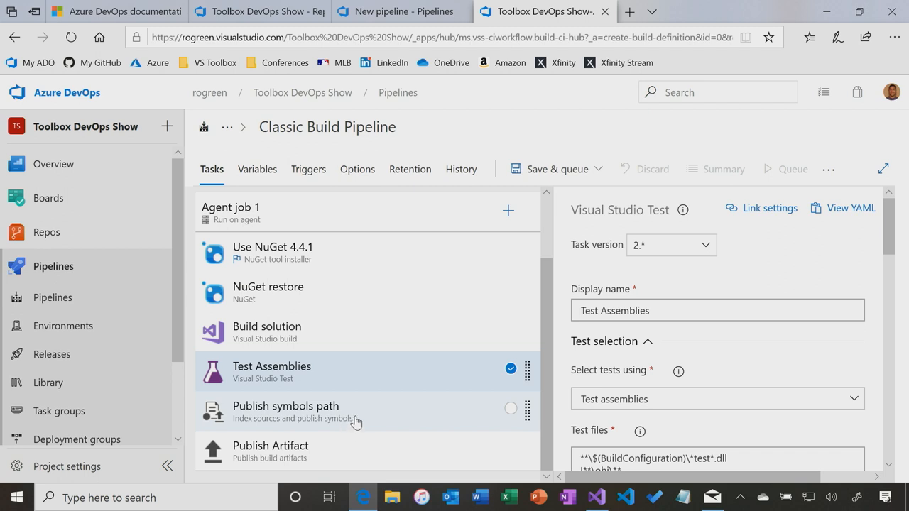
pyautogui.moveTo(308, 415)
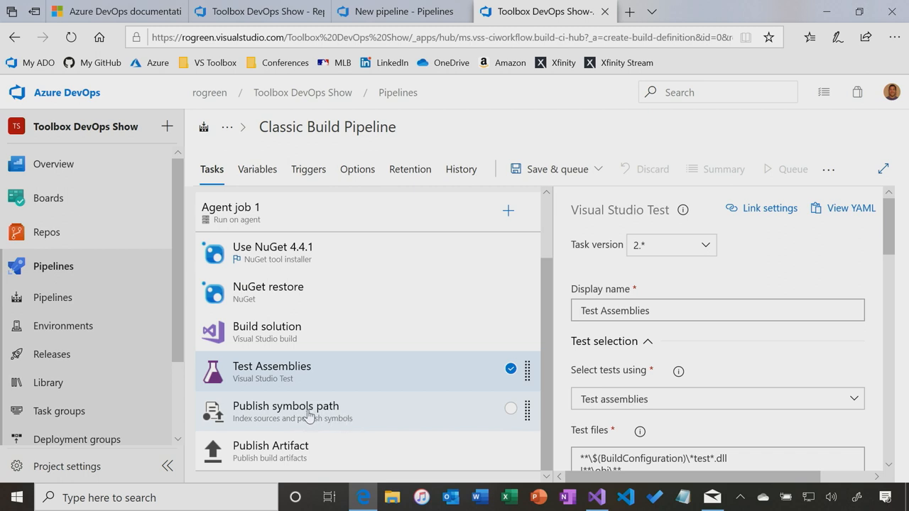
pyautogui.click(270, 452)
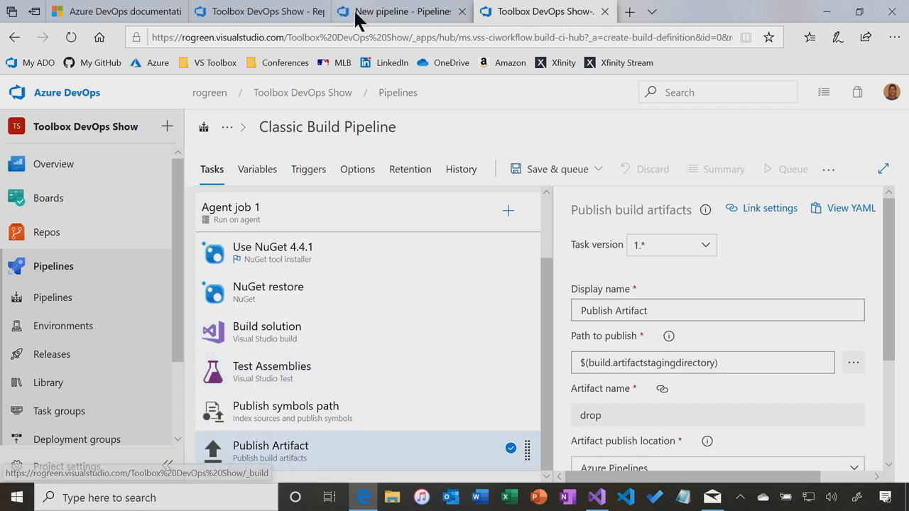
pyautogui.click(398, 11)
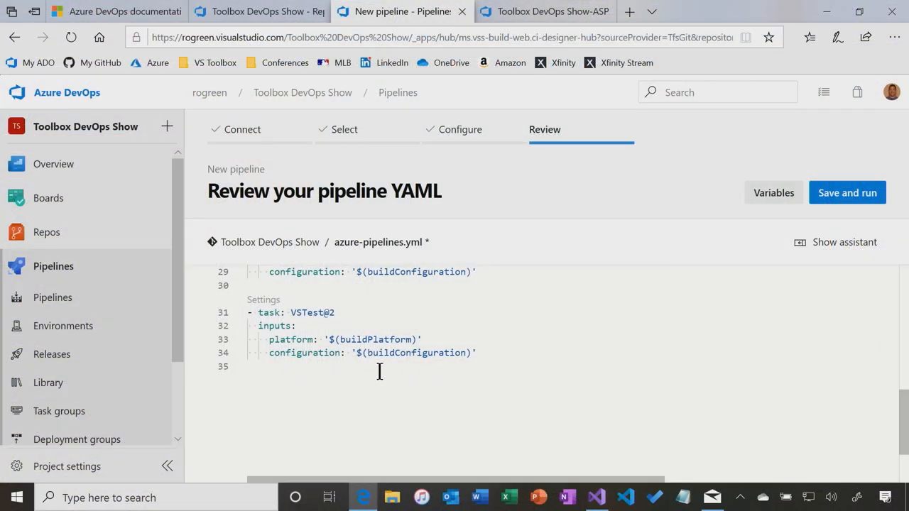
# - Copy the Publish Artifact step's YAML into azure-pipelines.yml and show the task assistant
pyautogui.click(545, 11)
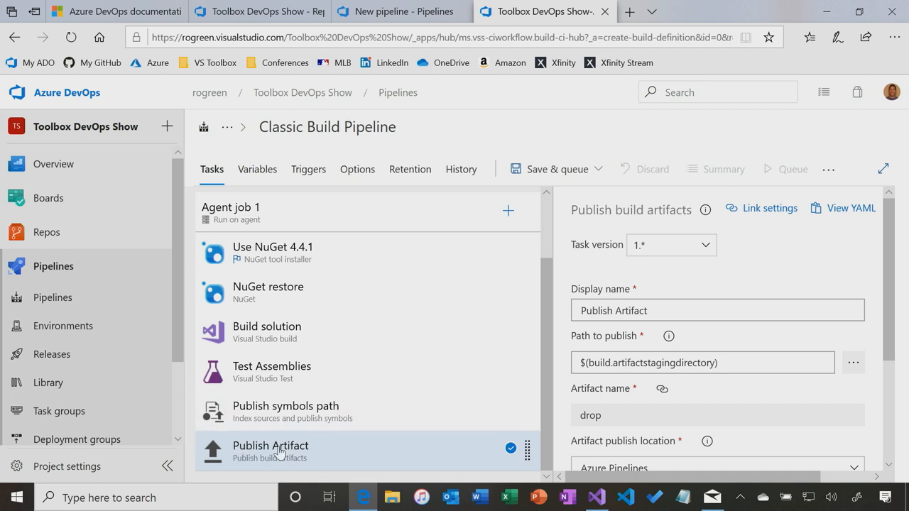
pyautogui.moveTo(632, 344)
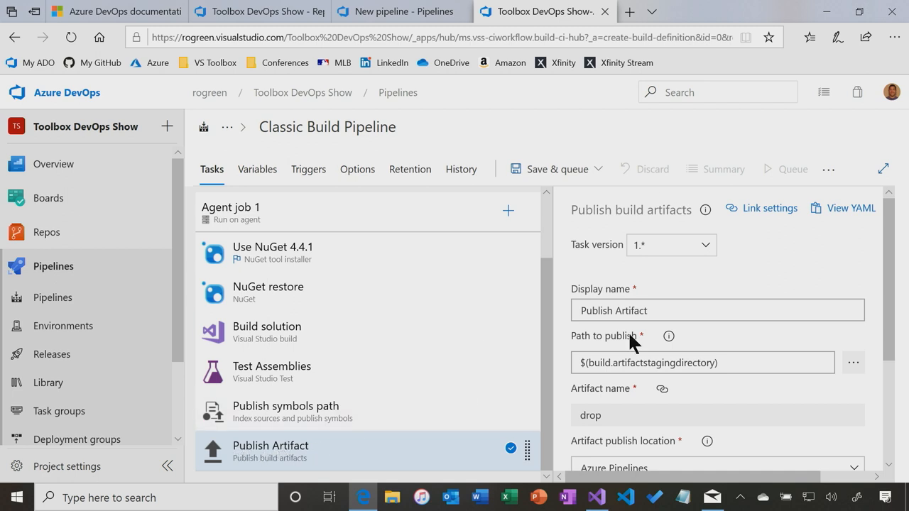
pyautogui.moveTo(855, 215)
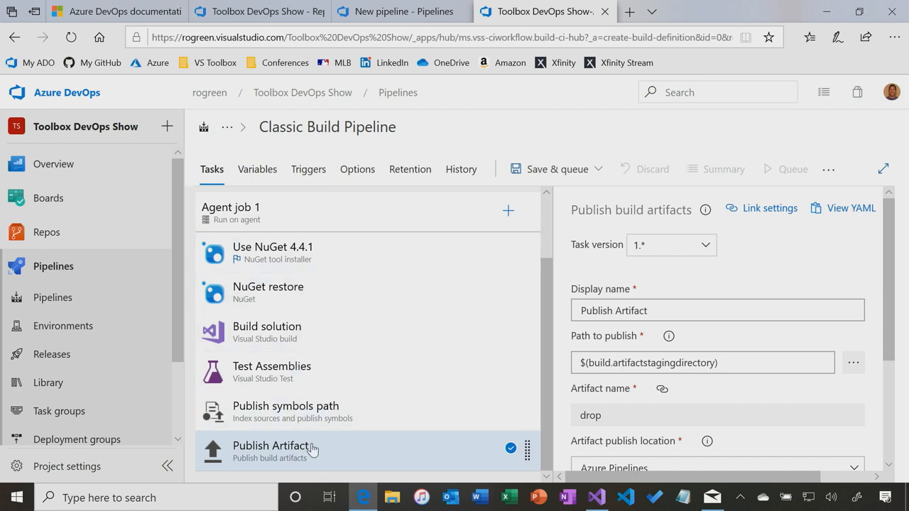
pyautogui.moveTo(867, 211)
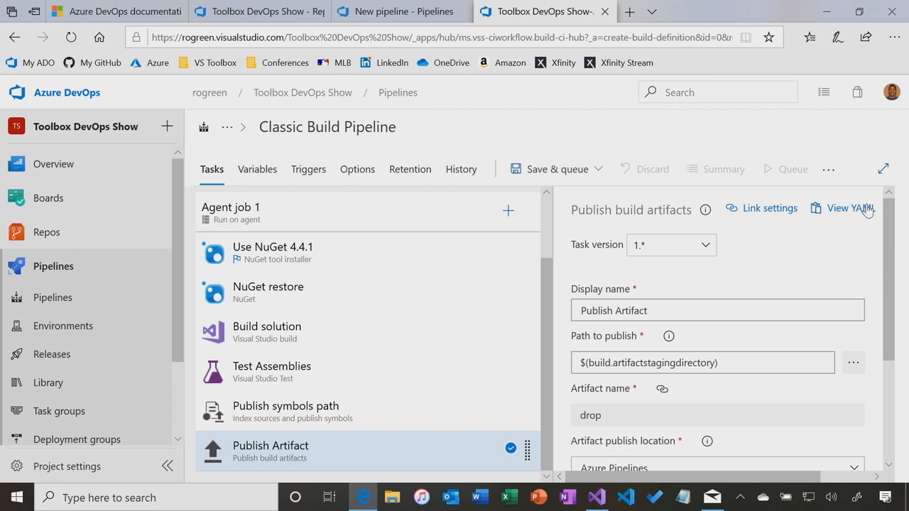
pyautogui.click(849, 208)
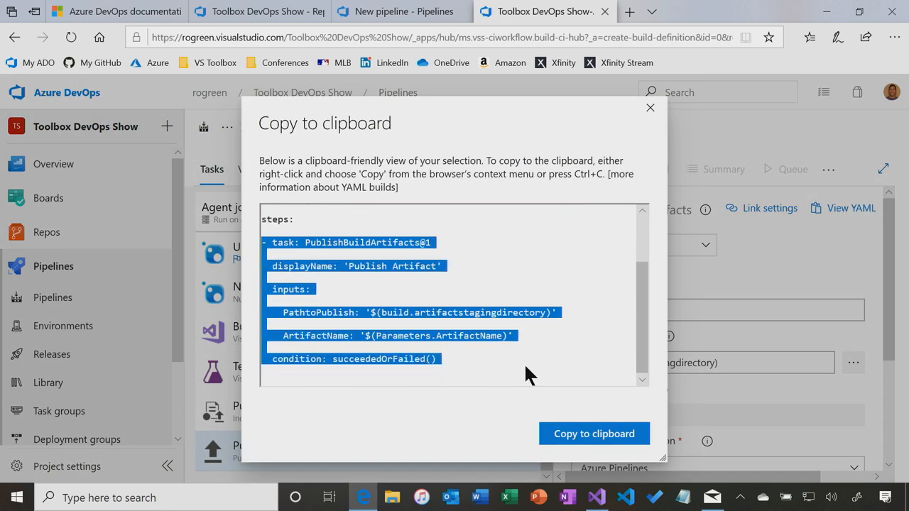
pyautogui.click(398, 12)
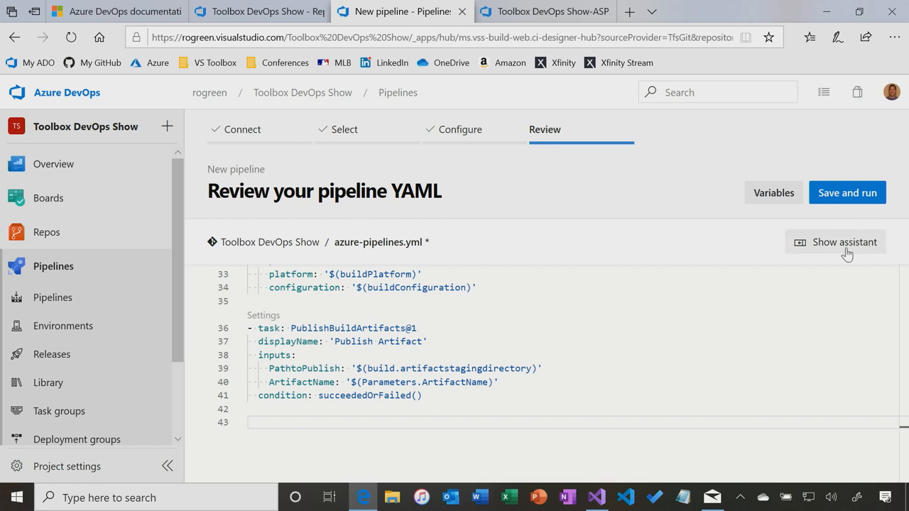
pyautogui.click(844, 242)
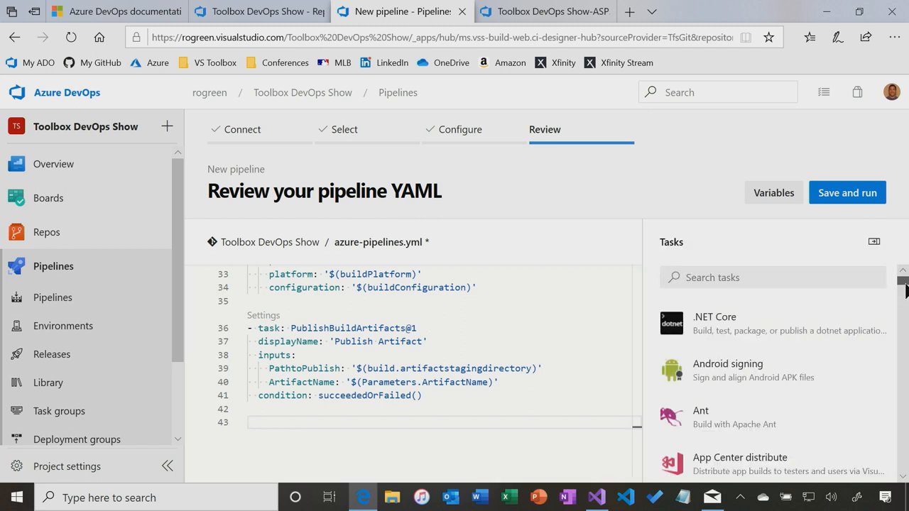
# - Add a Publish build artifacts task from the assistant with Azure Pipelines as publish location
pyautogui.scroll(-3)
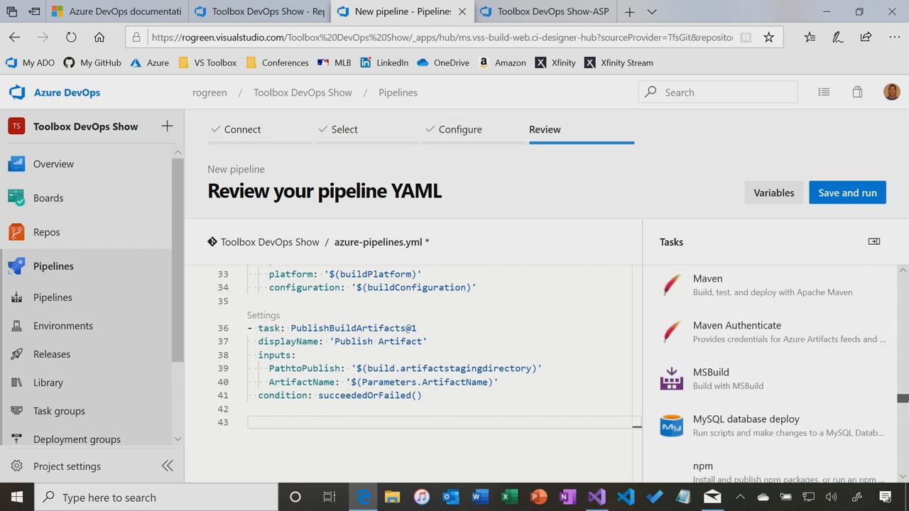
pyautogui.scroll(-3)
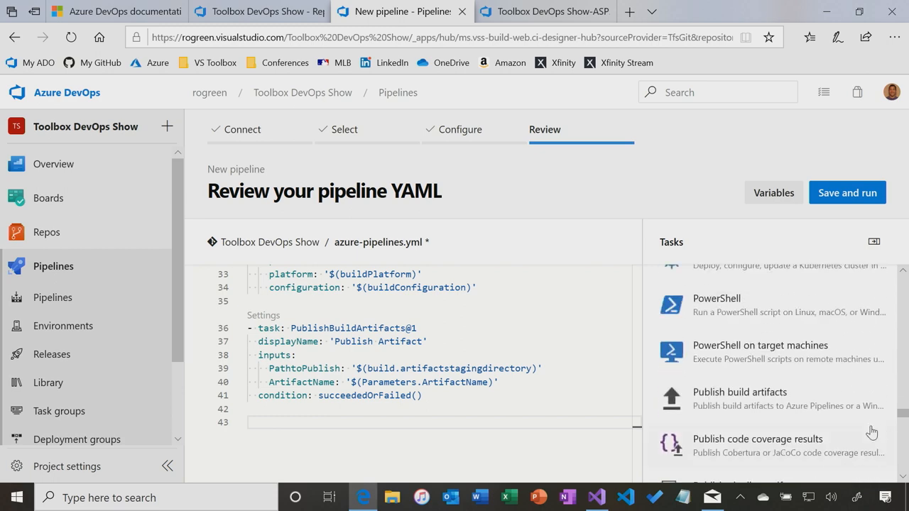
pyautogui.click(738, 398)
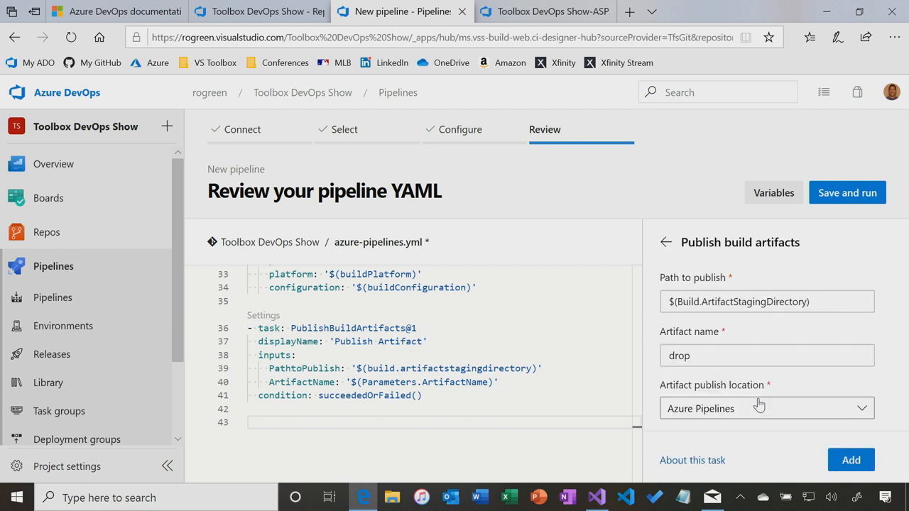
pyautogui.click(767, 408)
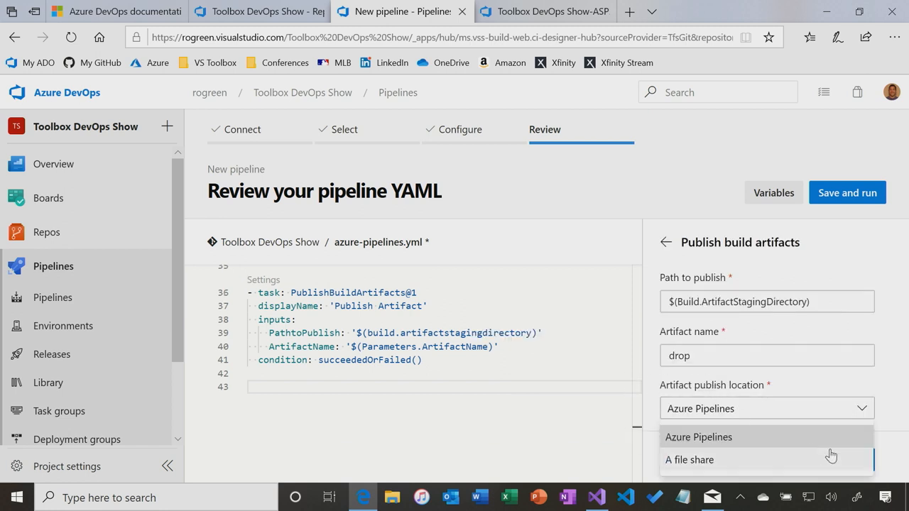
pyautogui.click(699, 437)
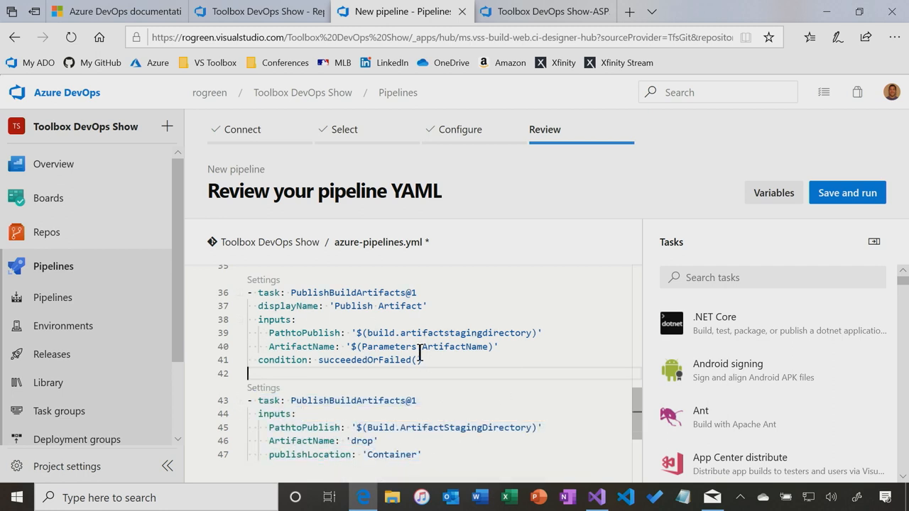
# - Select and delete the duplicate assistant-added publish artifacts block
pyautogui.moveTo(249, 401); pyautogui.dragTo(421, 455)
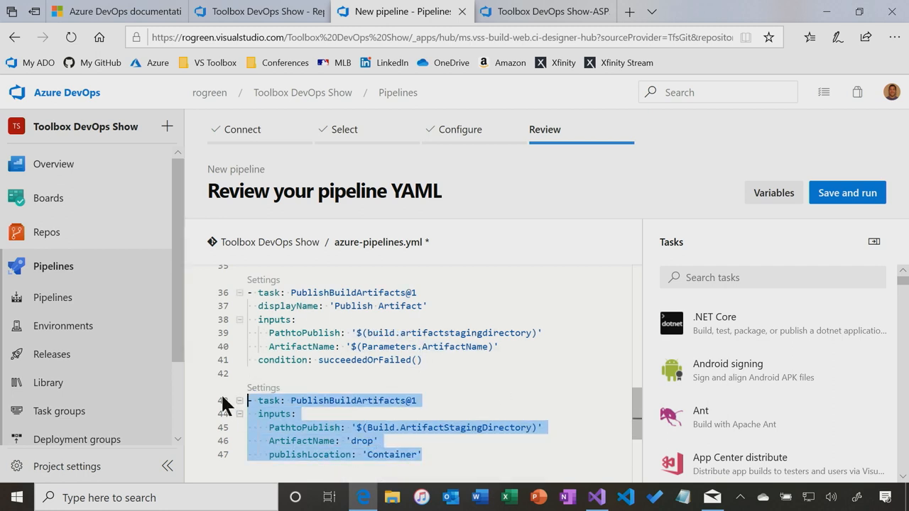
pyautogui.press('Delete')
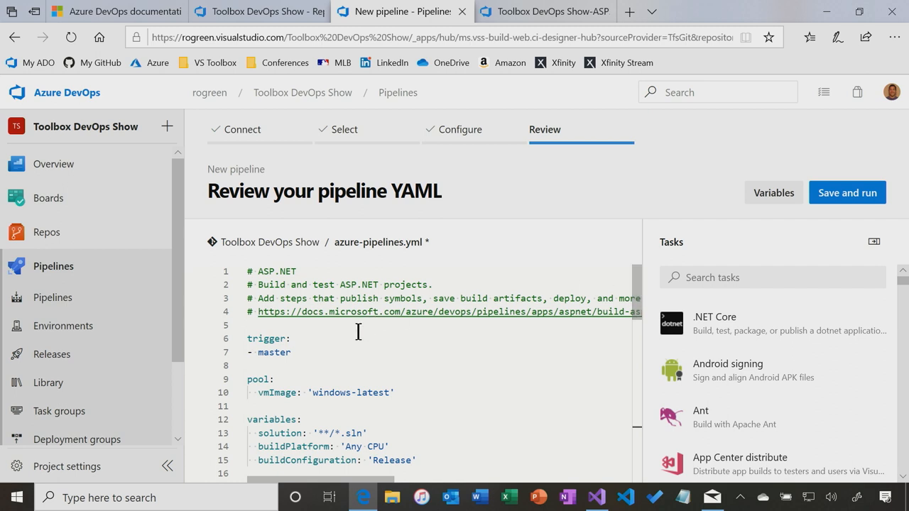
pyautogui.moveTo(310, 353)
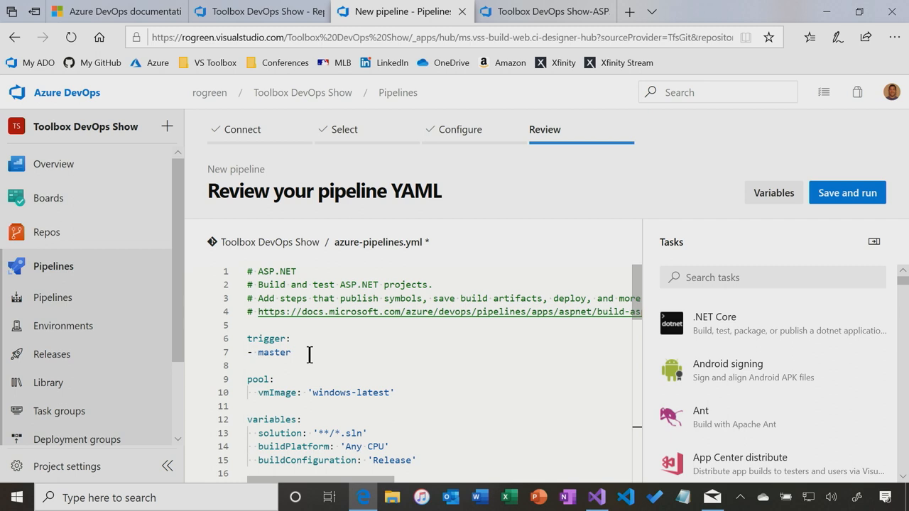
pyautogui.moveTo(425, 44)
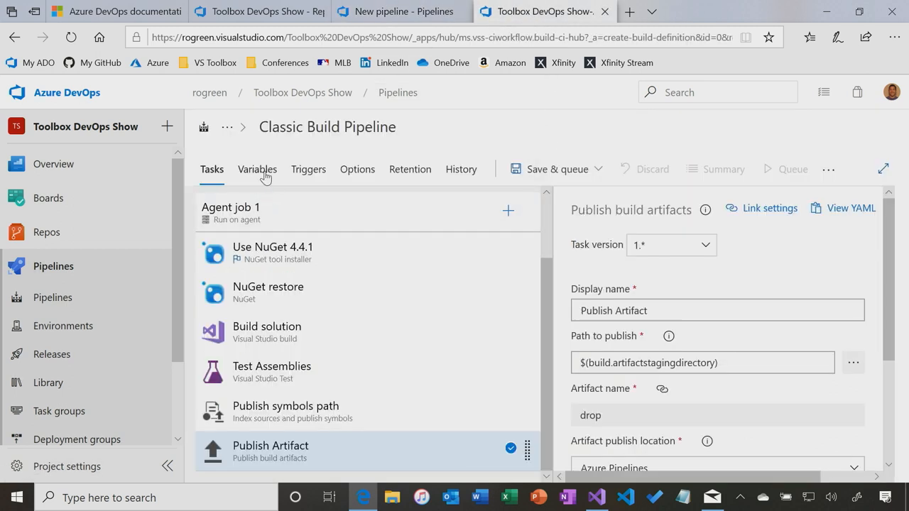
# - Enable continuous integration on master for the classic pipeline and save it without queuing
pyautogui.click(309, 169)
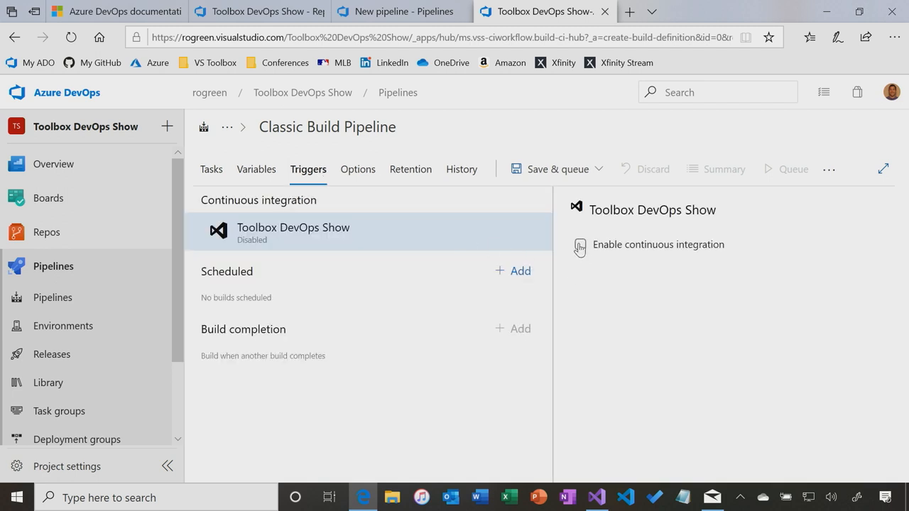
pyautogui.click(580, 244)
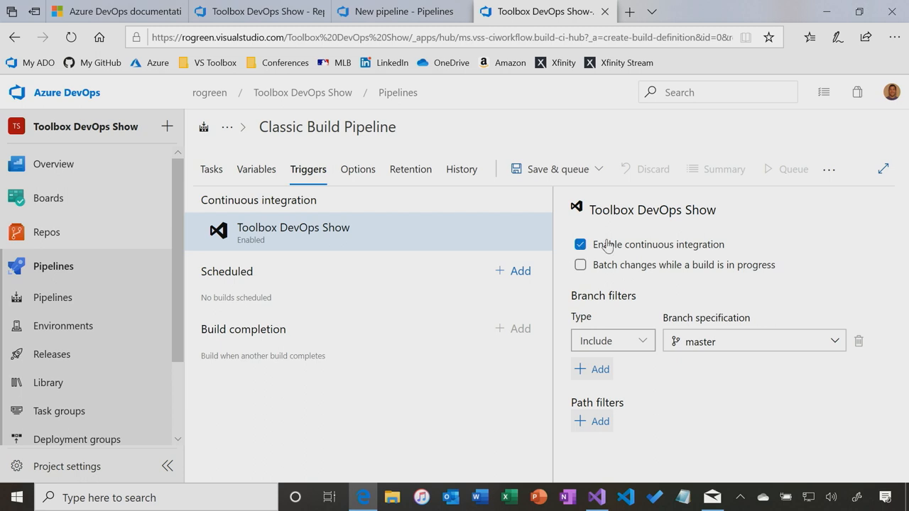
pyautogui.click(599, 168)
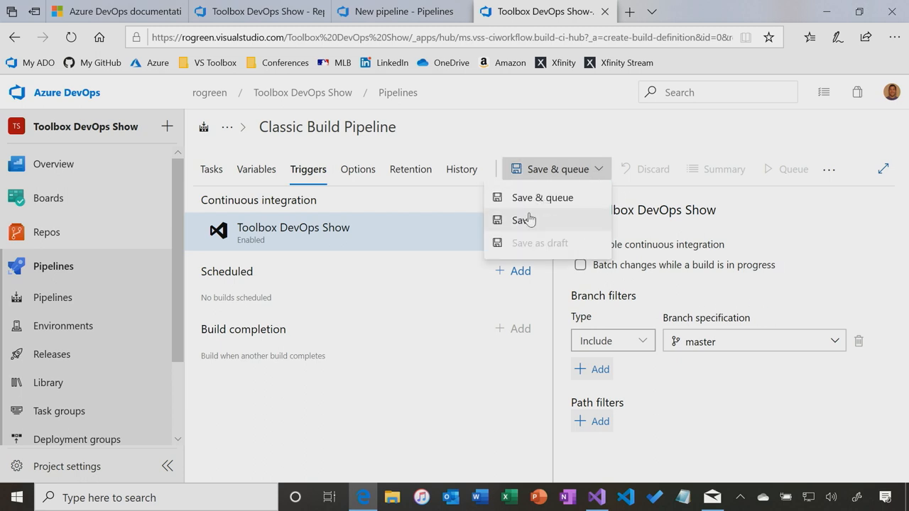
pyautogui.click(523, 219)
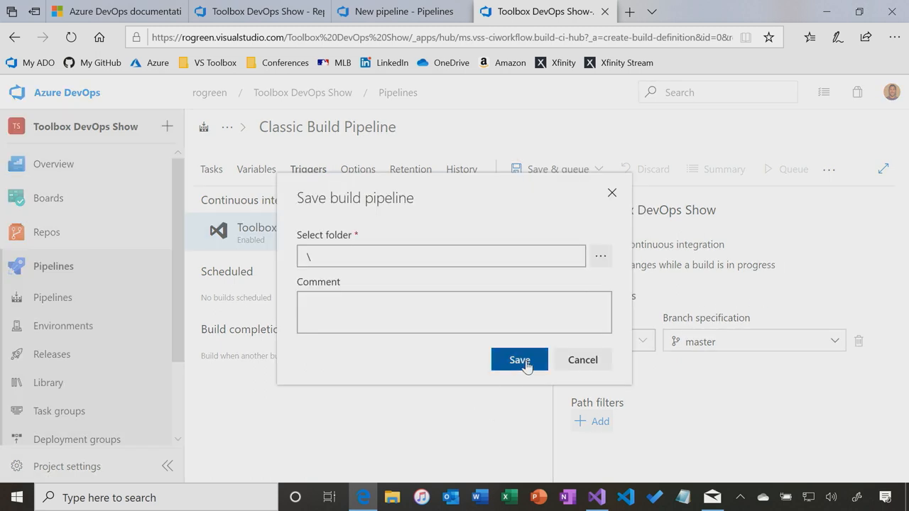
pyautogui.click(520, 359)
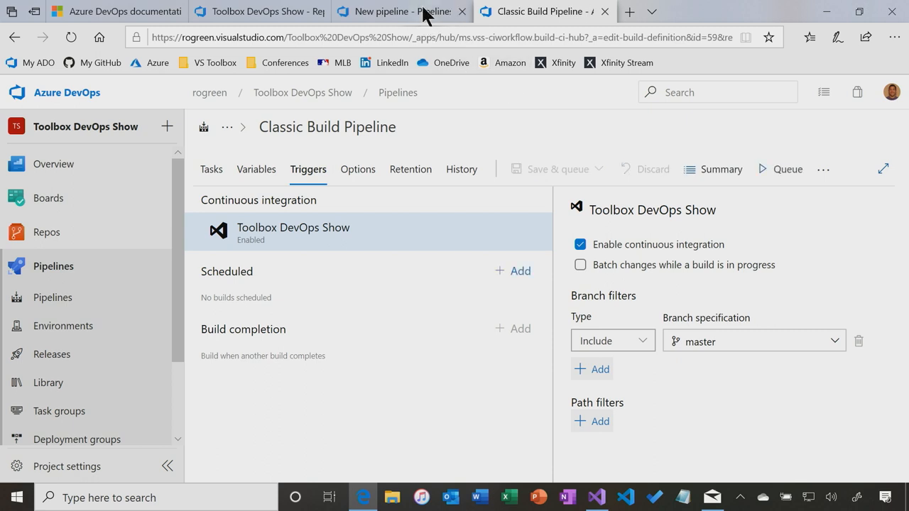
pyautogui.click(397, 11)
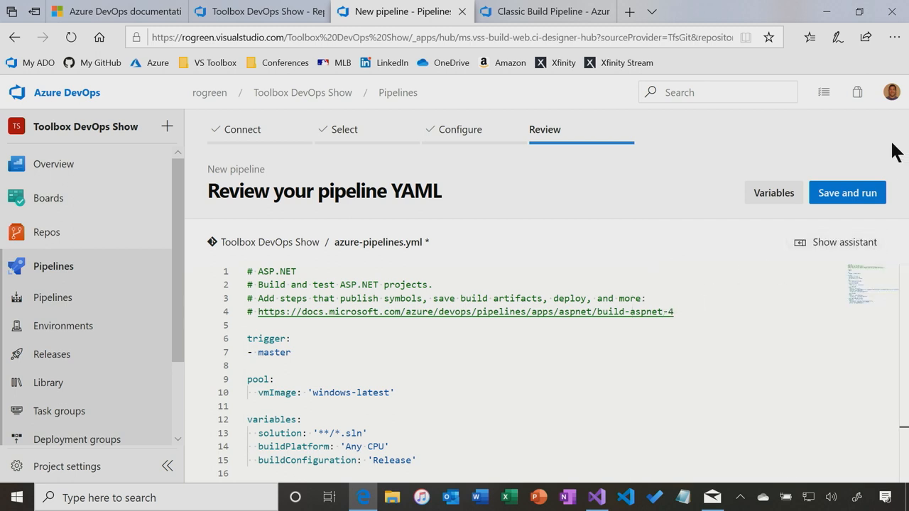
# - Save and run the YAML pipeline, committing 'Set up CI with Azure Pipelines' to master
pyautogui.click(847, 194)
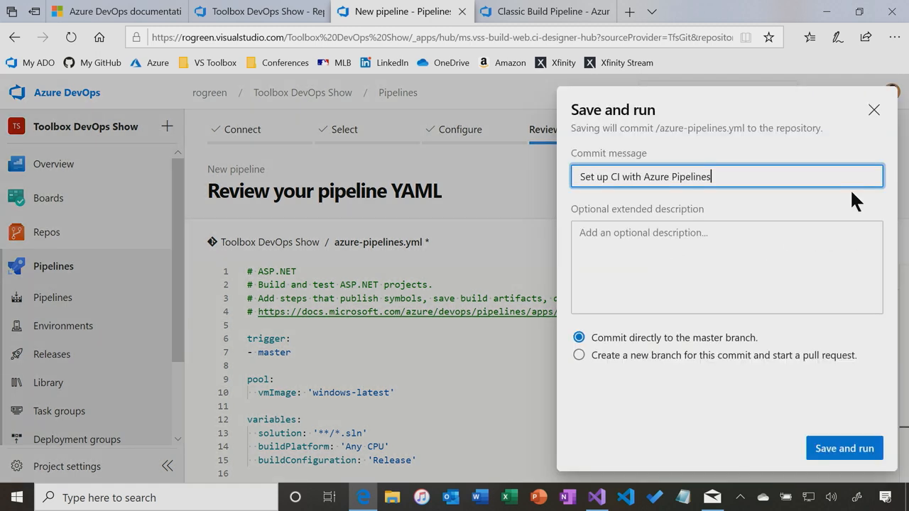
pyautogui.click(844, 449)
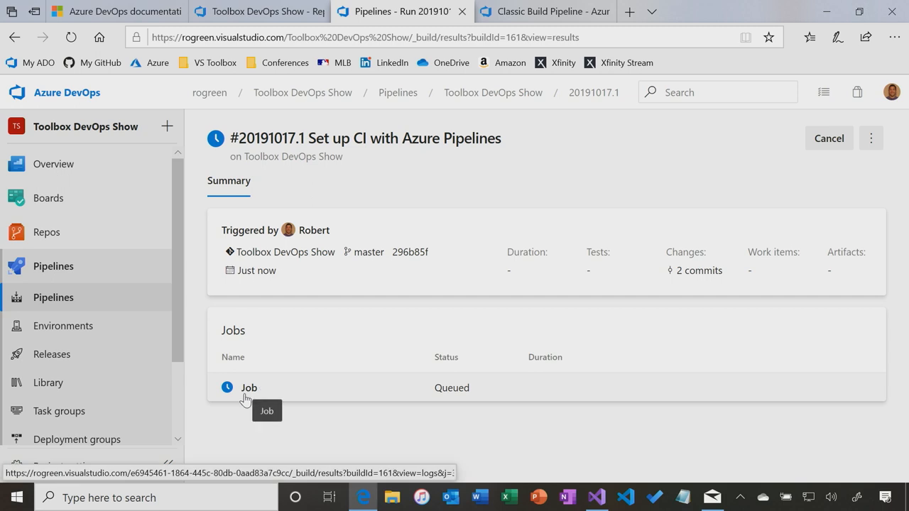
pyautogui.click(248, 388)
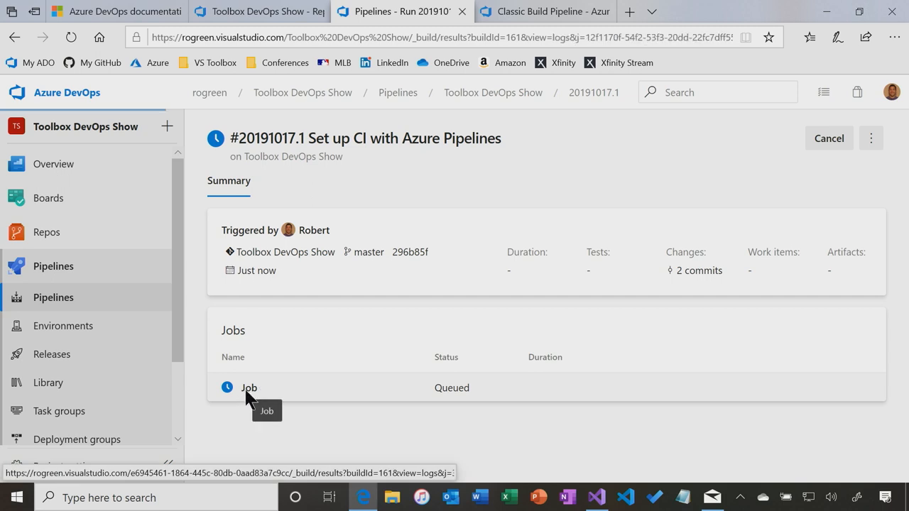
# - Watch run #20191017.1's job console log through the build, test and publish steps
pyautogui.click(248, 387)
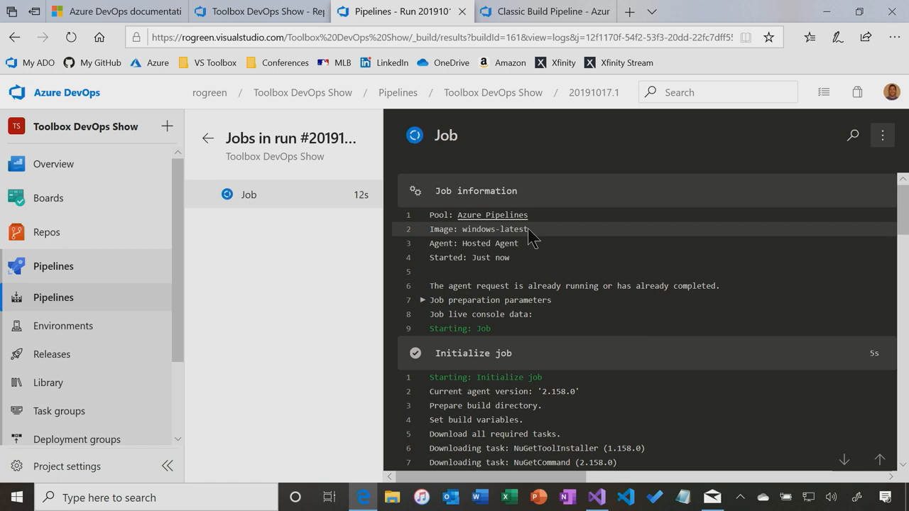
pyautogui.moveTo(512, 285)
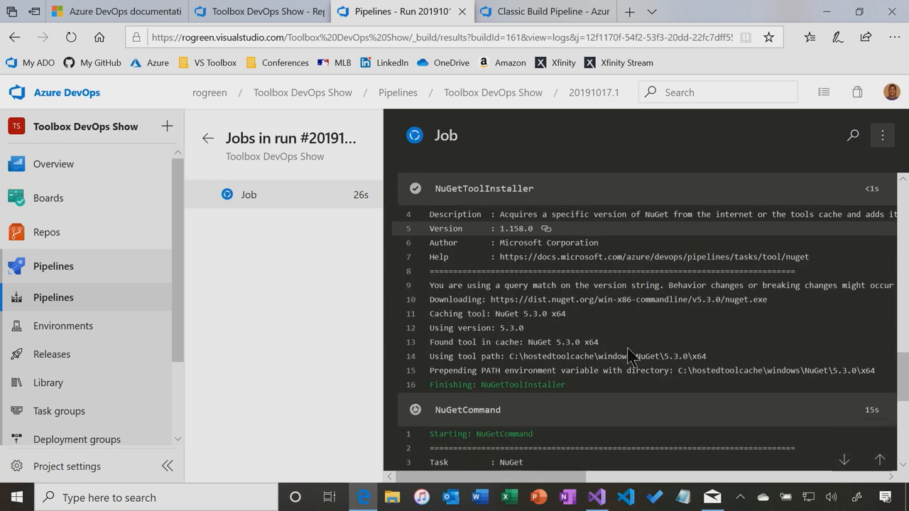
pyautogui.scroll(-3)
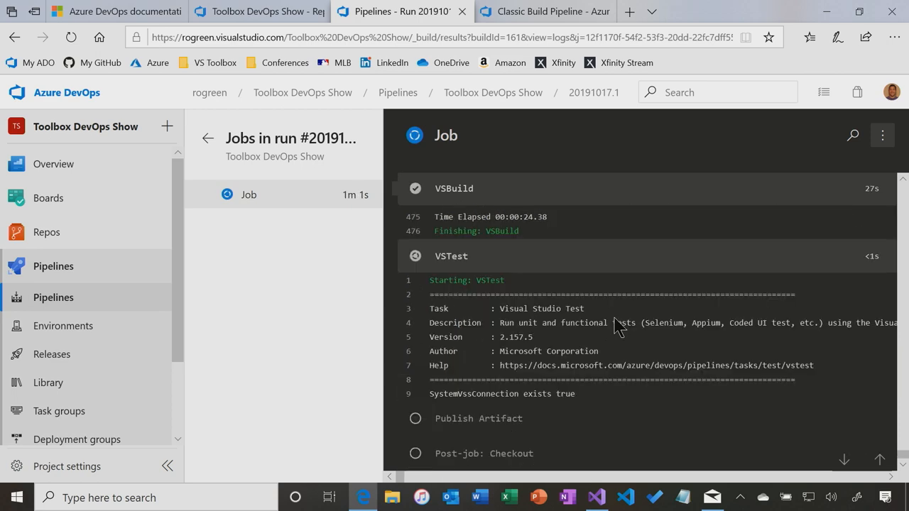
pyautogui.scroll(-3)
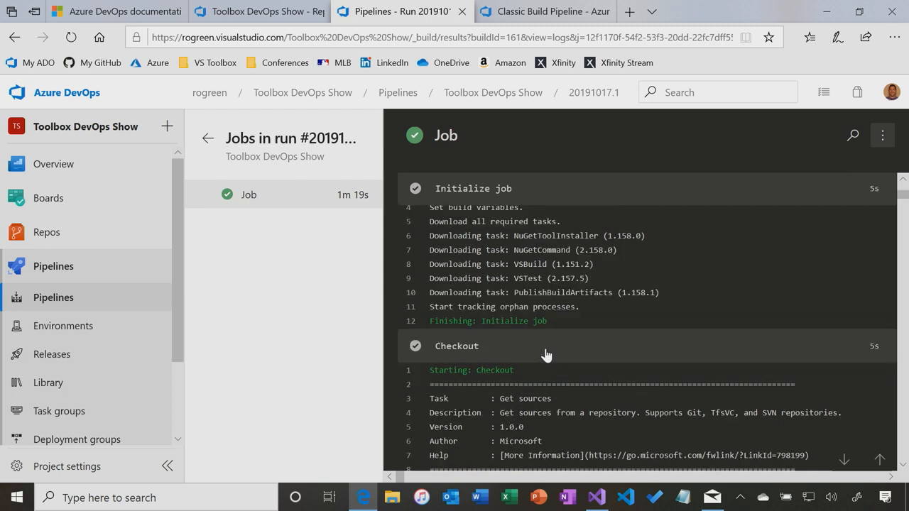
pyautogui.moveTo(395, 399)
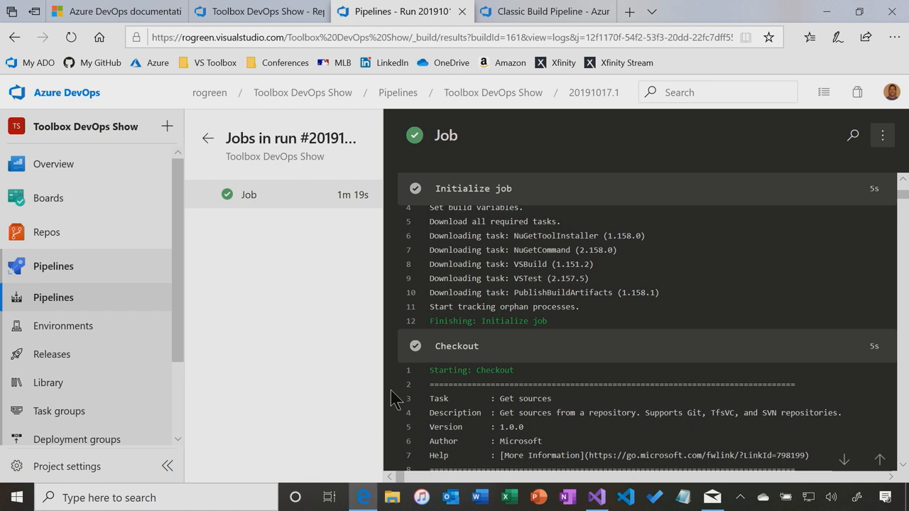
pyautogui.moveTo(378, 307)
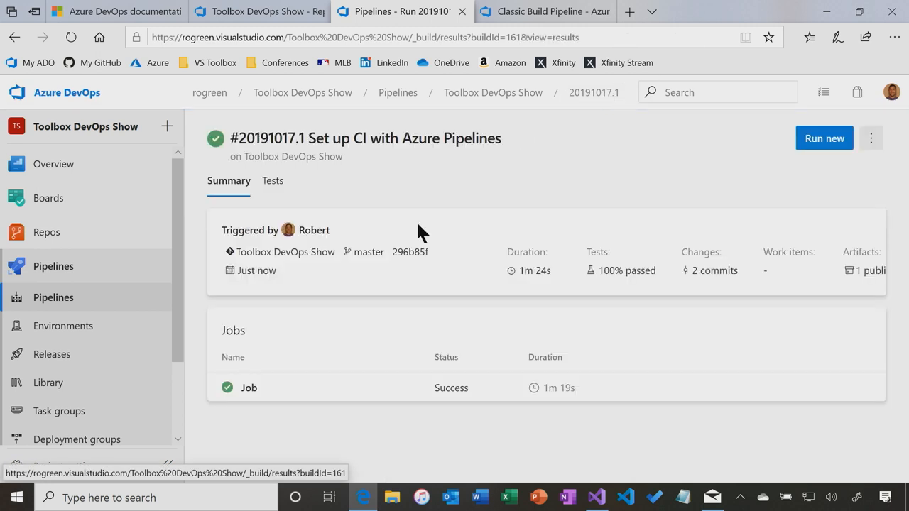
pyautogui.moveTo(250, 388)
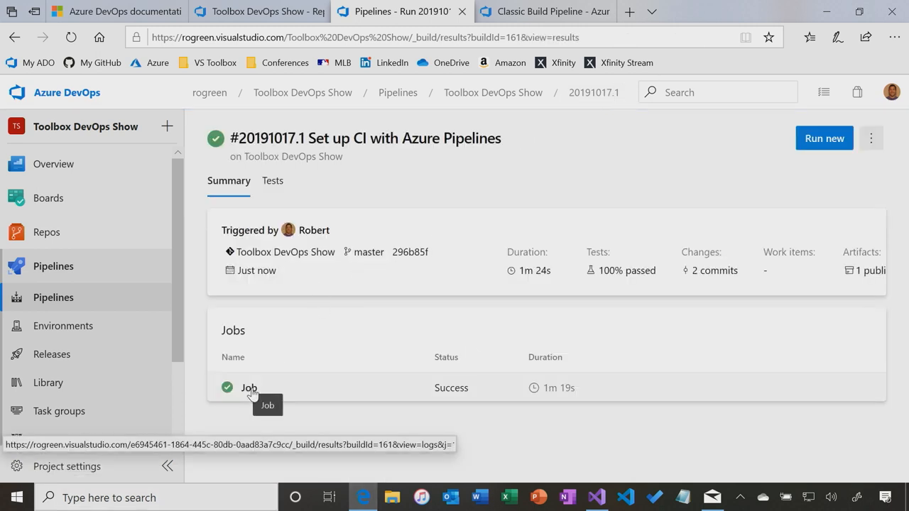
pyautogui.moveTo(537, 397)
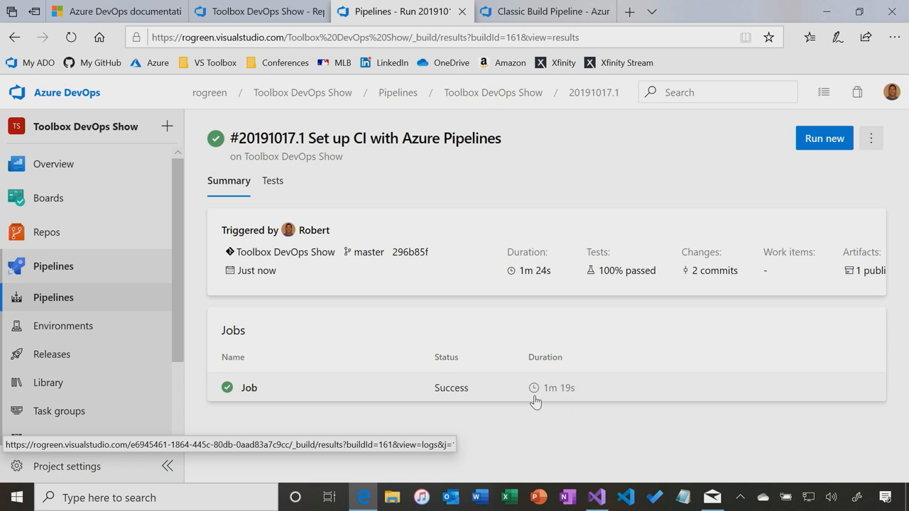
# - Check the Tests results showing 3 of 3 passed, then return to the run summary
pyautogui.click(273, 180)
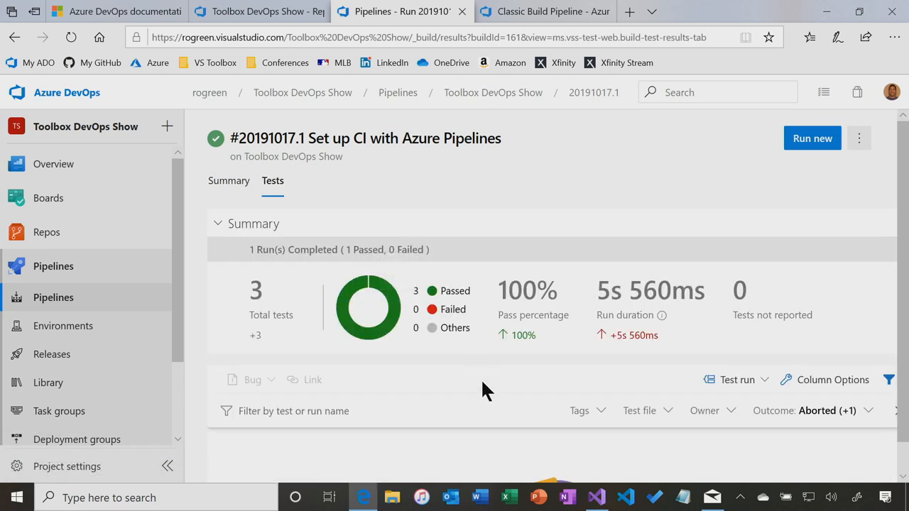
pyautogui.click(228, 181)
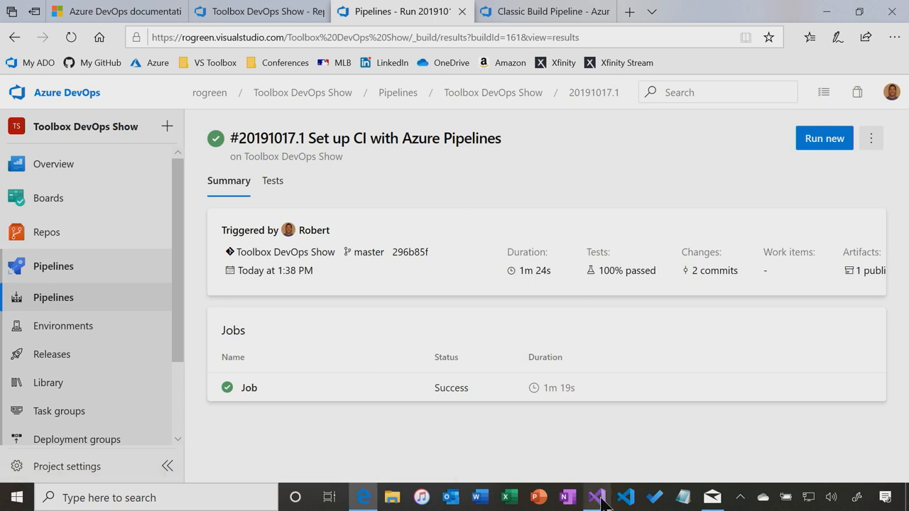
pyautogui.moveTo(597, 498)
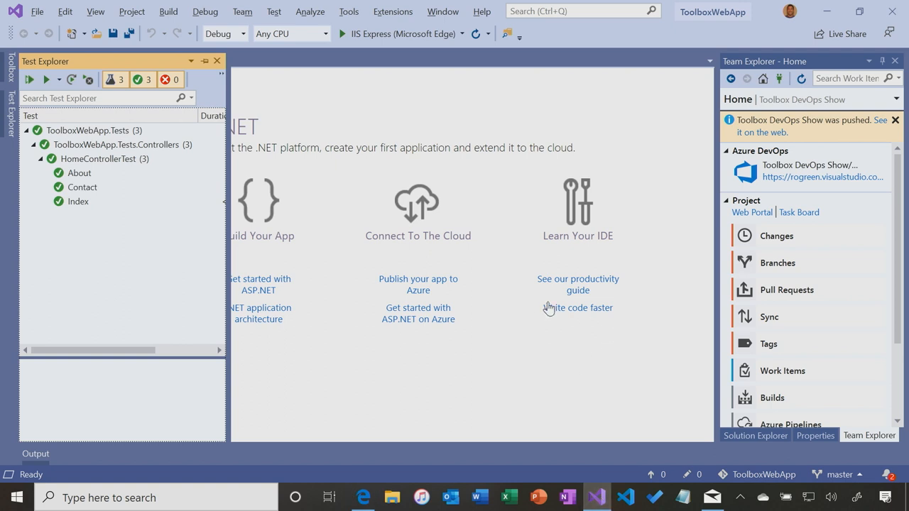
# - Change HomeController.cs's About message to 'Your very cool application description page.' and save
pyautogui.click(756, 435)
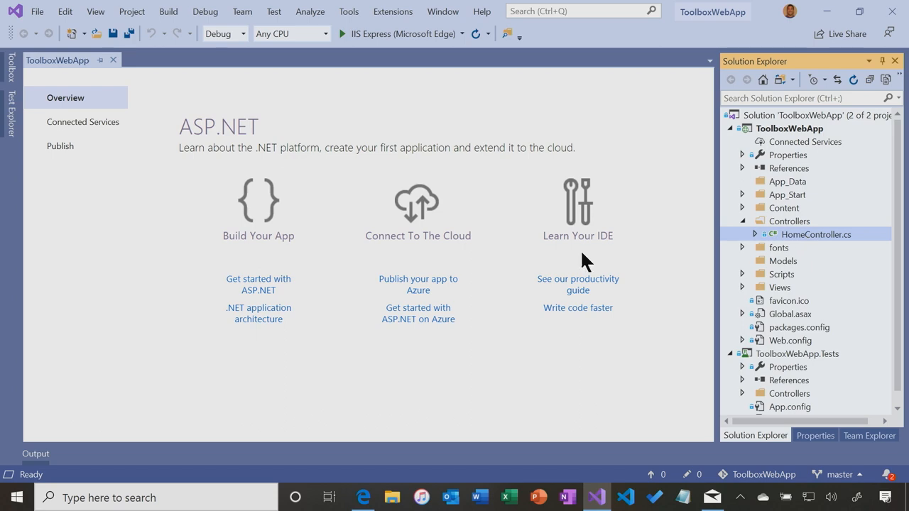
pyautogui.doubleClick(816, 234)
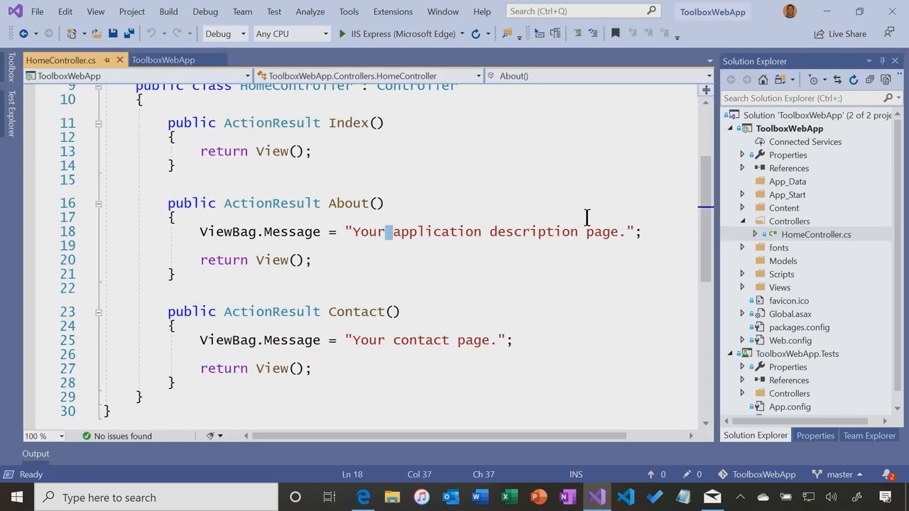
pyautogui.write('very cool')
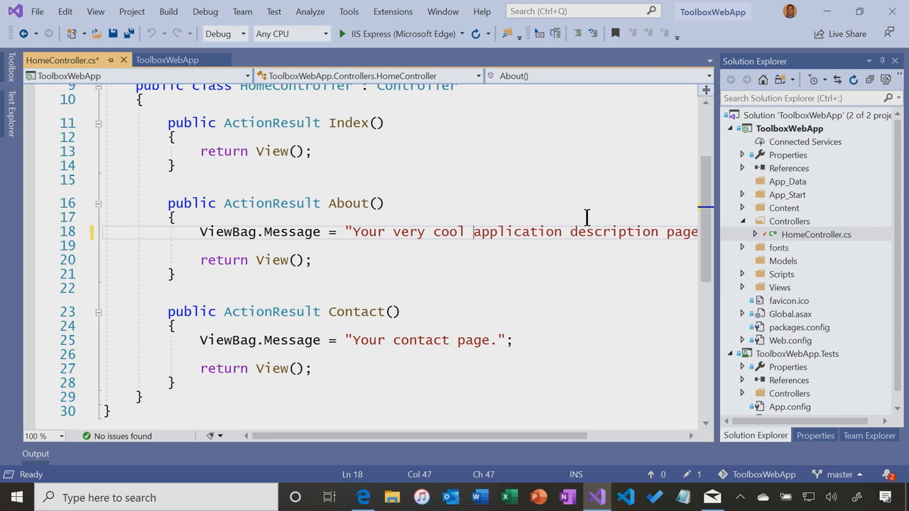
pyautogui.press('ctrl+s')
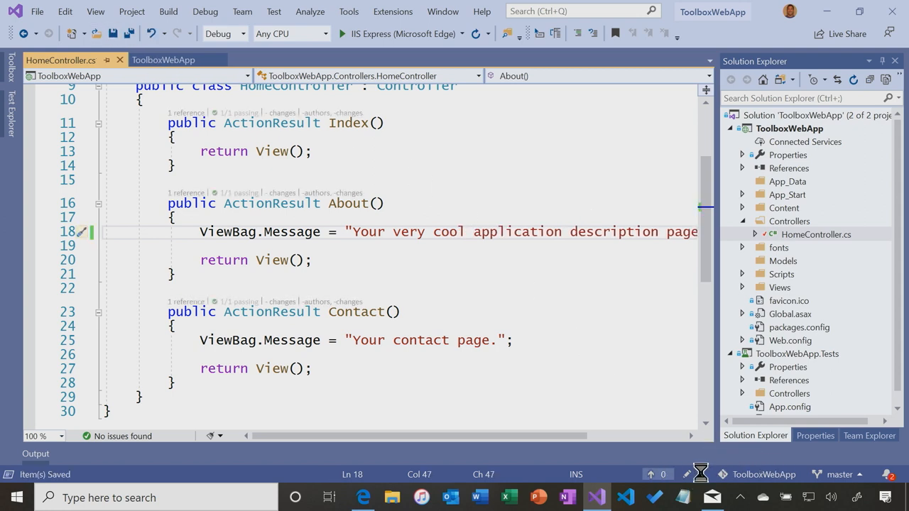
pyautogui.click(869, 435)
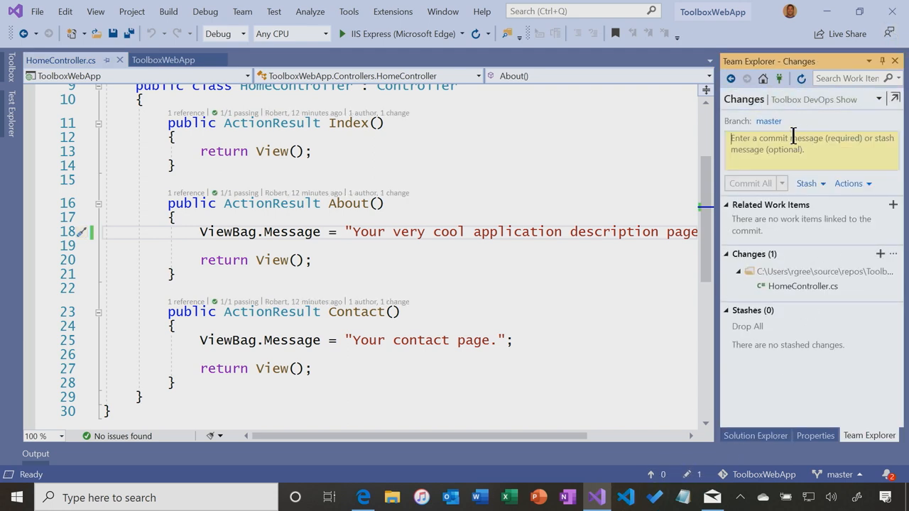
# - Commit all changes as 'Updated About viewbag message' and push to the remote
pyautogui.write('Updated')
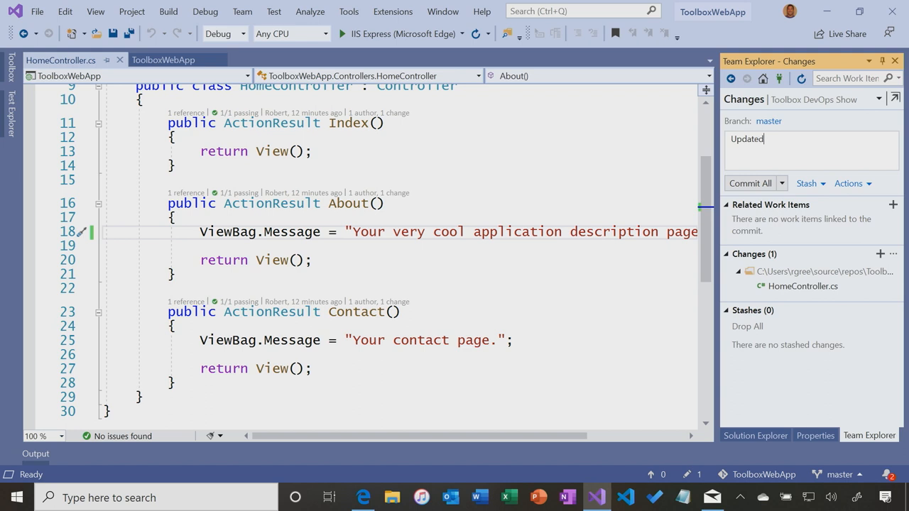
pyautogui.write('About')
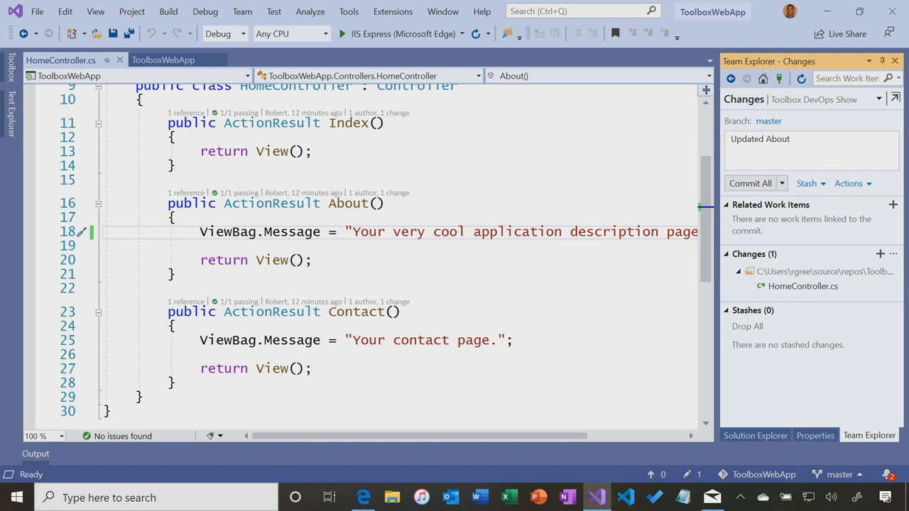
pyautogui.write('viewbahg')
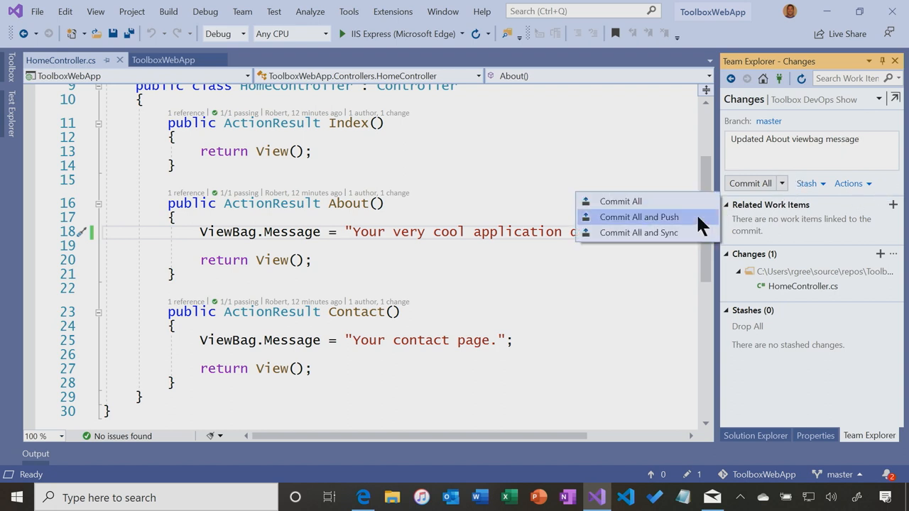
pyautogui.click(639, 216)
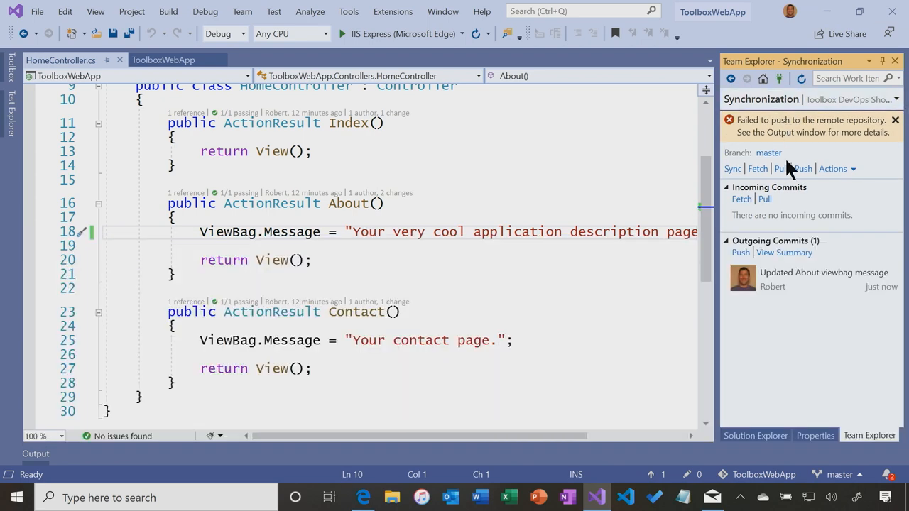
# - Dismiss the push failure and pull remote master, then select 'very' in the About message
pyautogui.click(895, 119)
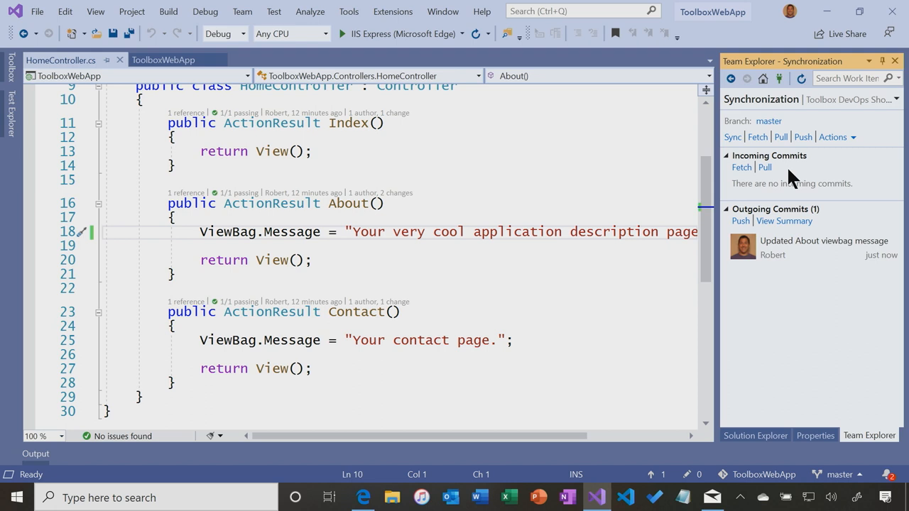
pyautogui.click(781, 136)
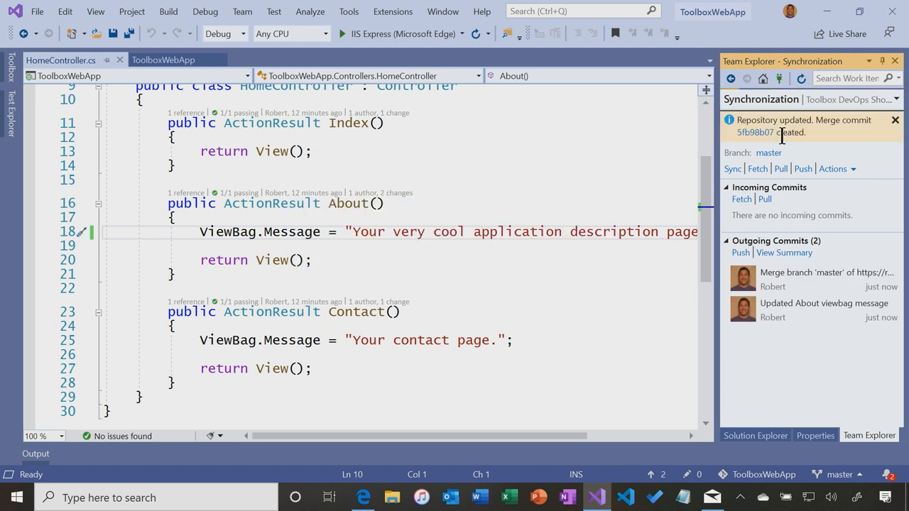
pyautogui.doubleClick(409, 231)
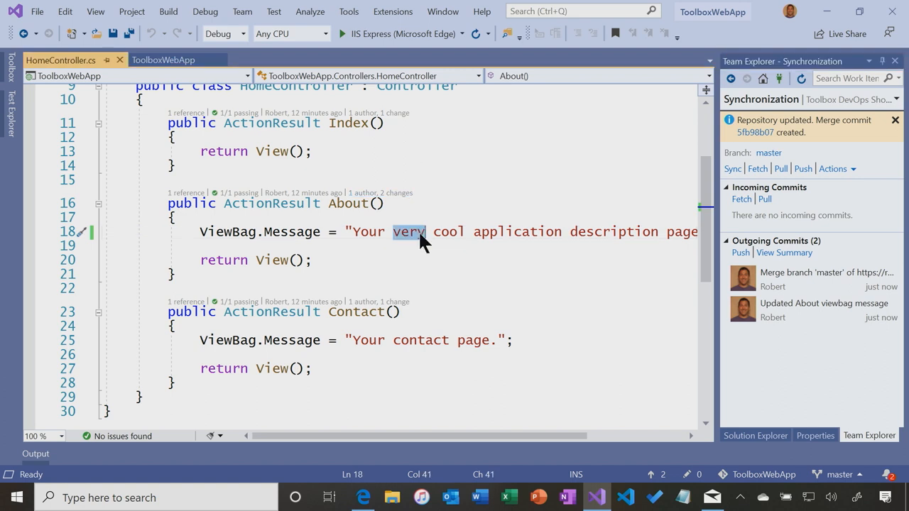
# - Remove 'very' from the About message and enter commit message 'Updated About viewb'
pyautogui.press('Delete')
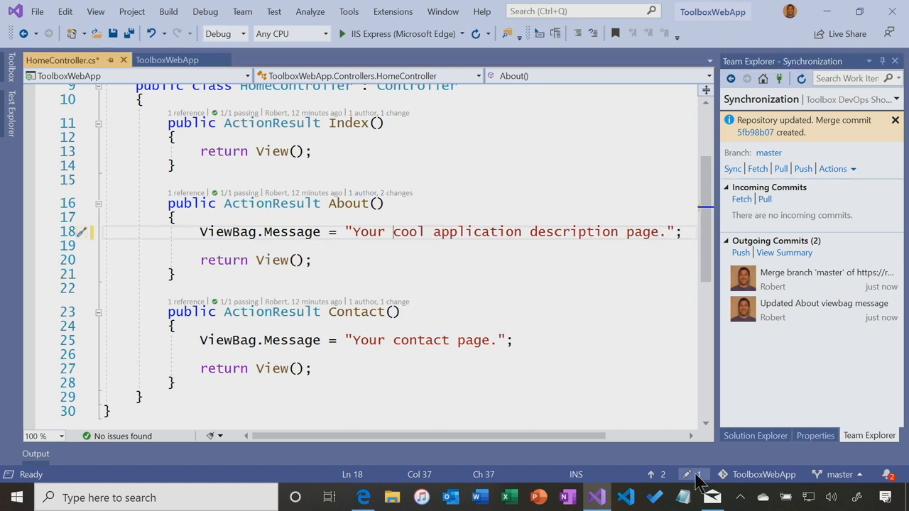
pyautogui.click(693, 475)
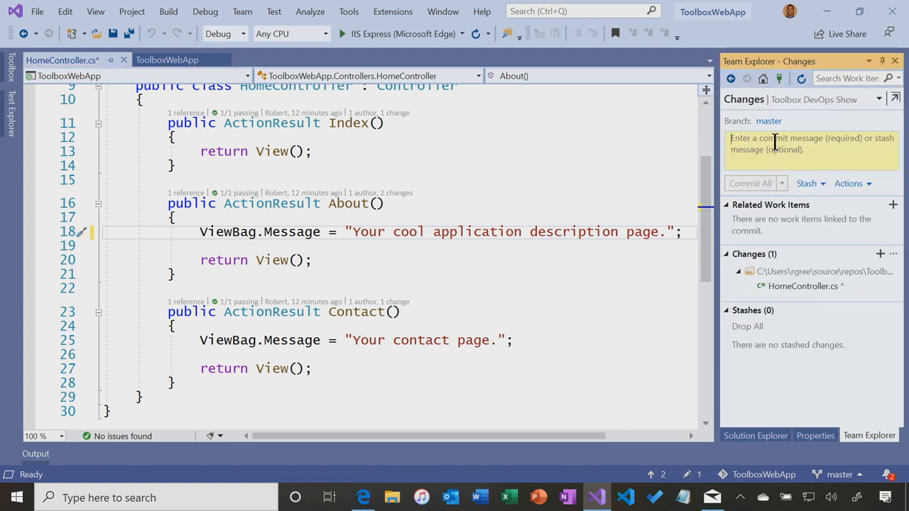
pyautogui.write('Updated')
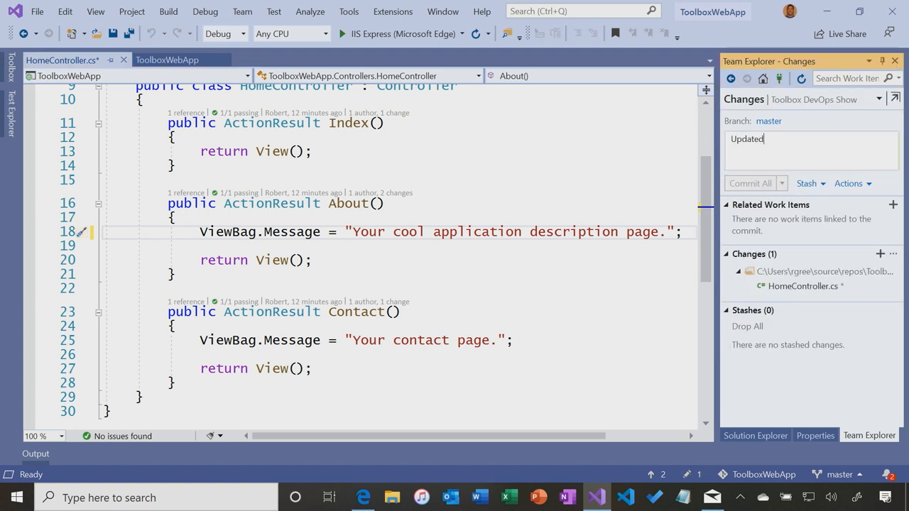
pyautogui.write('About viewbag message')
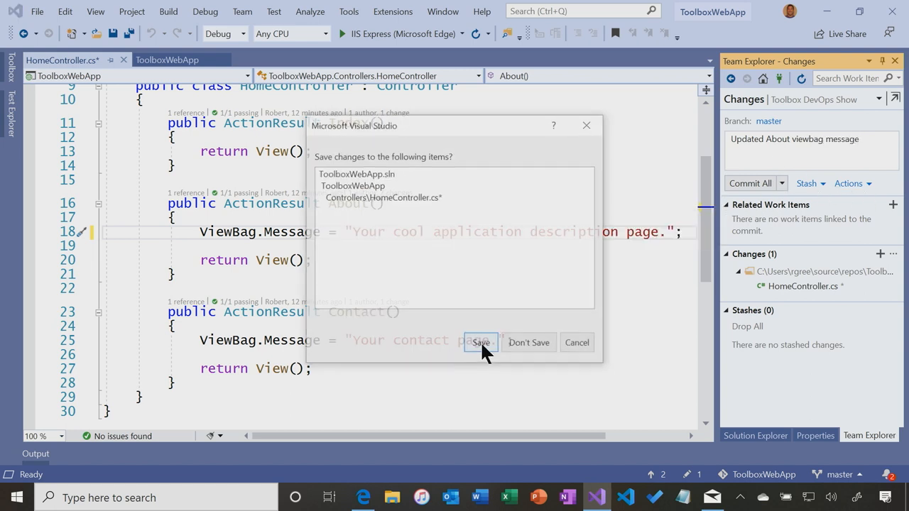
# - Save the changed controller files and push the commit to master, then switch to the browser
pyautogui.click(480, 343)
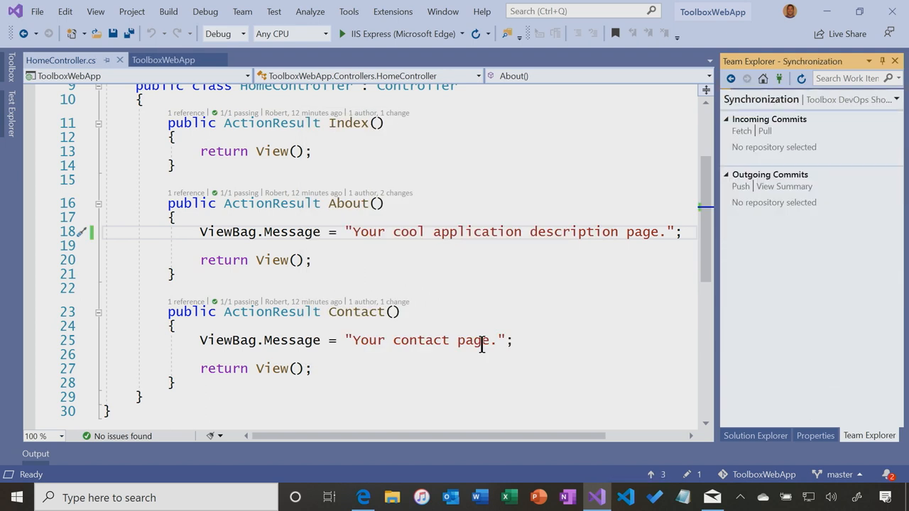
pyautogui.click(741, 186)
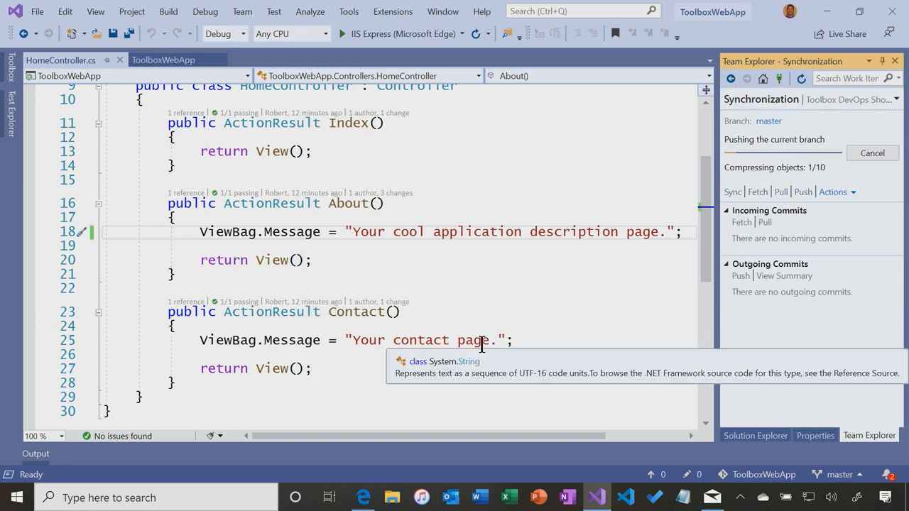
pyautogui.click(364, 497)
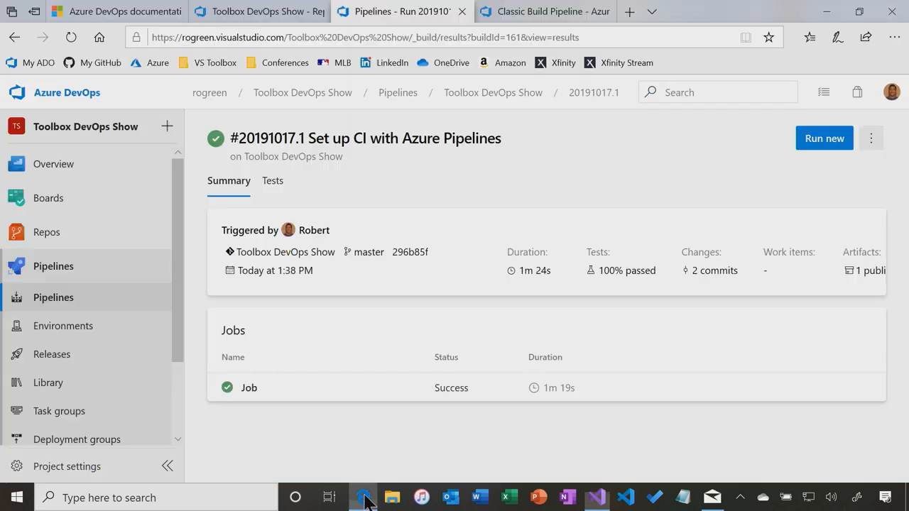
pyautogui.moveTo(532, 144)
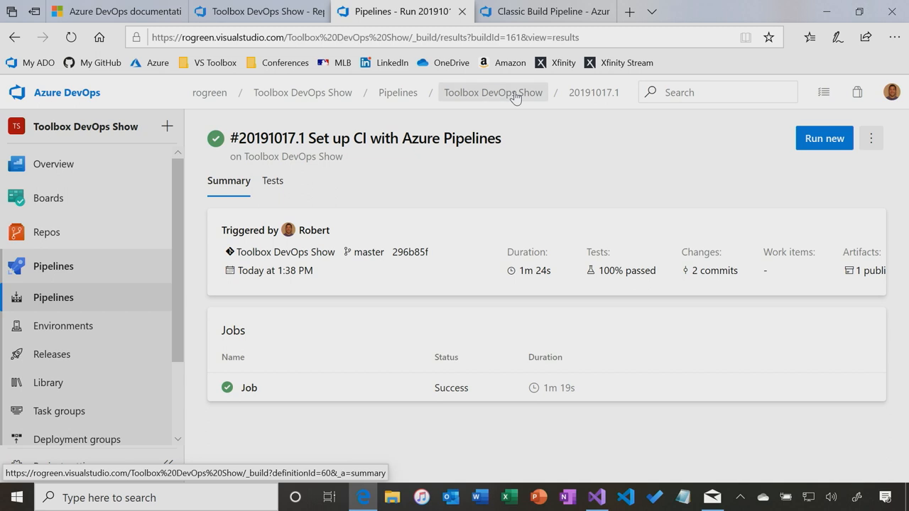
# - Show the pipeline's runs list with new run 20191017.2, then switch to Mail
pyautogui.click(492, 93)
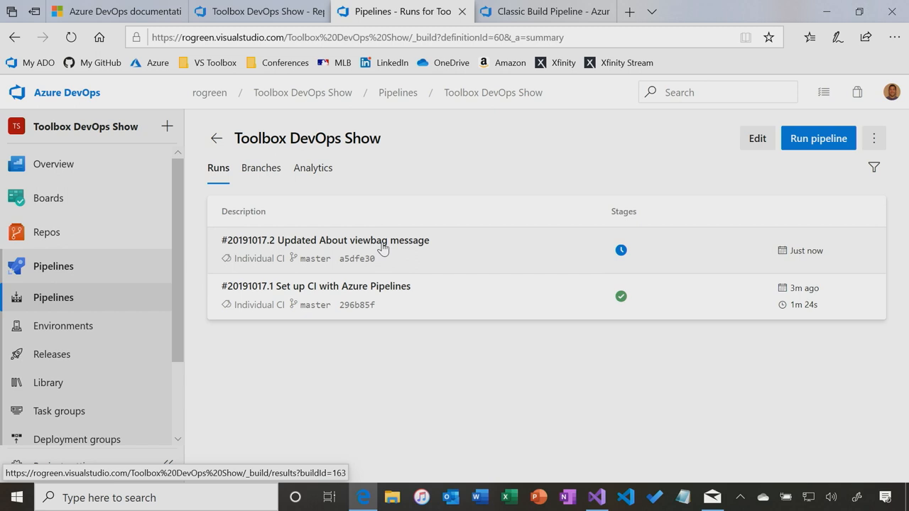
pyautogui.moveTo(486, 259)
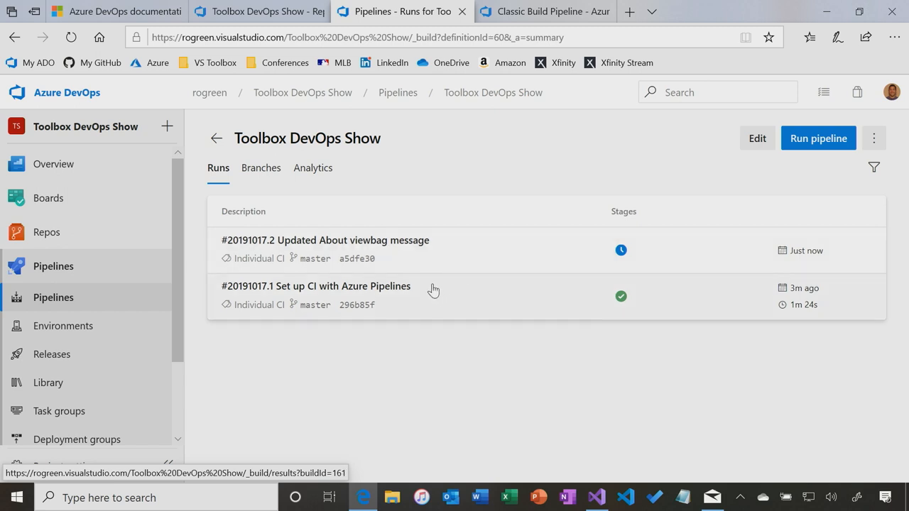
pyautogui.moveTo(355, 293)
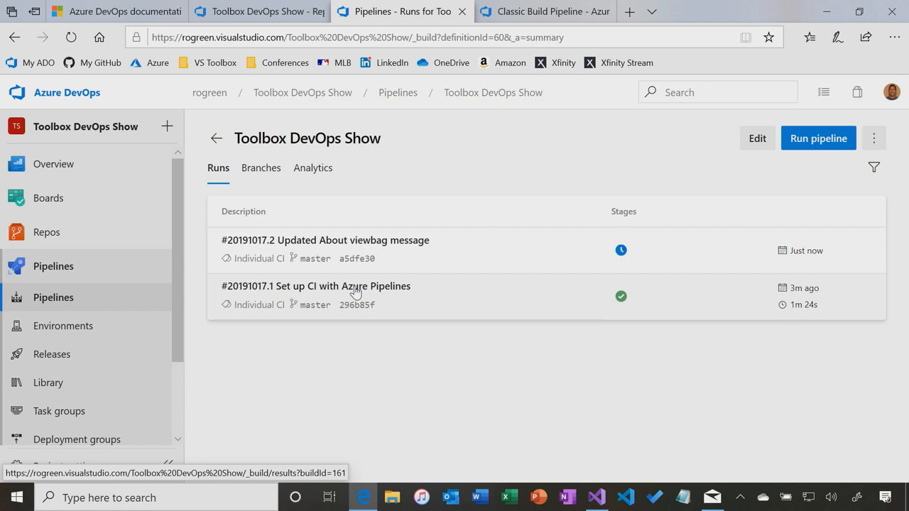
pyautogui.click(712, 497)
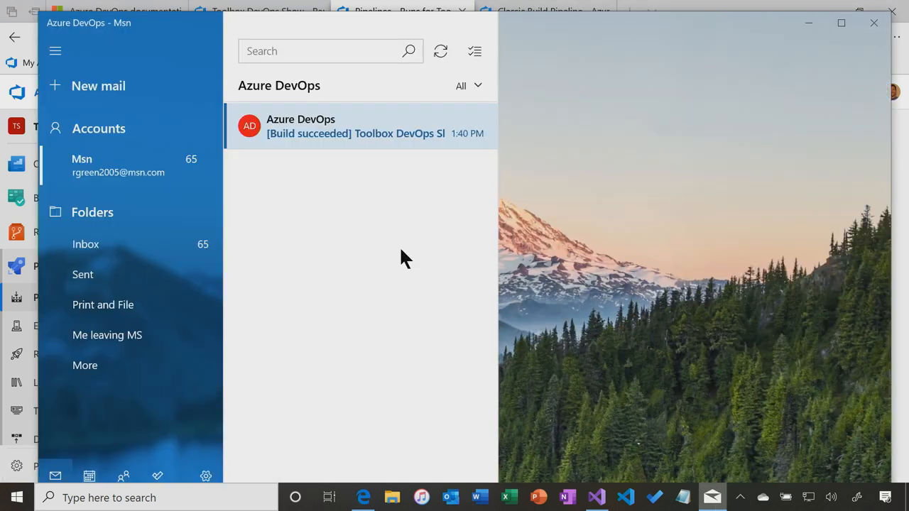
pyautogui.moveTo(338, 205)
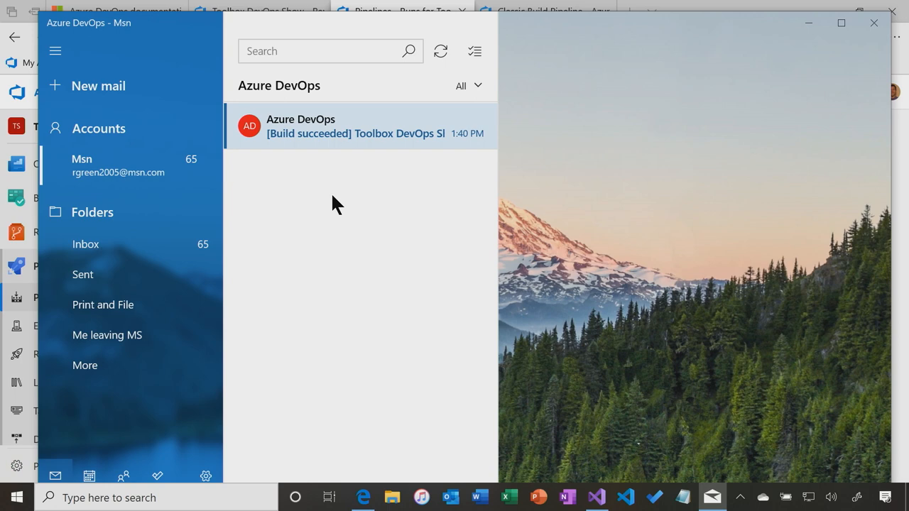
pyautogui.moveTo(327, 140)
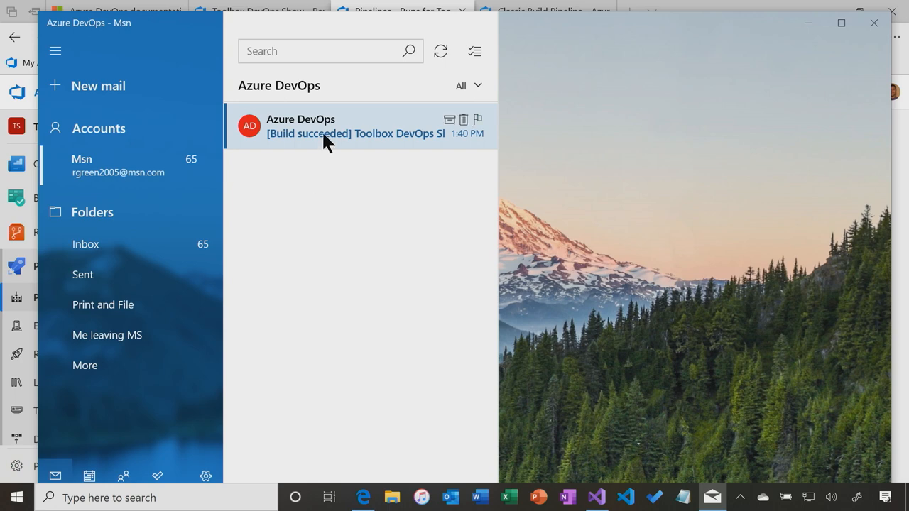
# - Read the 'Build succeeded' email for Toolbox DevOps Show in the Azure DevOps folder
pyautogui.click(355, 126)
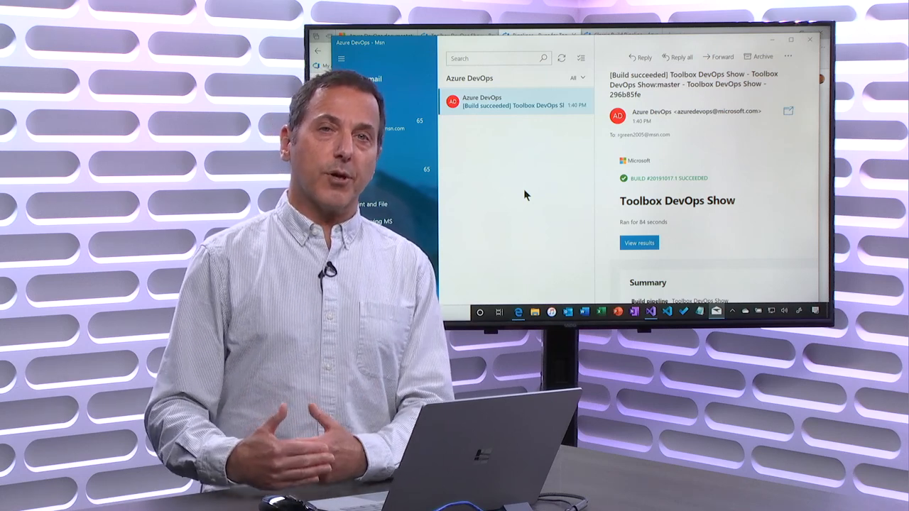
pyautogui.click(341, 58)
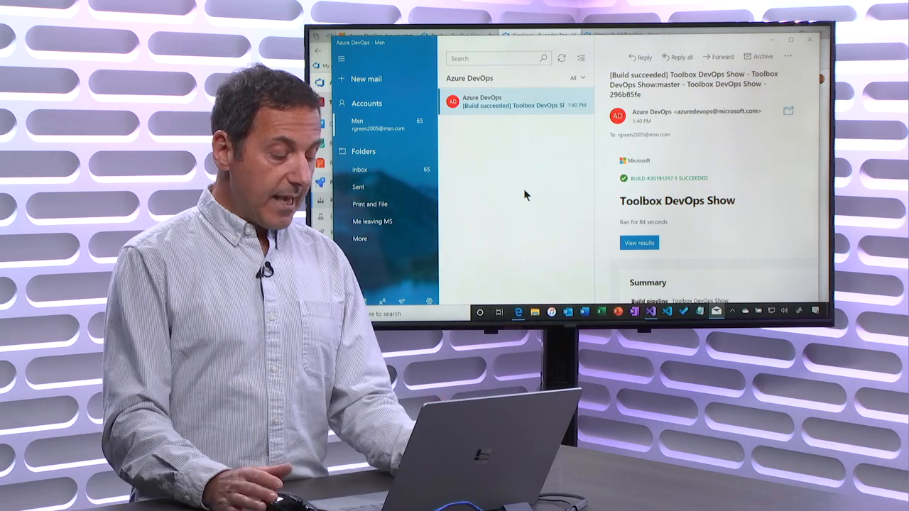
# - Return to the browser's pipeline runs list showing run 20191017.2 in progress
pyautogui.press('alt+tab')
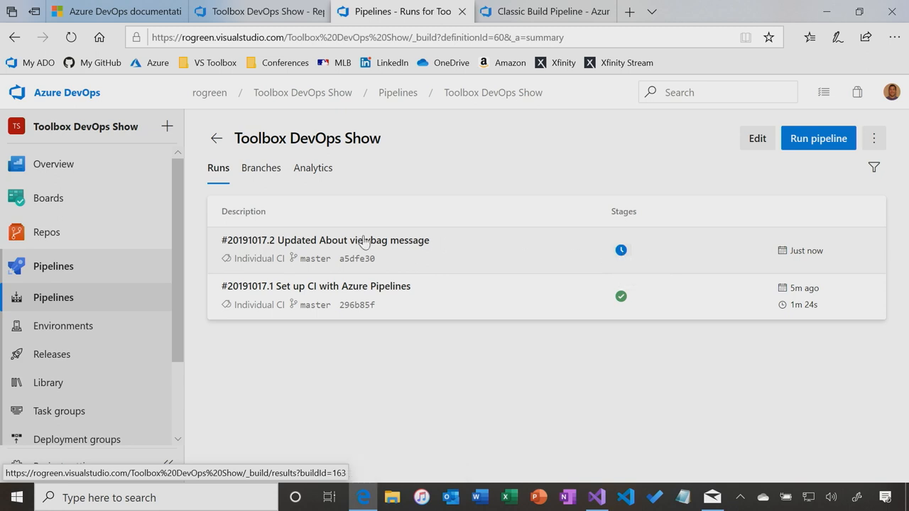
# - View run 20191017.2's job log down to the VSTest failed-test errors
pyautogui.click(324, 240)
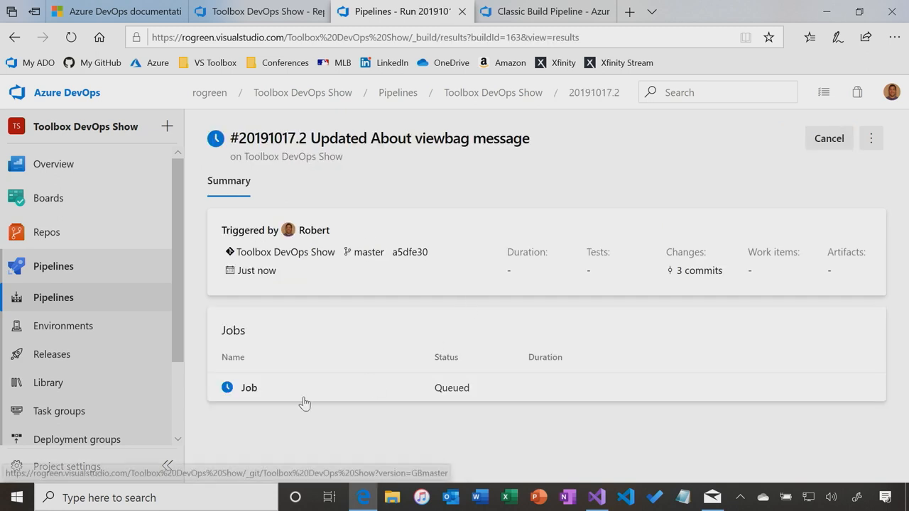
pyautogui.click(249, 387)
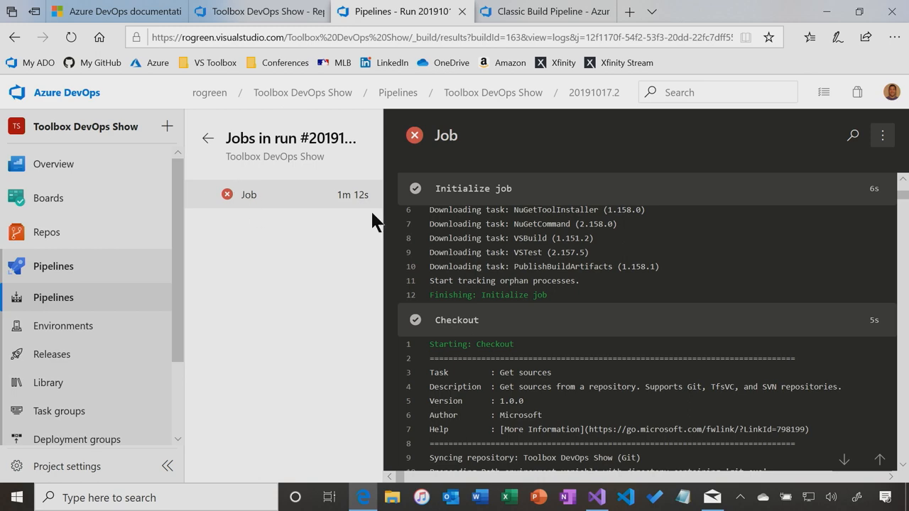
pyautogui.moveTo(903, 216)
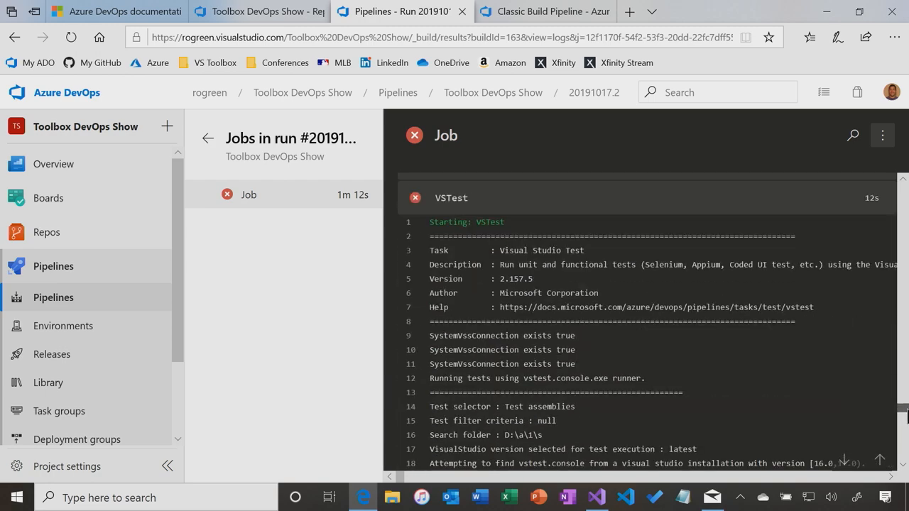
pyautogui.scroll(-3)
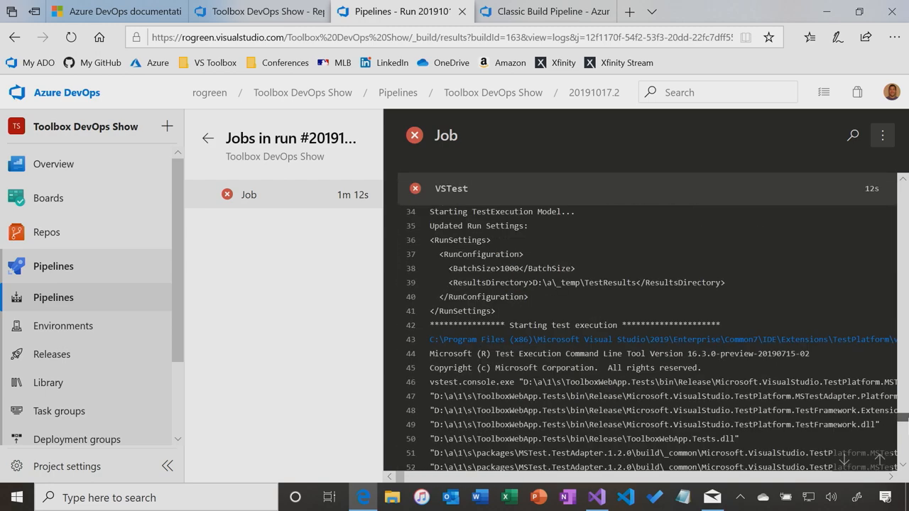
pyautogui.scroll(-3)
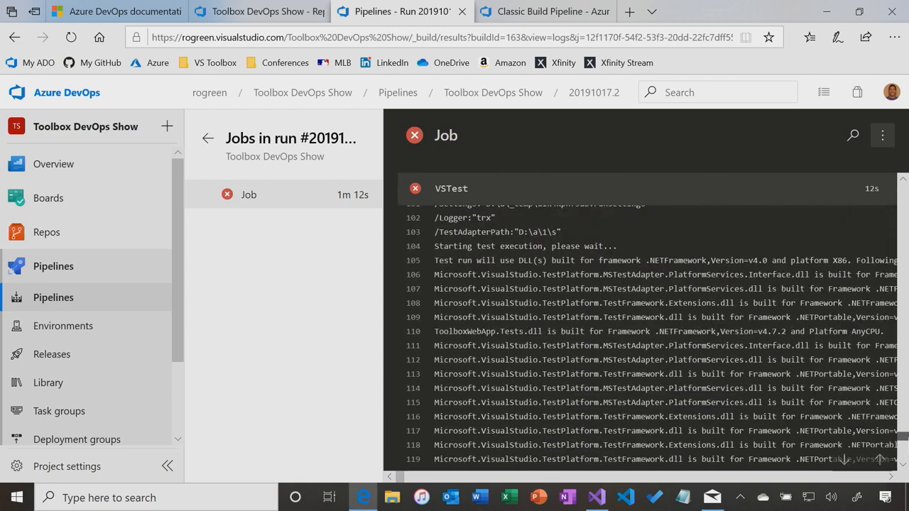
pyautogui.scroll(-3)
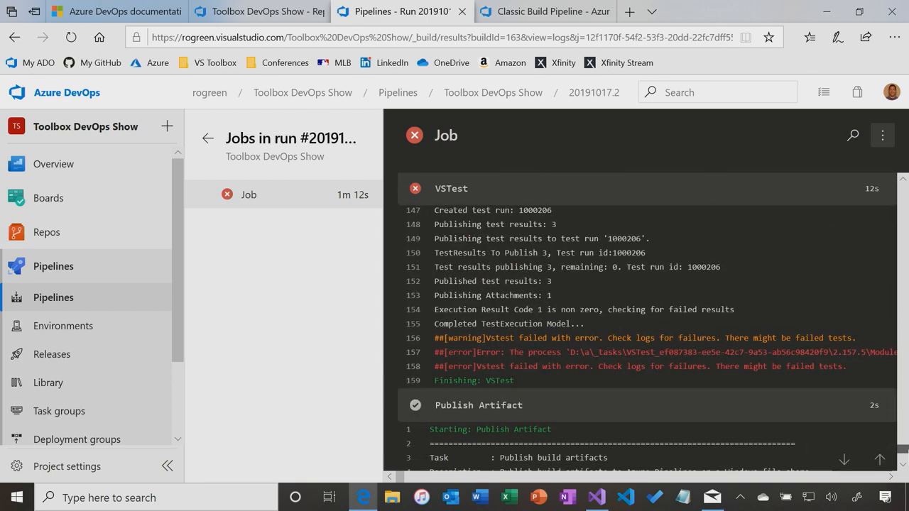
pyautogui.moveTo(585, 340)
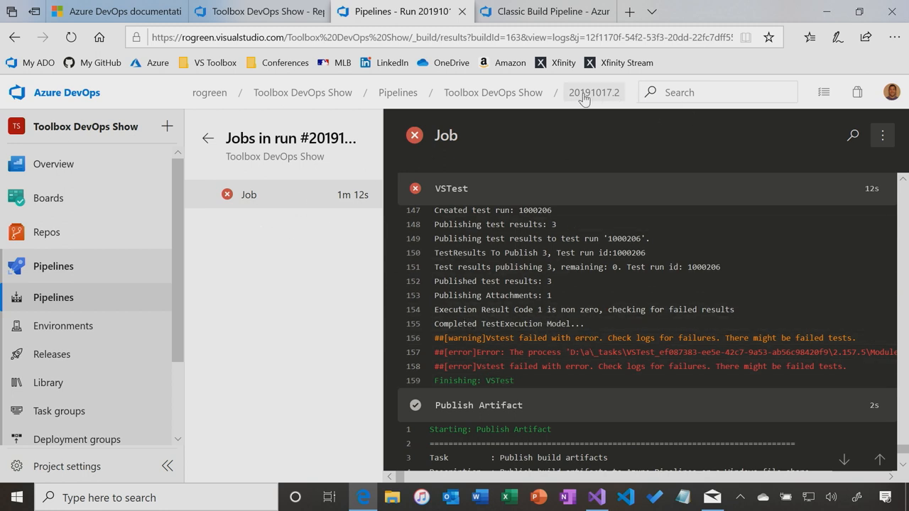
# - Show run 20191017.2's Tests results (2 of 3 passed), then switch to Mail
pyautogui.click(594, 93)
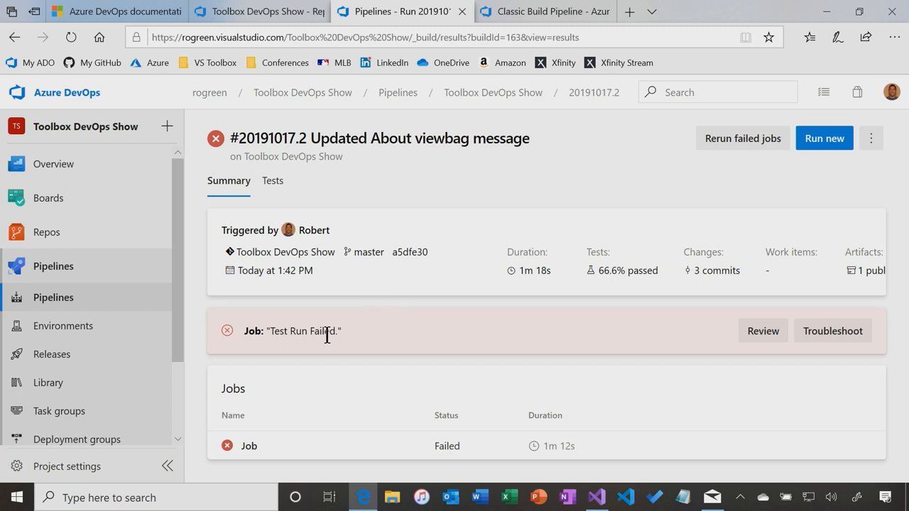
pyautogui.moveTo(273, 181)
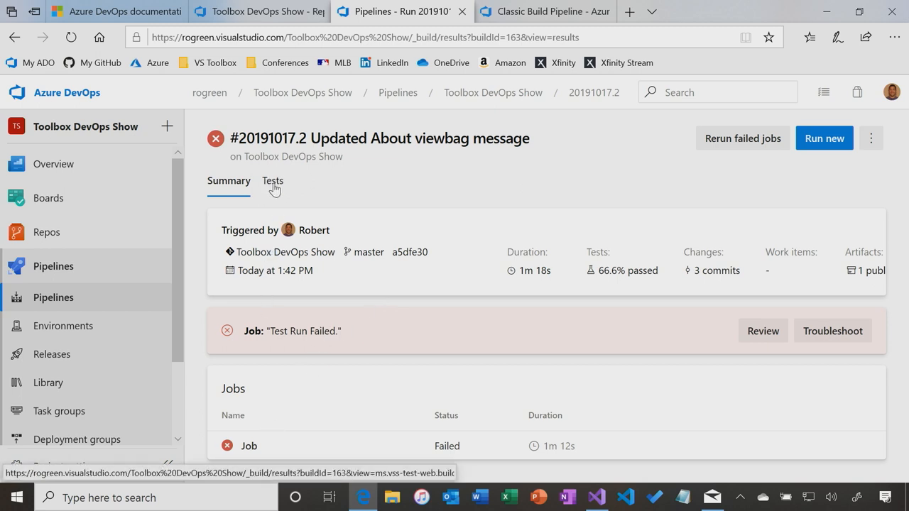
pyautogui.click(272, 181)
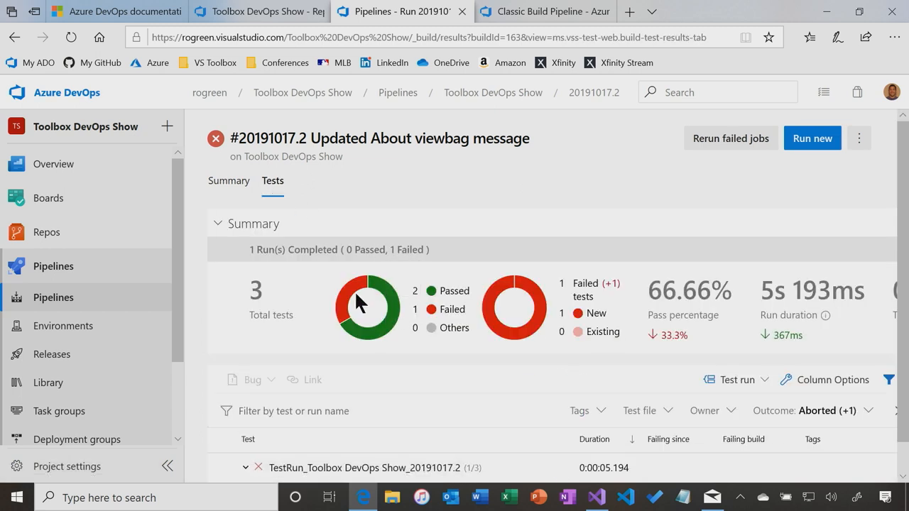
pyautogui.click(713, 497)
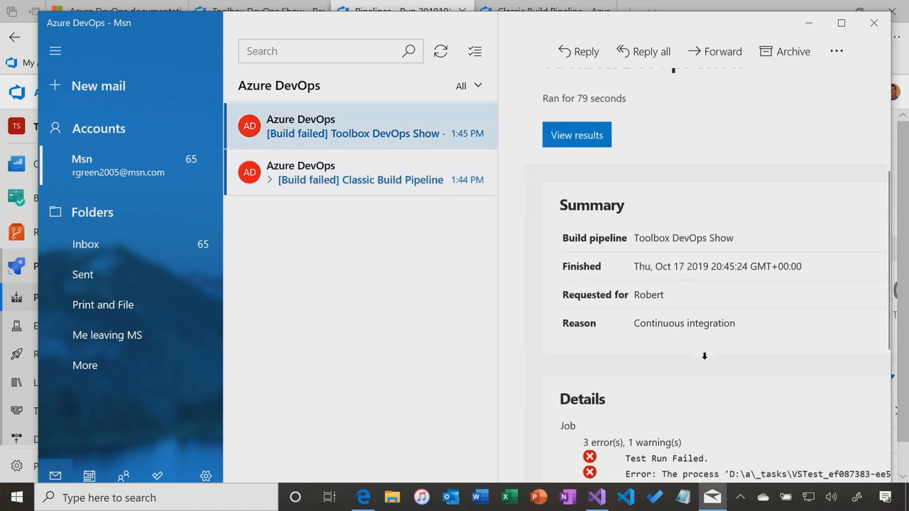
# - Scroll through the 'Build failed' email's Details
pyautogui.scroll(-3)
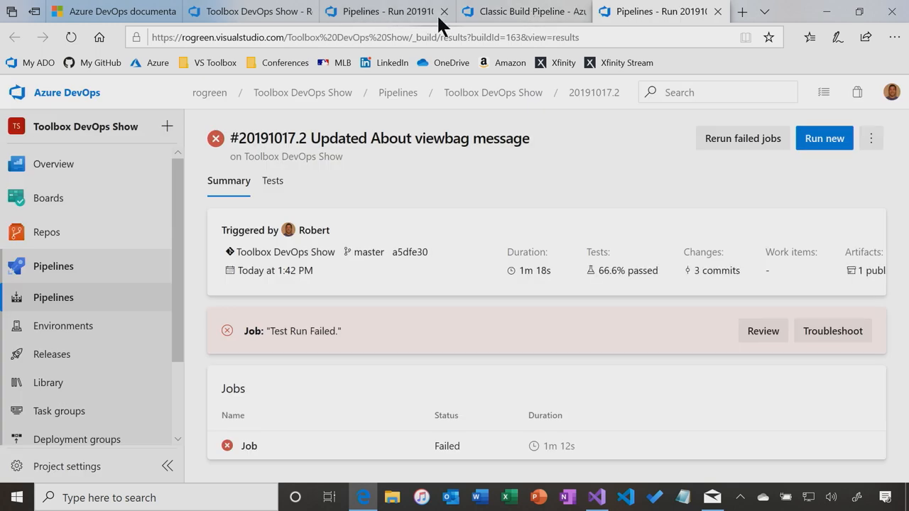
# - View the failed About test's Assert.AreEqual error message and stack trace
pyautogui.click(273, 180)
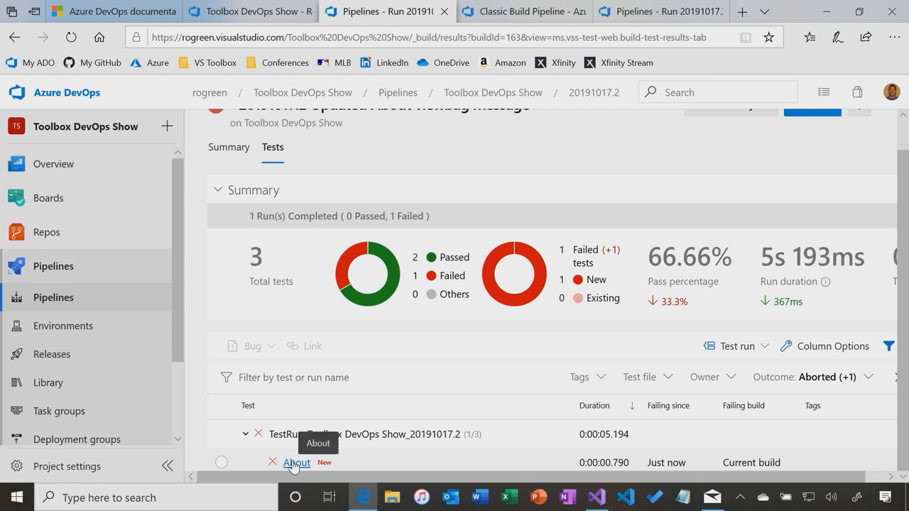
pyautogui.click(296, 463)
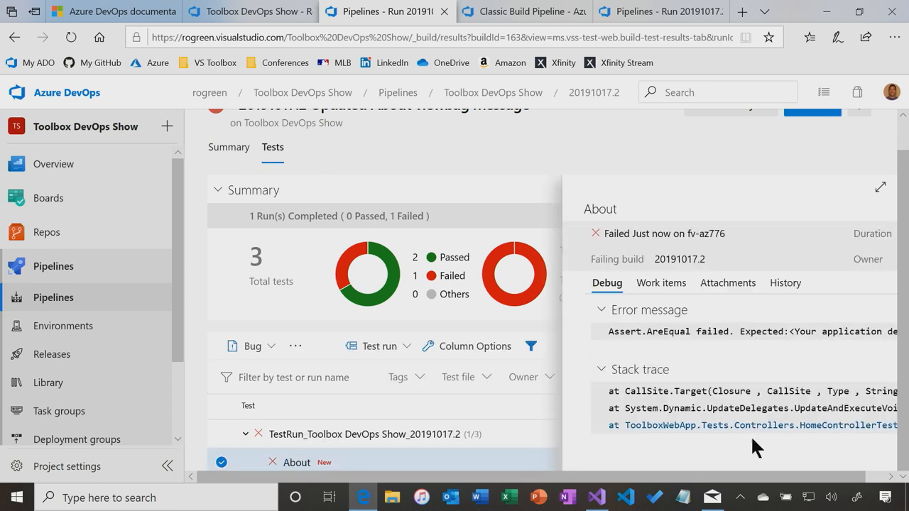